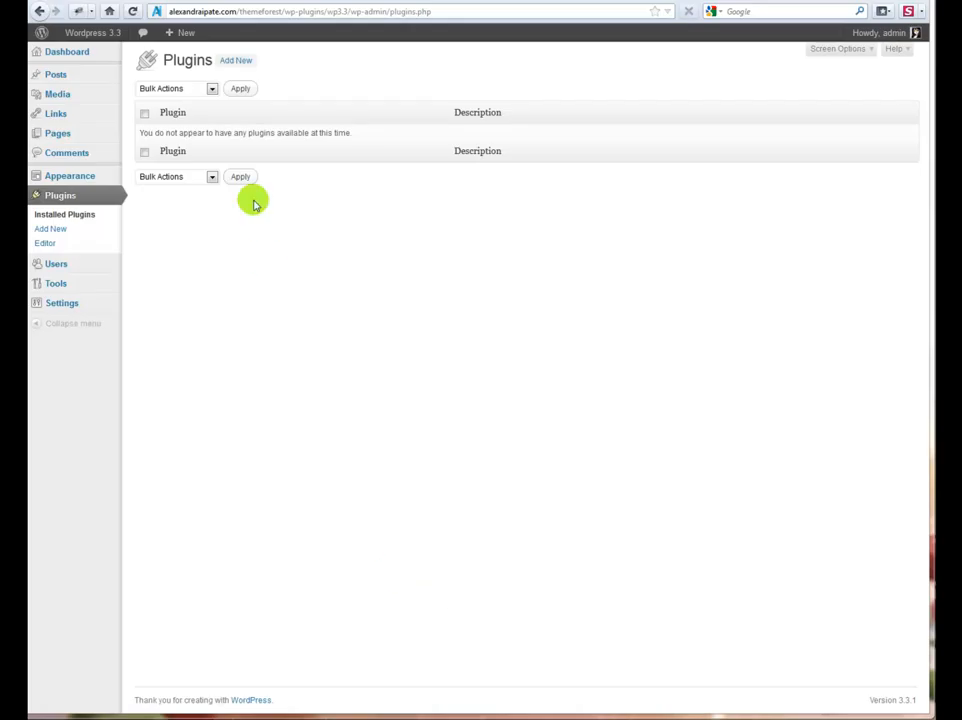
# Step: Upload aa-shop.zip, complete the install with the FTP password, and activate the AA-Shop plugin
pyautogui.click(236, 60)
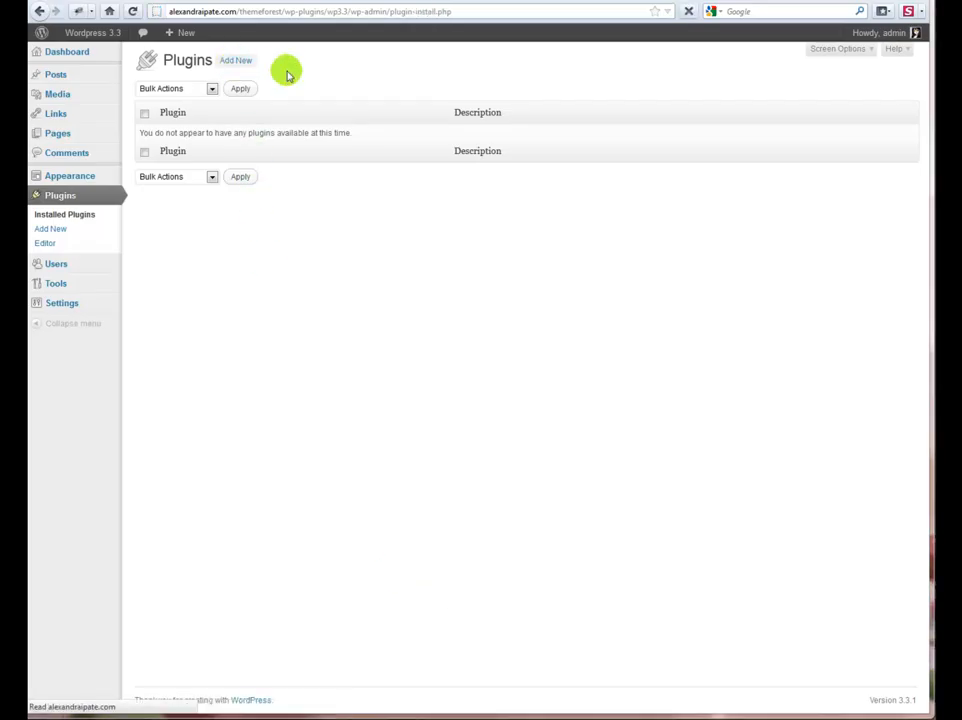
pyautogui.click(235, 60)
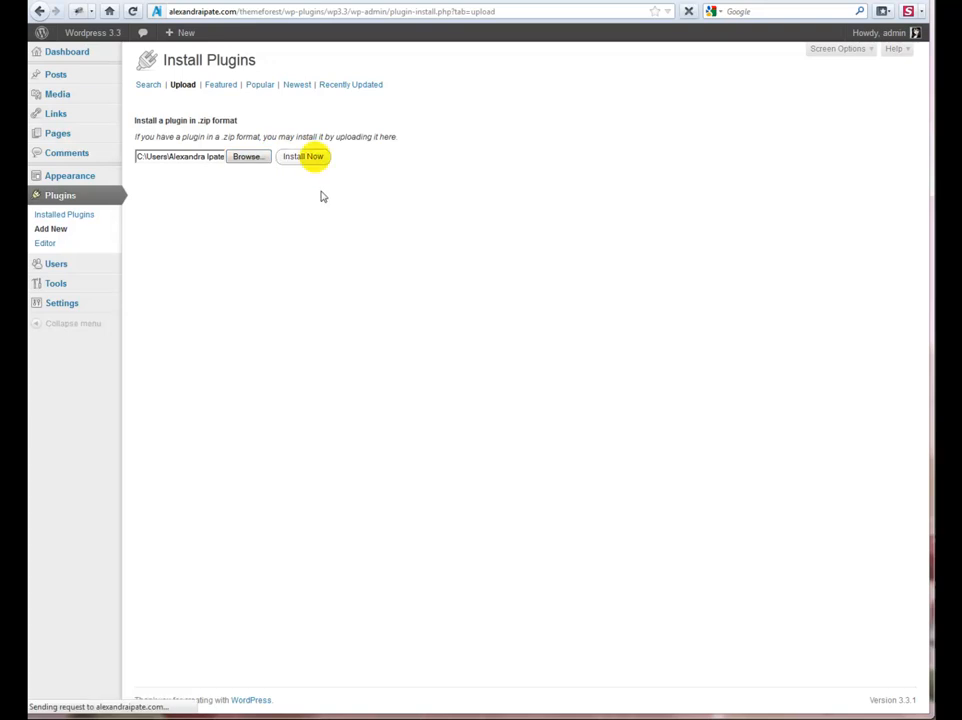
pyautogui.click(302, 156)
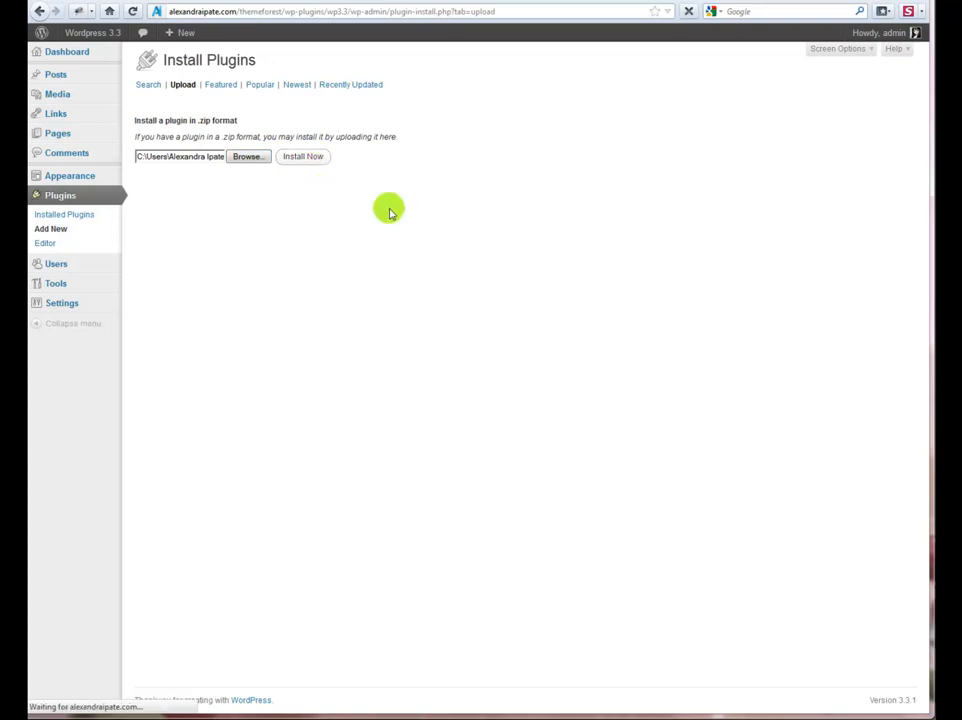
pyautogui.click(302, 156)
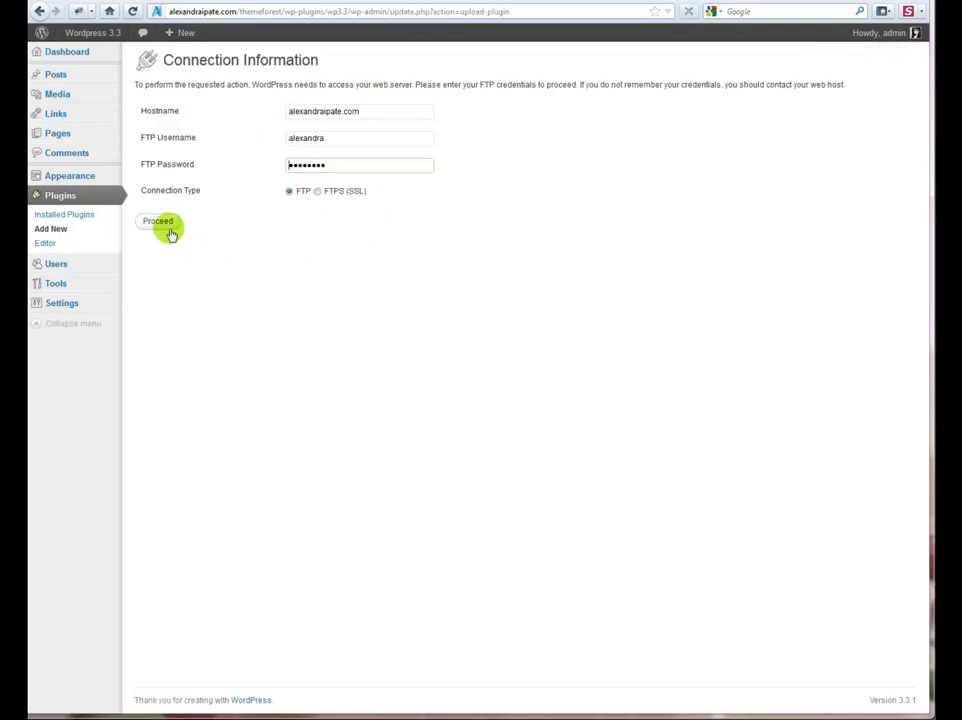
pyautogui.click(157, 221)
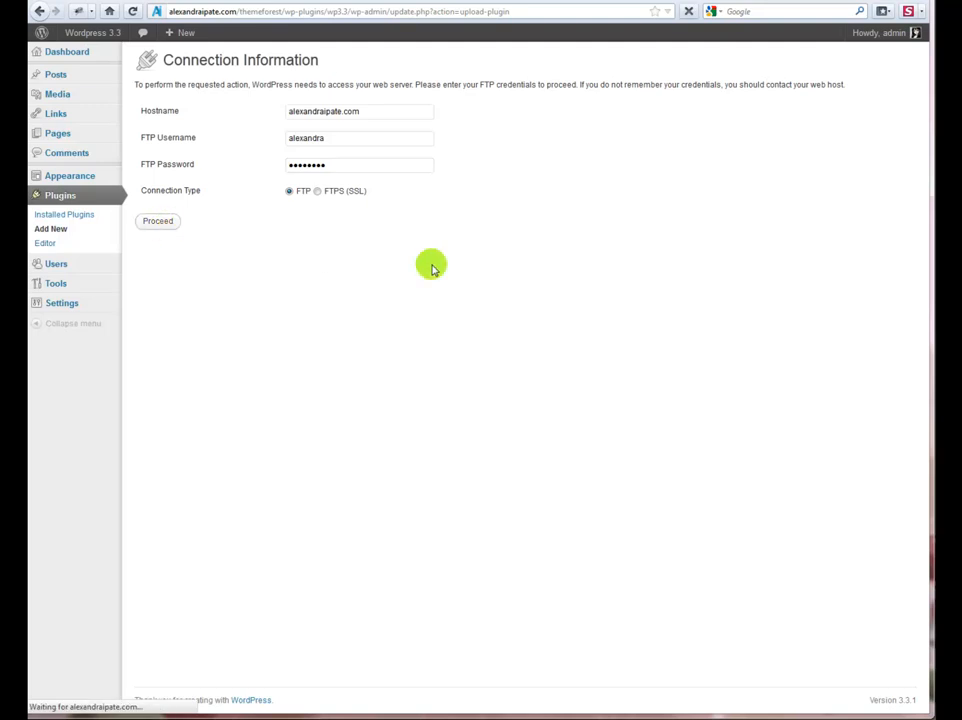
pyautogui.moveTo(447, 282)
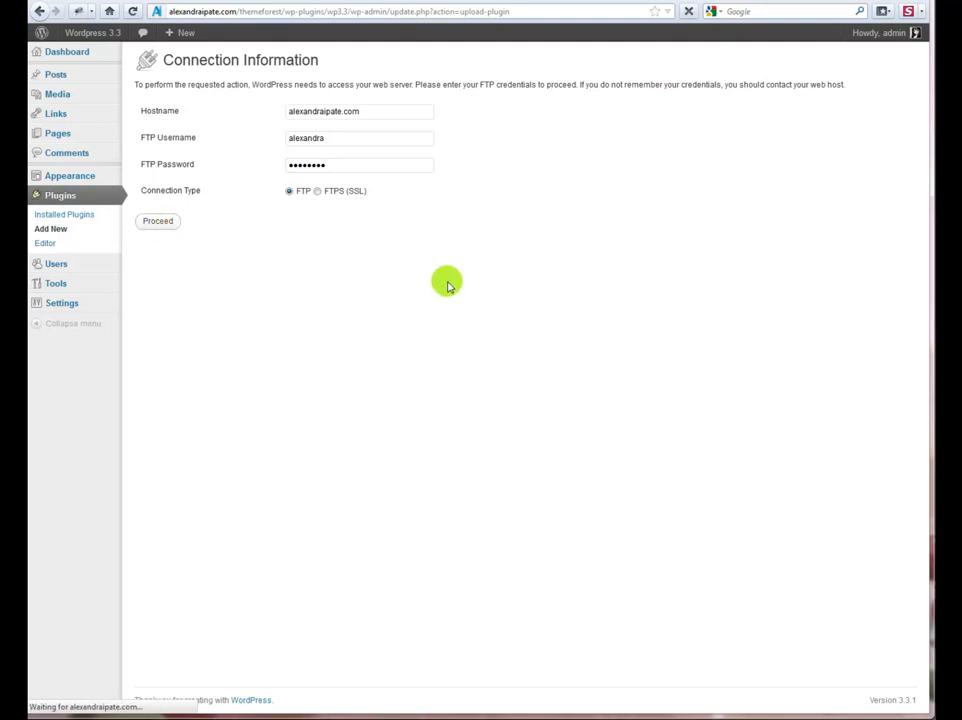
pyautogui.click(157, 221)
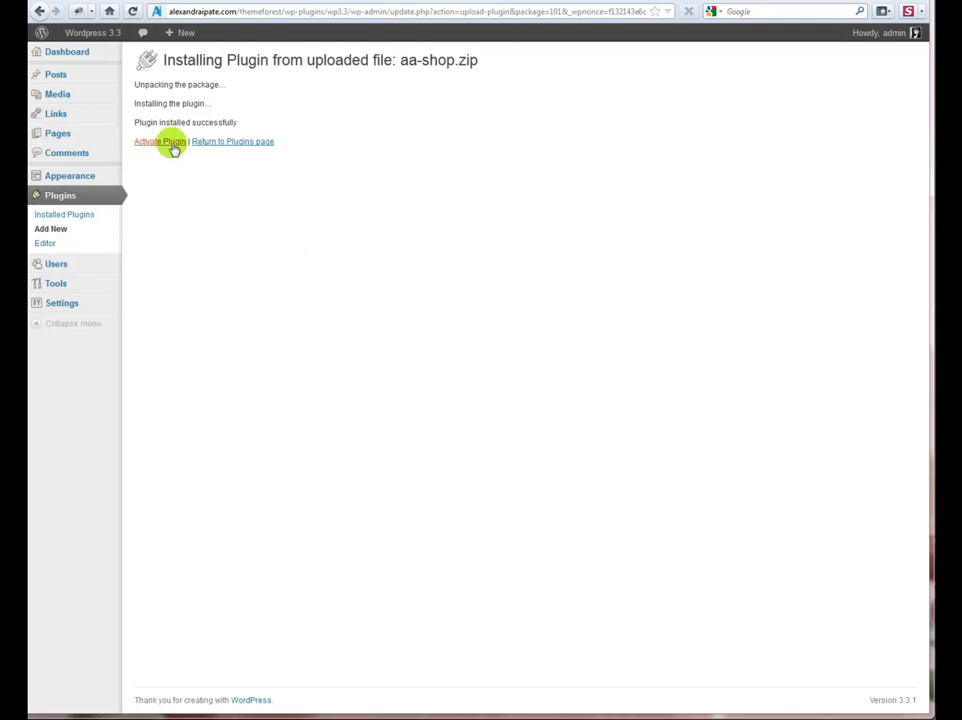
pyautogui.click(159, 141)
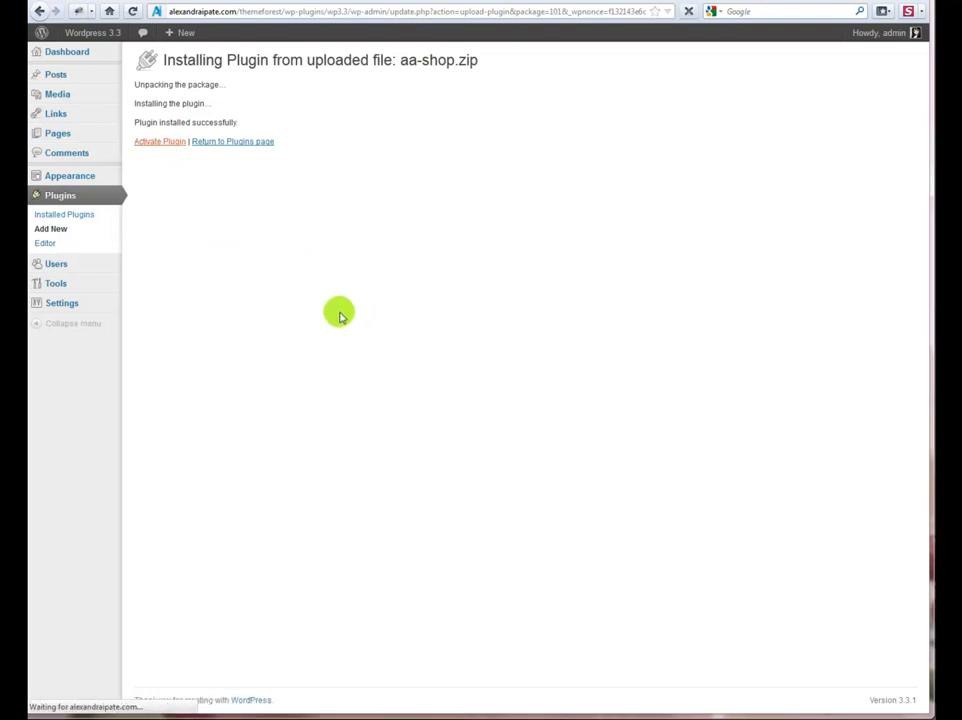
pyautogui.click(159, 141)
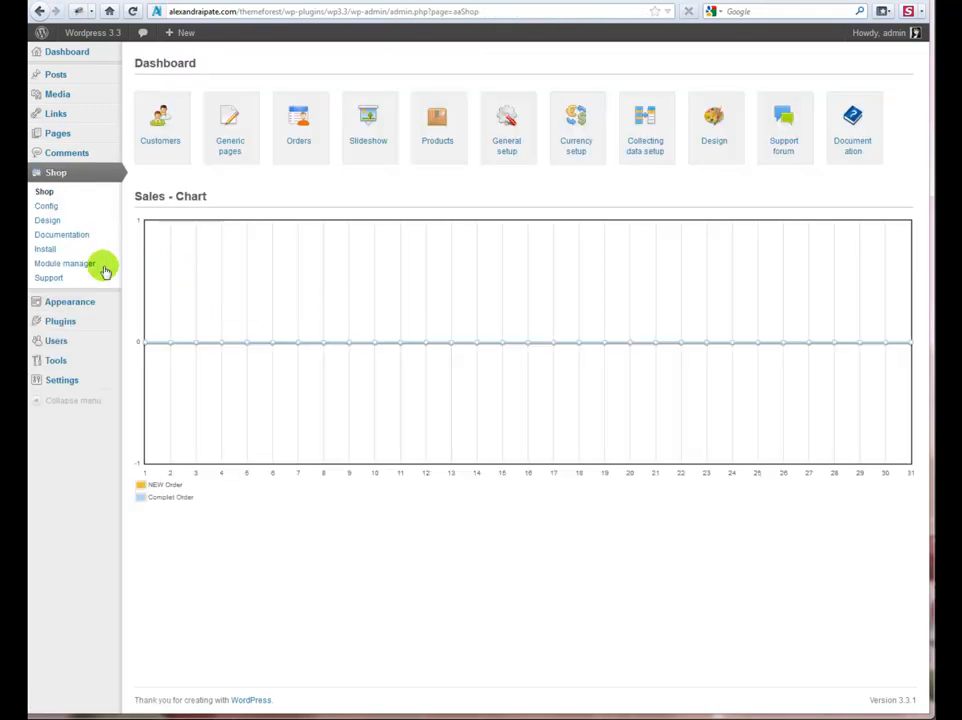
# Step: Install the default shop config with demo slide, demo products and generic shortcode page ticked
pyautogui.click(45, 249)
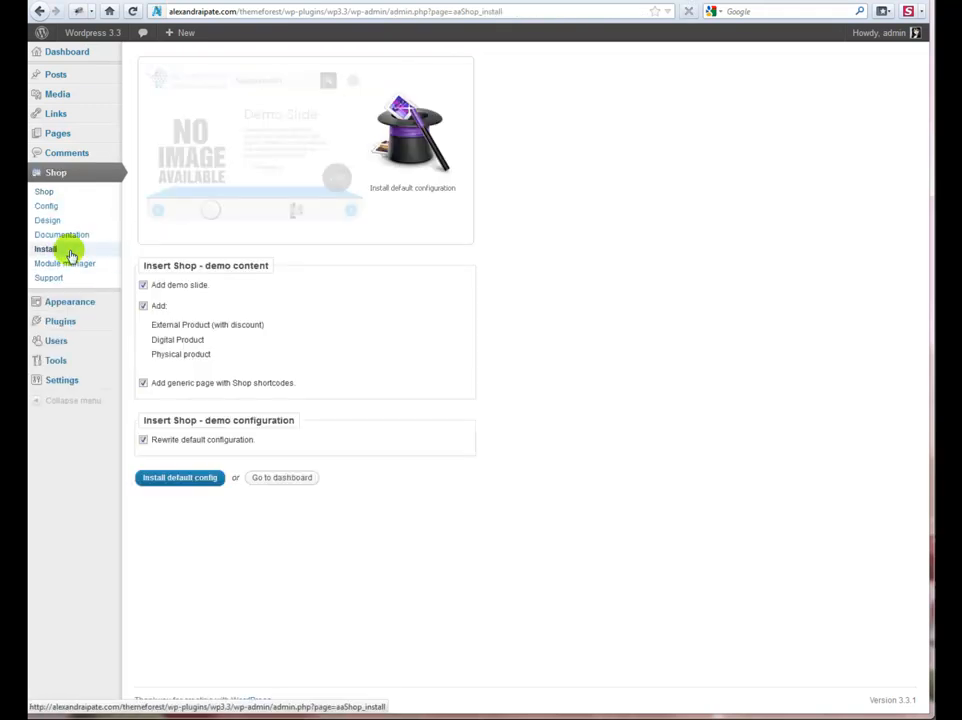
pyautogui.click(180, 477)
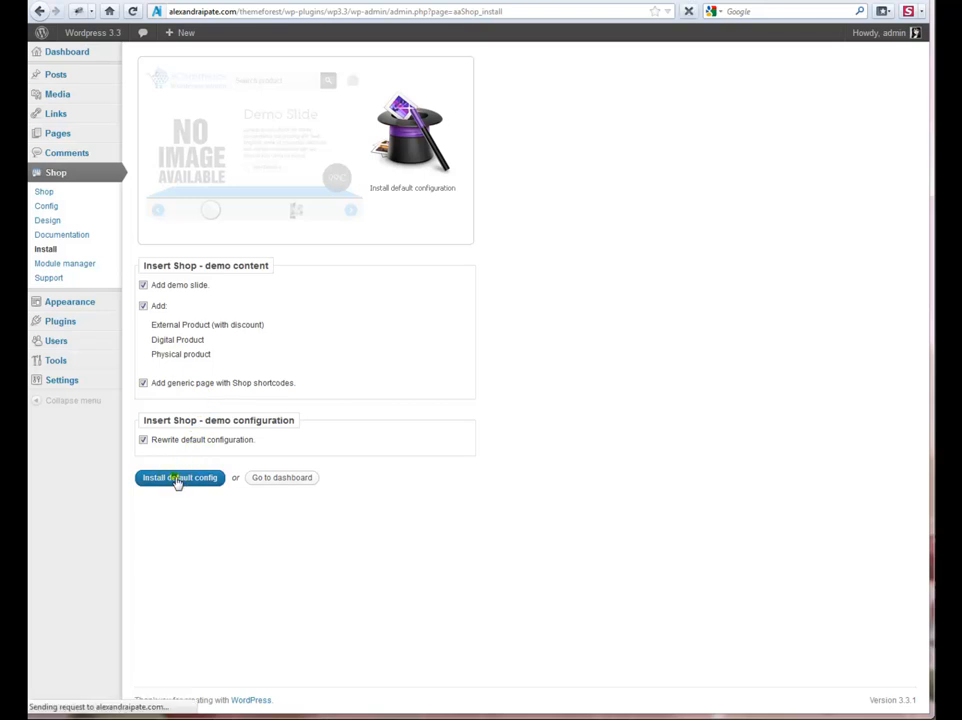
pyautogui.click(179, 477)
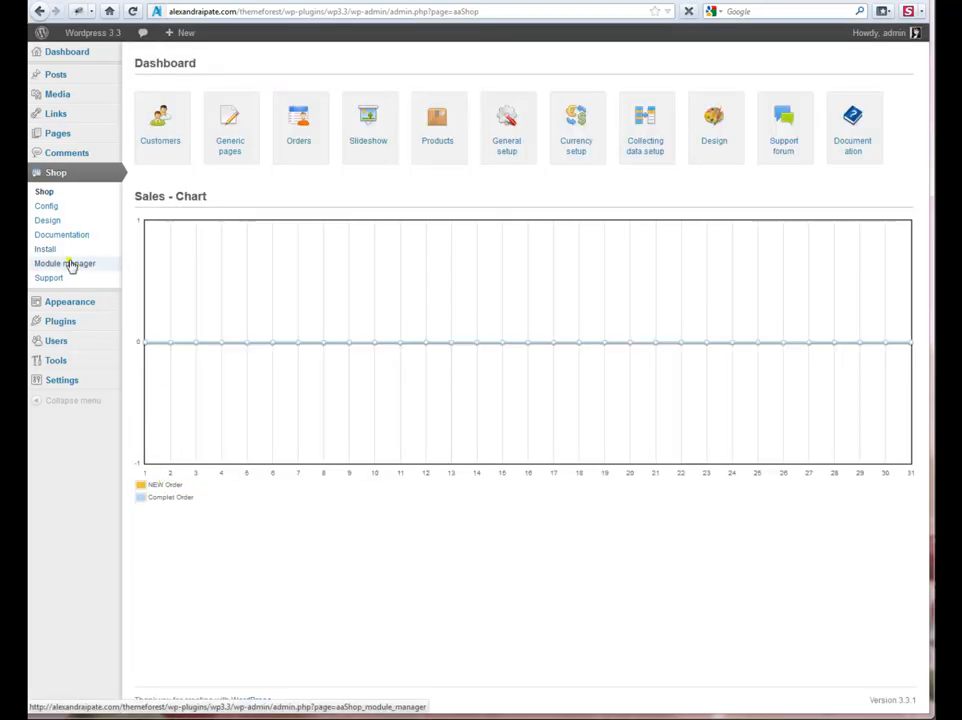
# Step: In the Module manager, activate PayPal Express Checkout, the other payment methods, and the Slideshow Module
pyautogui.click(65, 263)
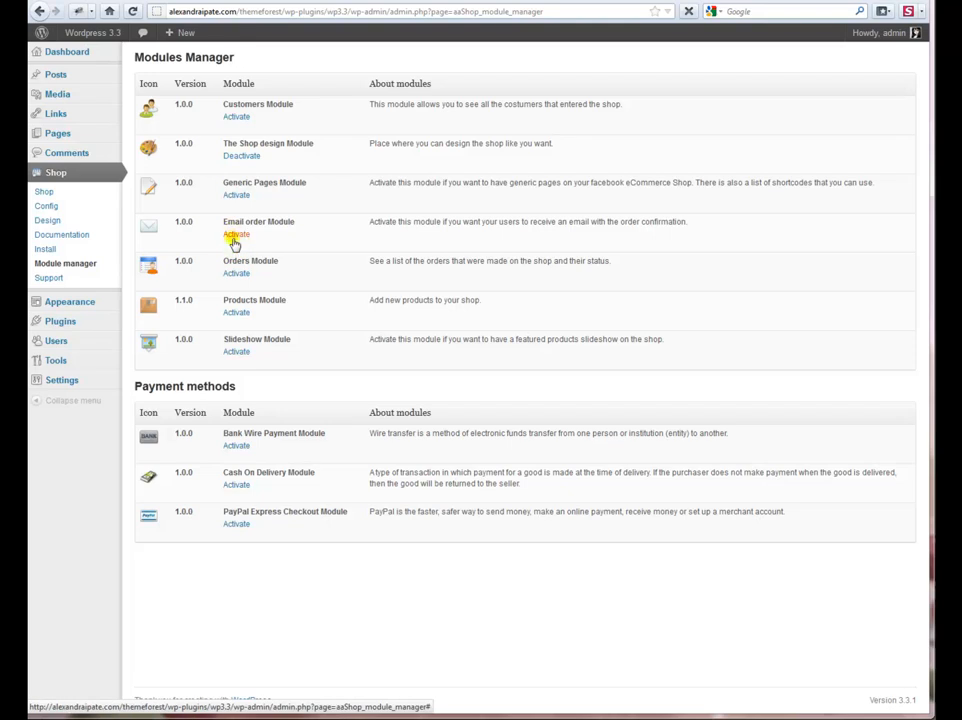
pyautogui.moveTo(237, 273)
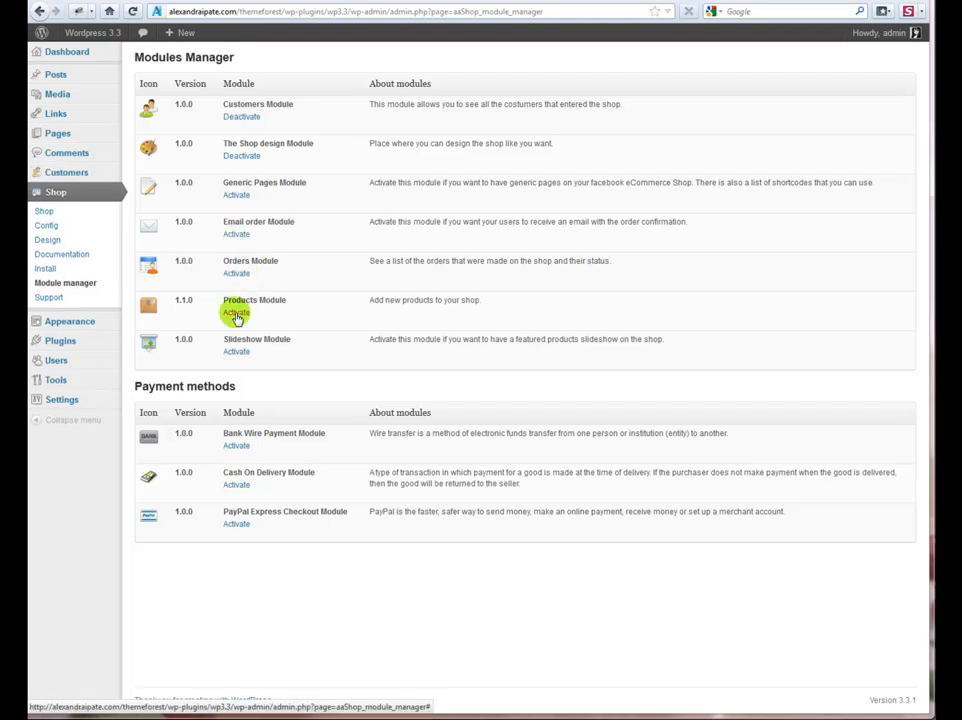
pyautogui.moveTo(237, 351)
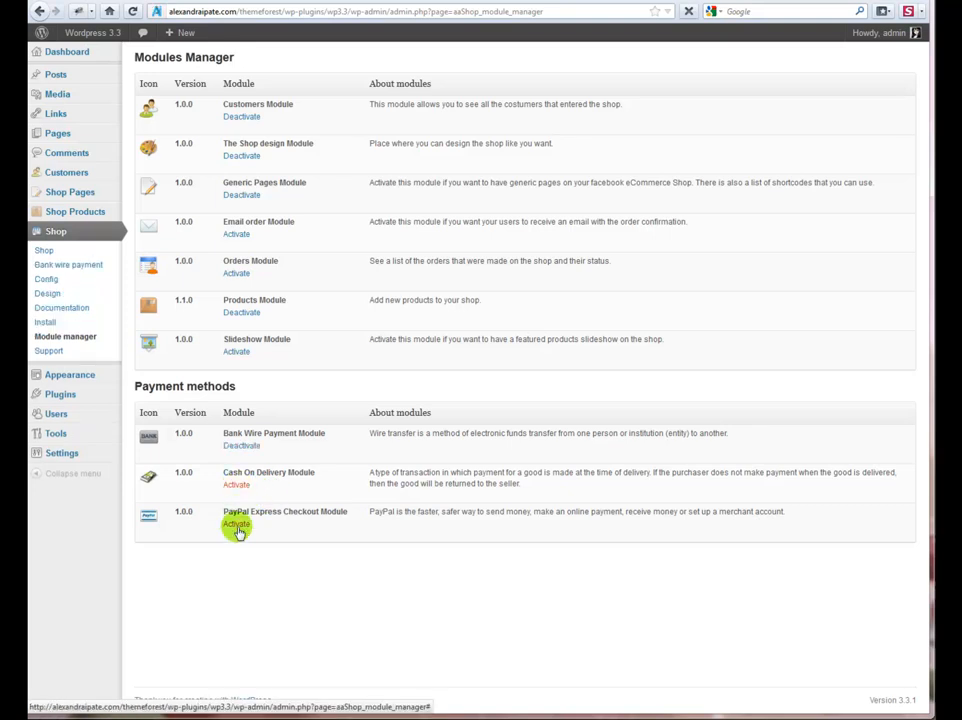
pyautogui.click(236, 484)
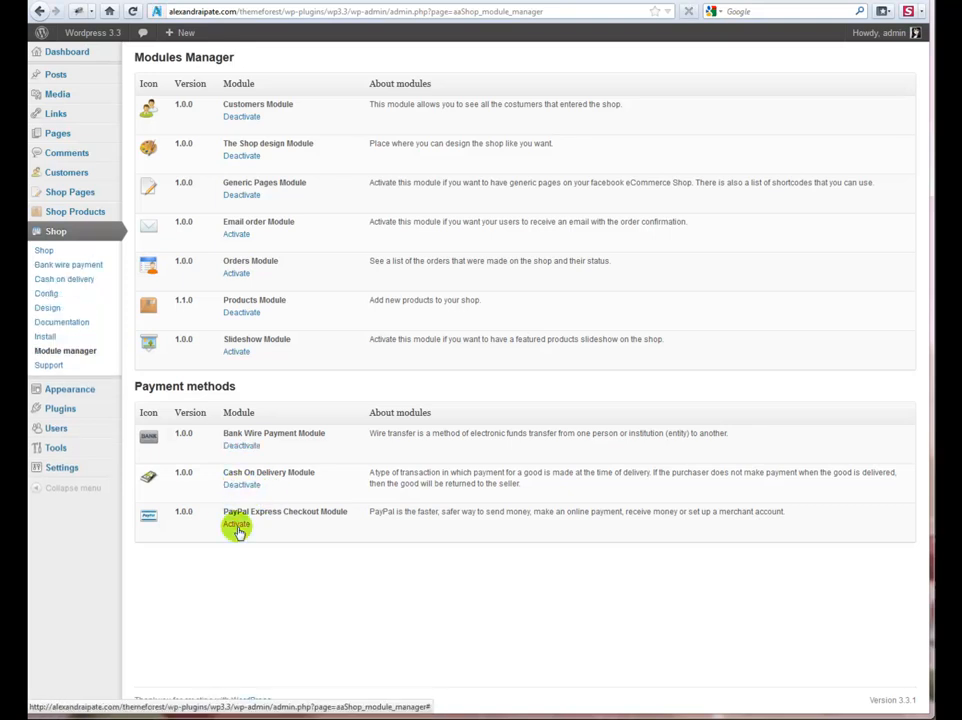
pyautogui.moveTo(237, 351)
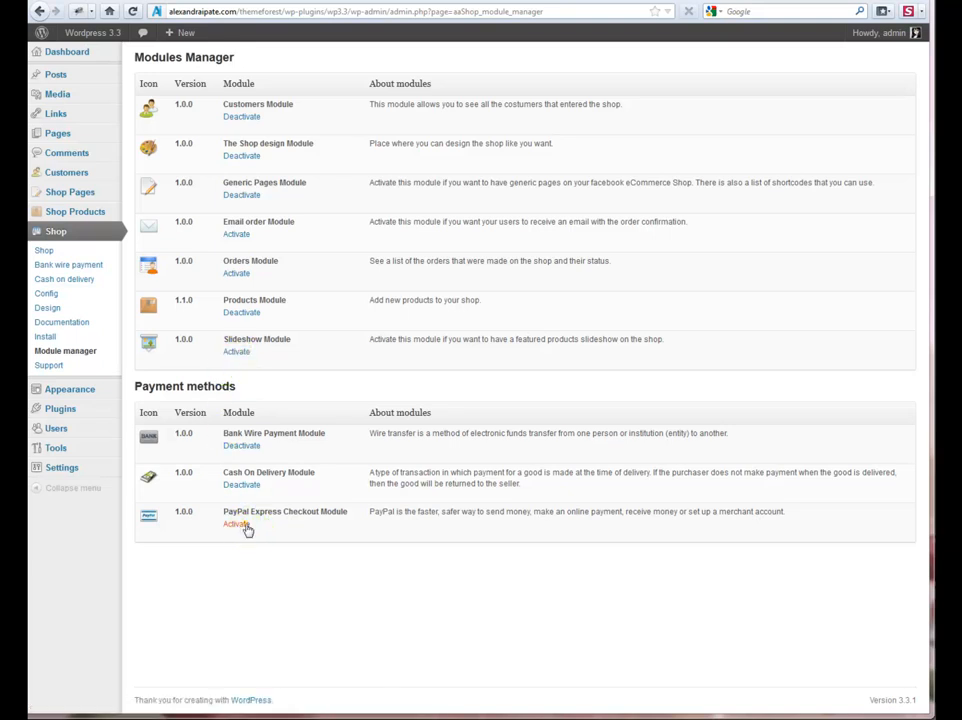
pyautogui.click(237, 524)
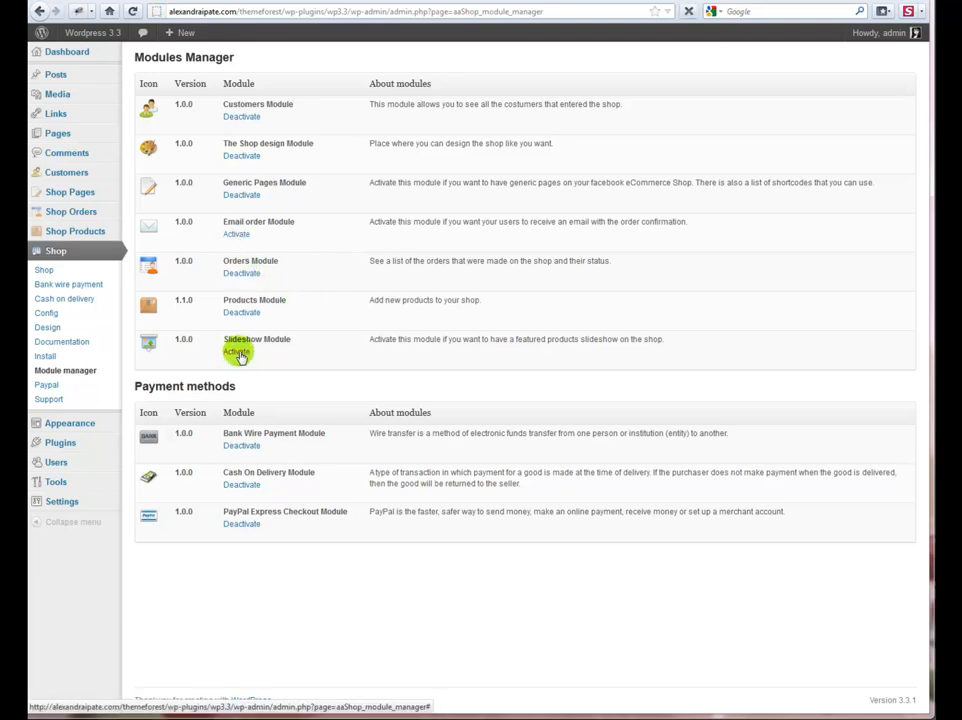
pyautogui.click(237, 352)
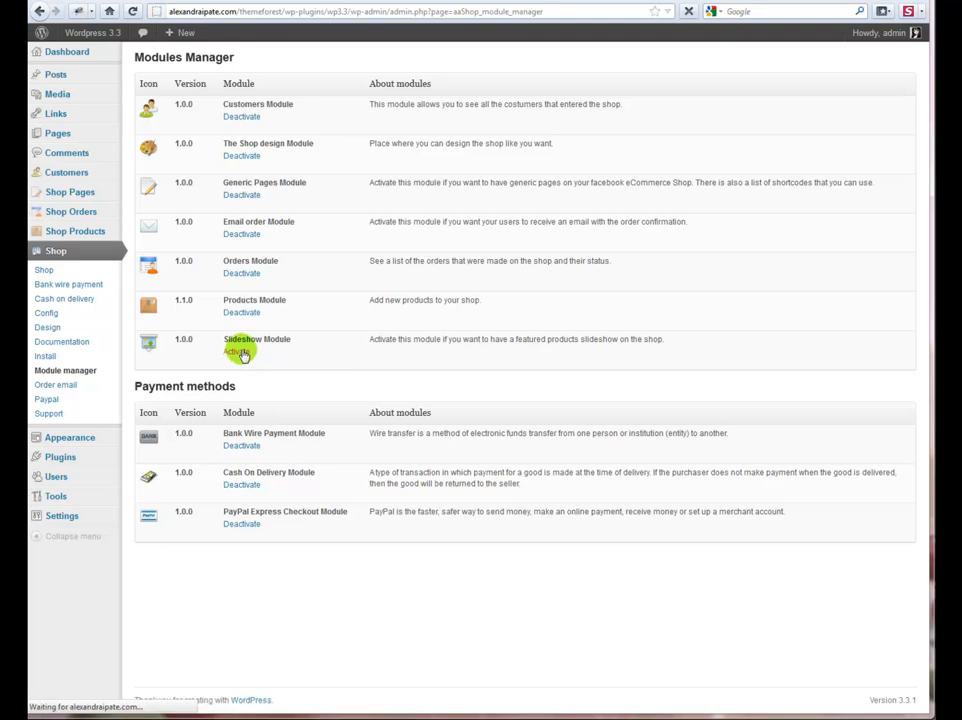
pyautogui.click(241, 351)
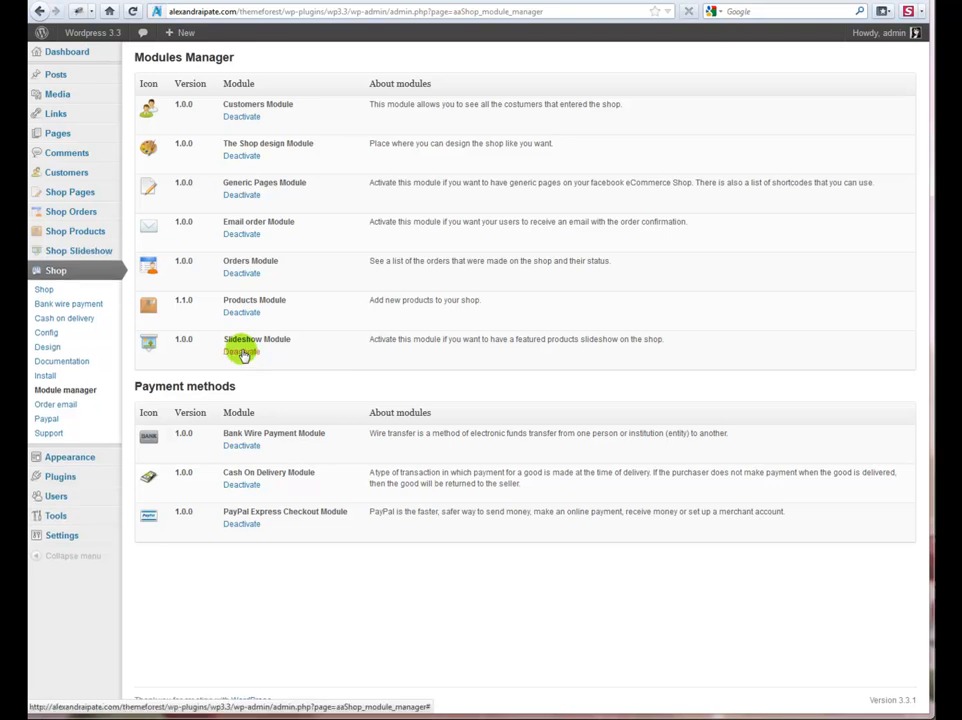
# Step: Open the shop Config page, then view the front-end storefront with demo slideshow and products
pyautogui.click(46, 332)
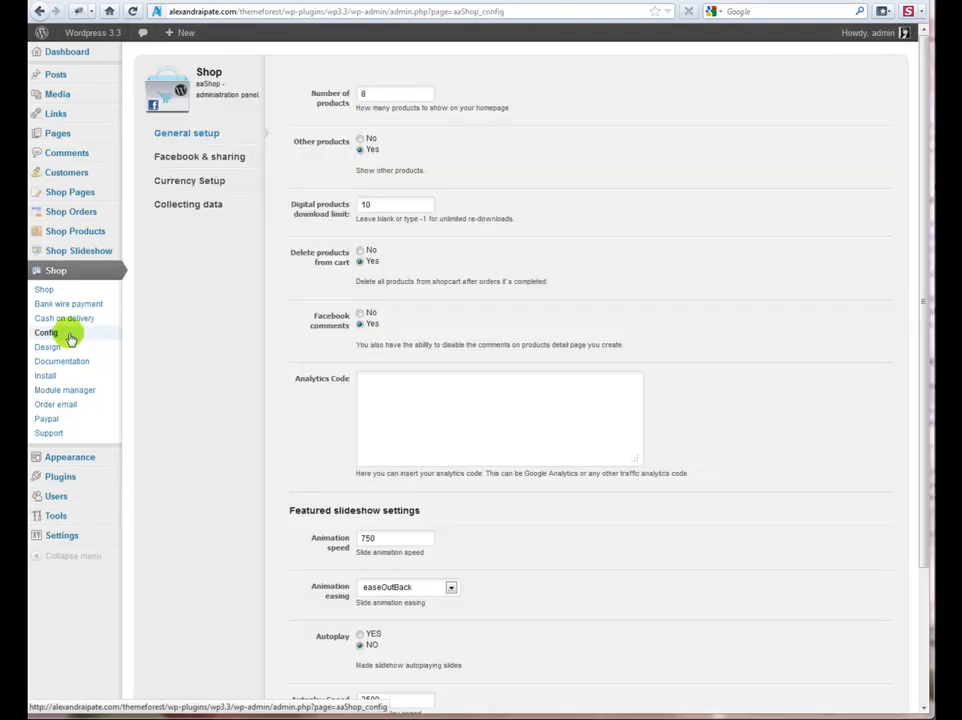
pyautogui.click(199, 156)
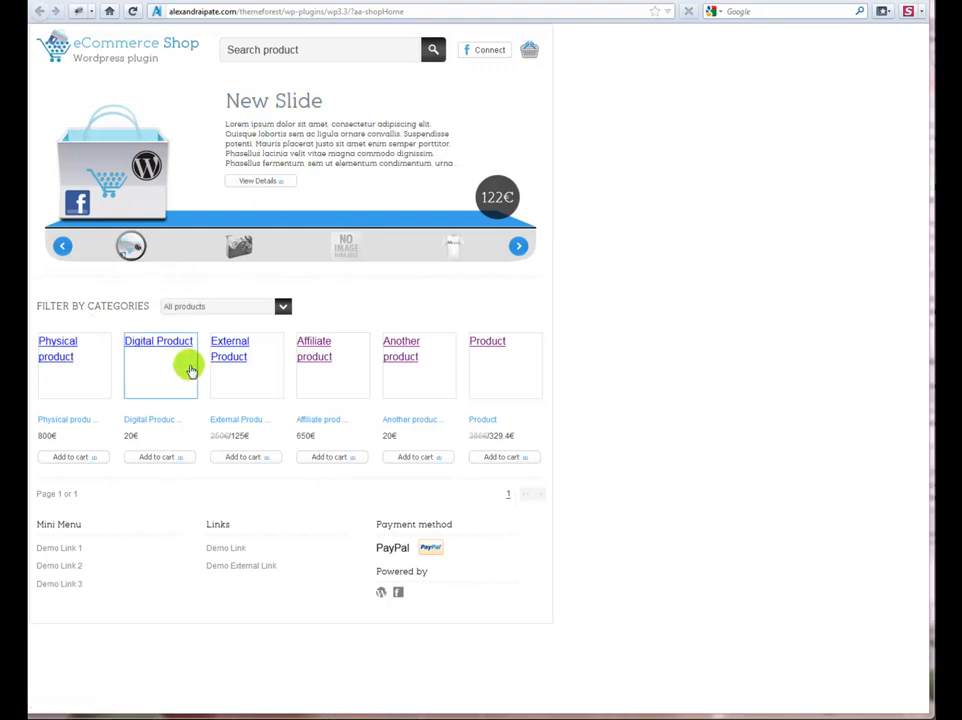
pyautogui.moveTo(213, 565)
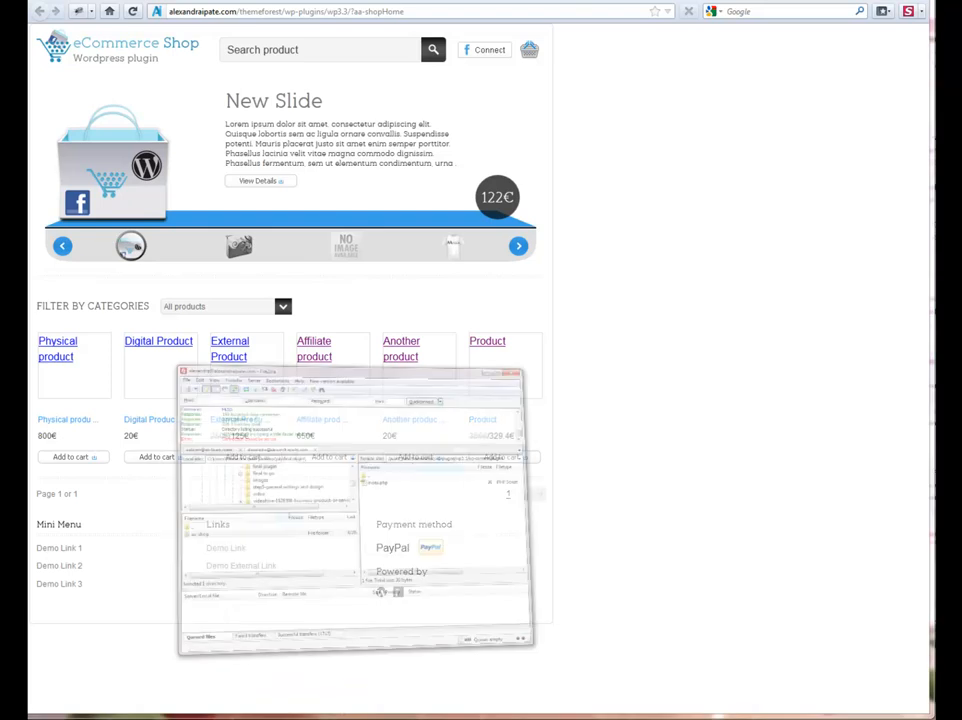
# Step: Refresh the remote plugins folder, then set aa-shop's cache folder to 777 with recursion
pyautogui.rightClick(578, 352)
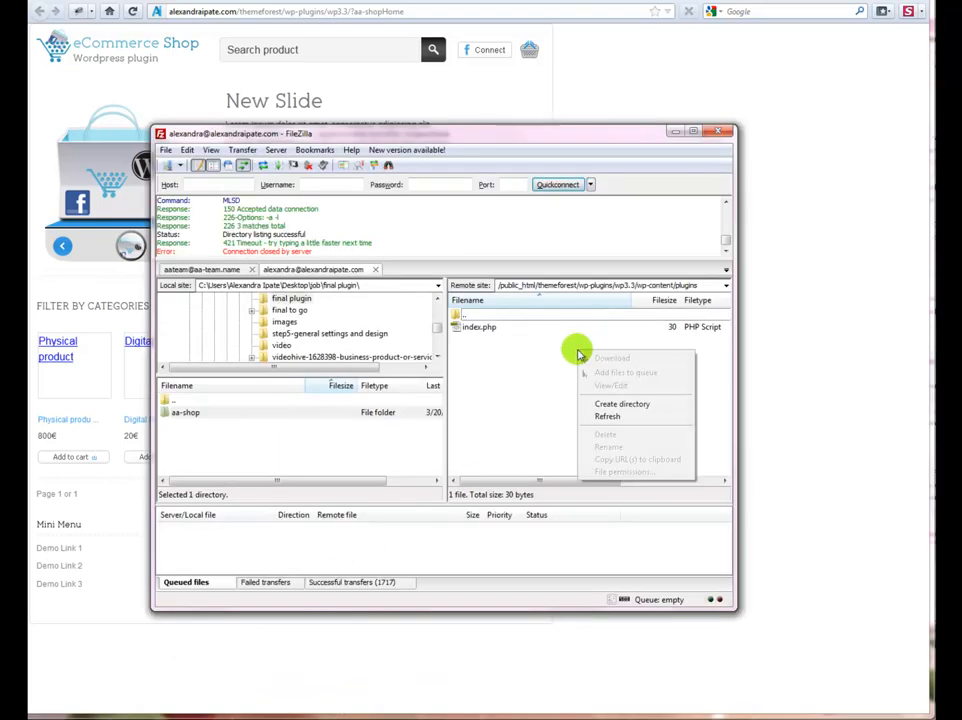
pyautogui.click(607, 416)
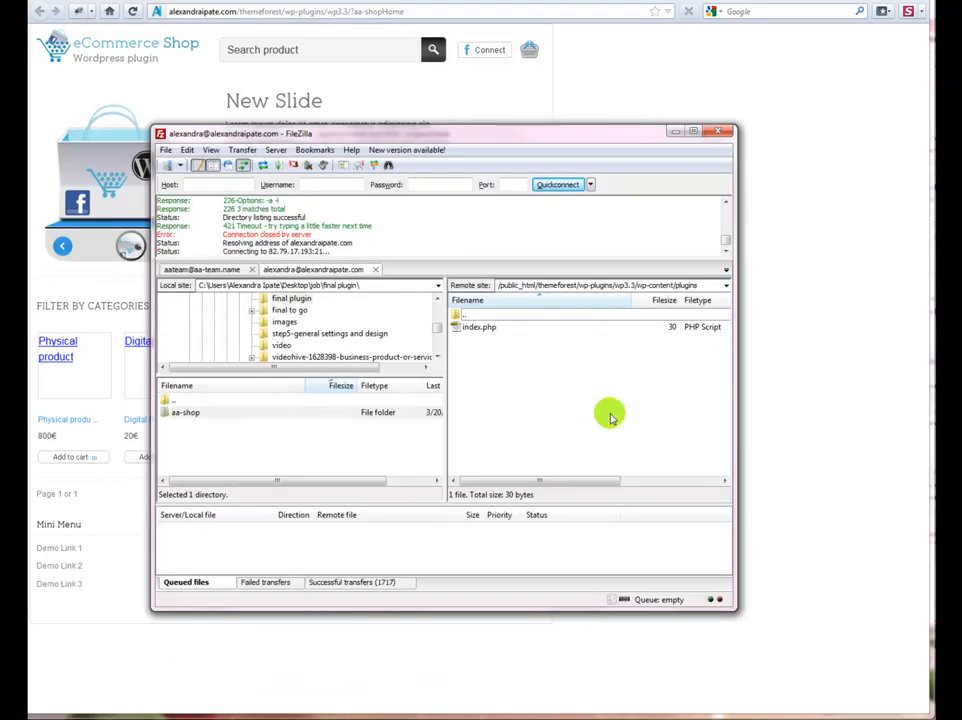
pyautogui.moveTo(580, 413)
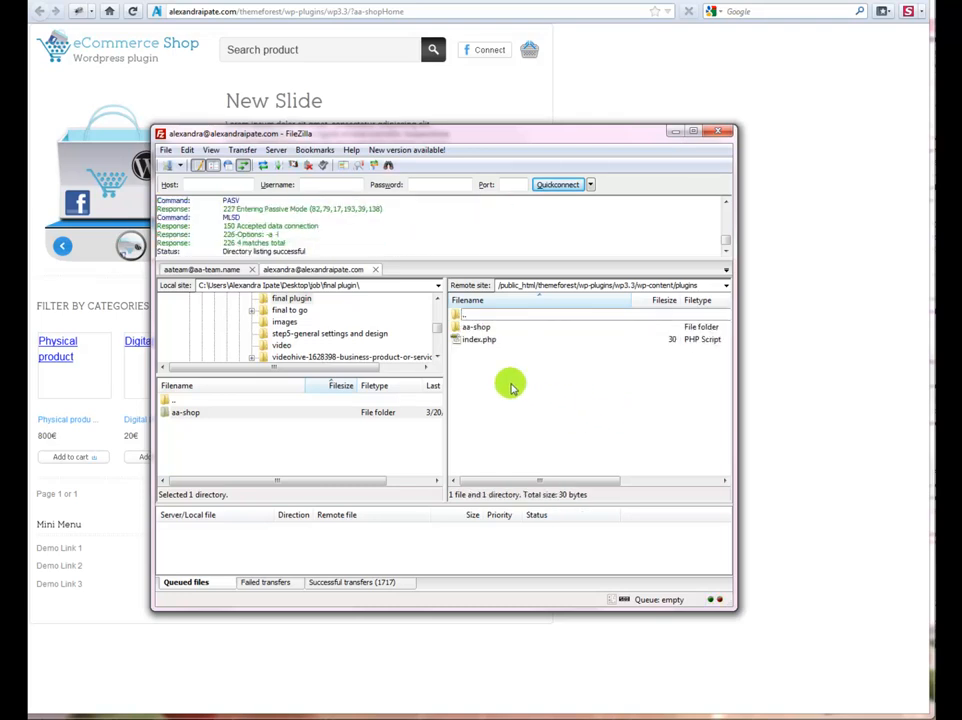
pyautogui.doubleClick(477, 326)
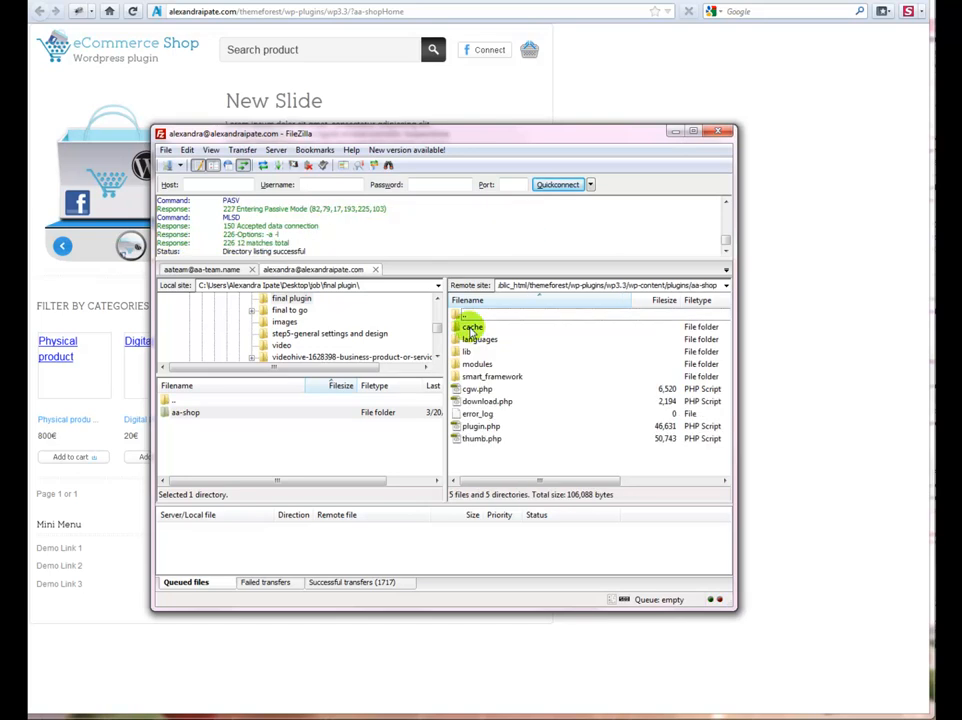
pyautogui.rightClick(472, 326)
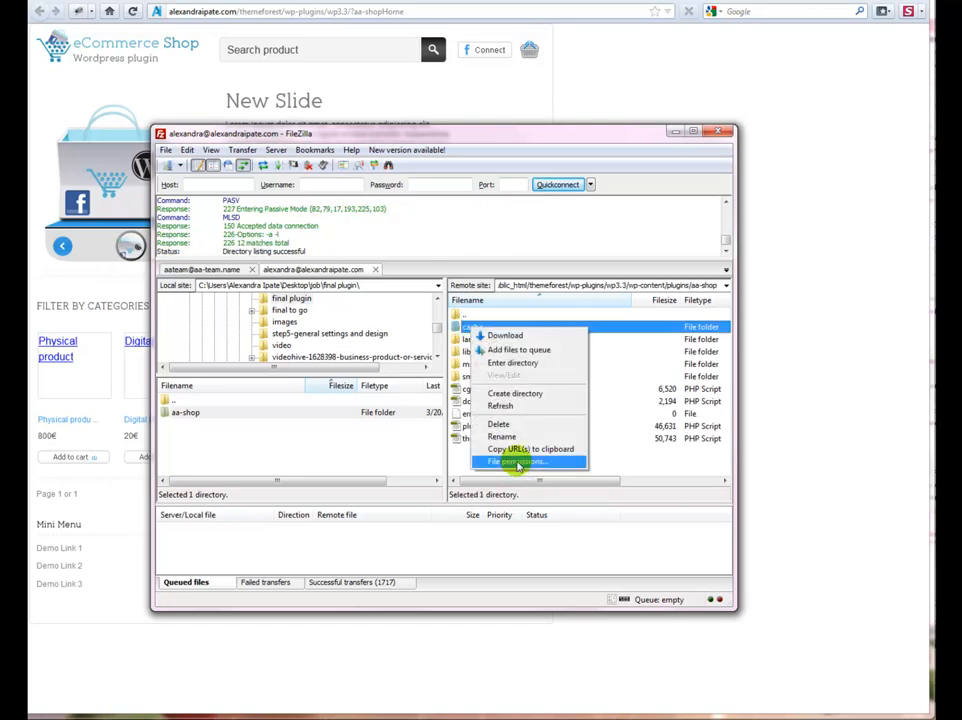
pyautogui.click(516, 461)
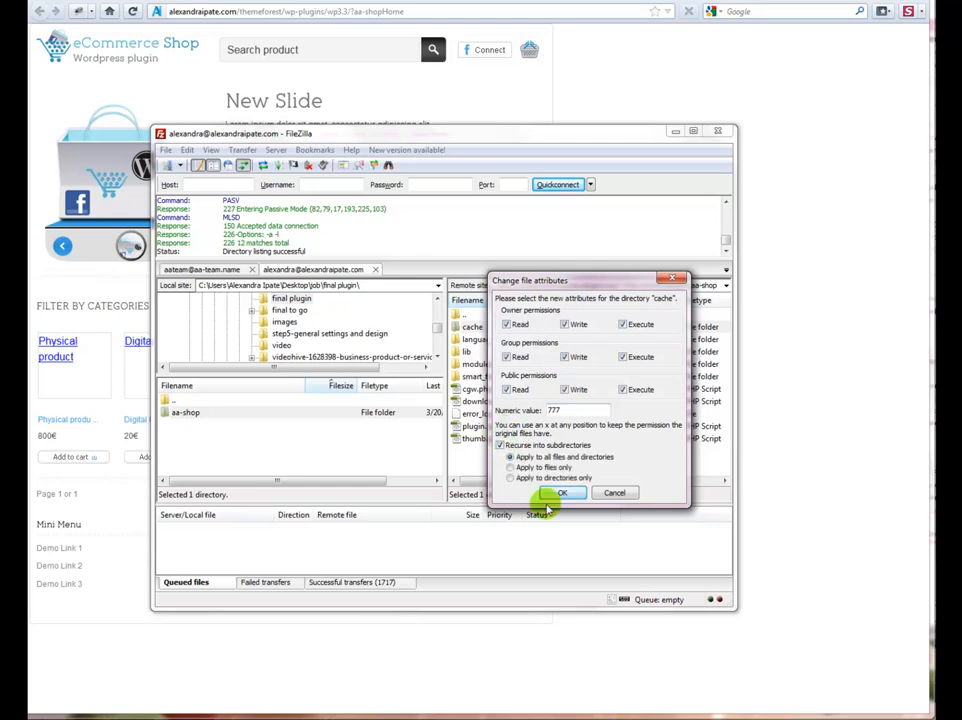
pyautogui.click(561, 492)
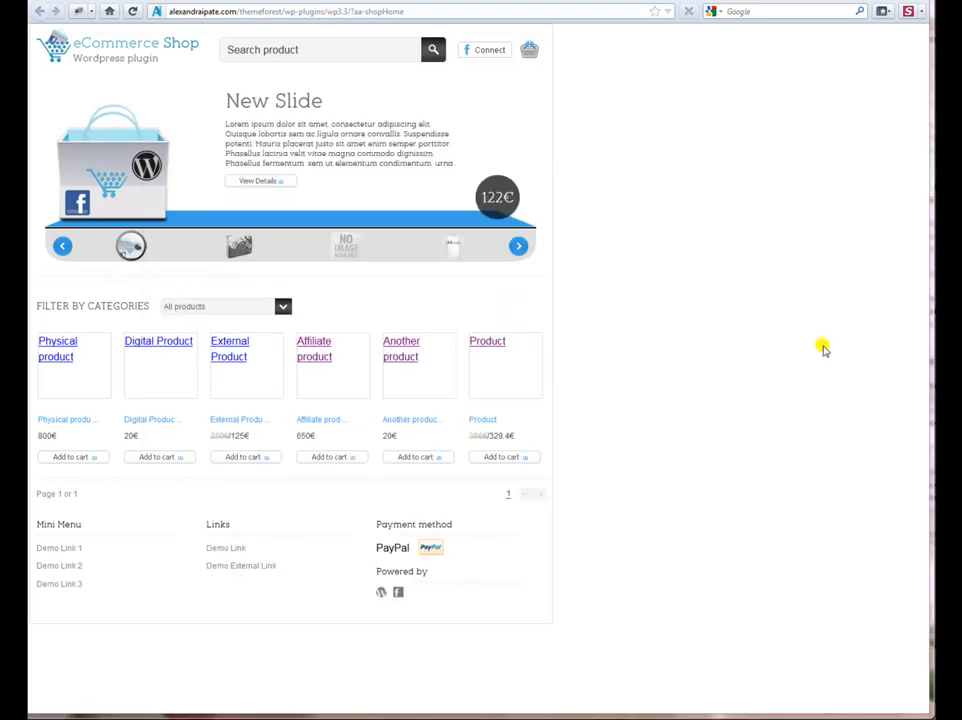
pyautogui.moveTo(823, 347)
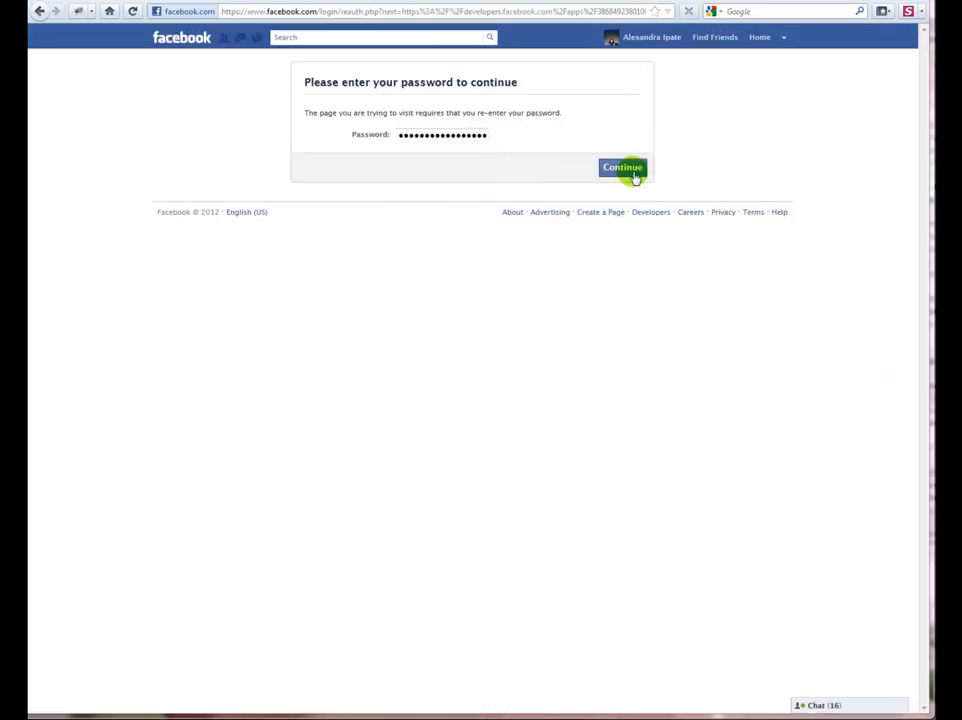
# Step: Re-enter the Facebook password and copy the app's App ID and App Secret into shop settings
pyautogui.click(622, 167)
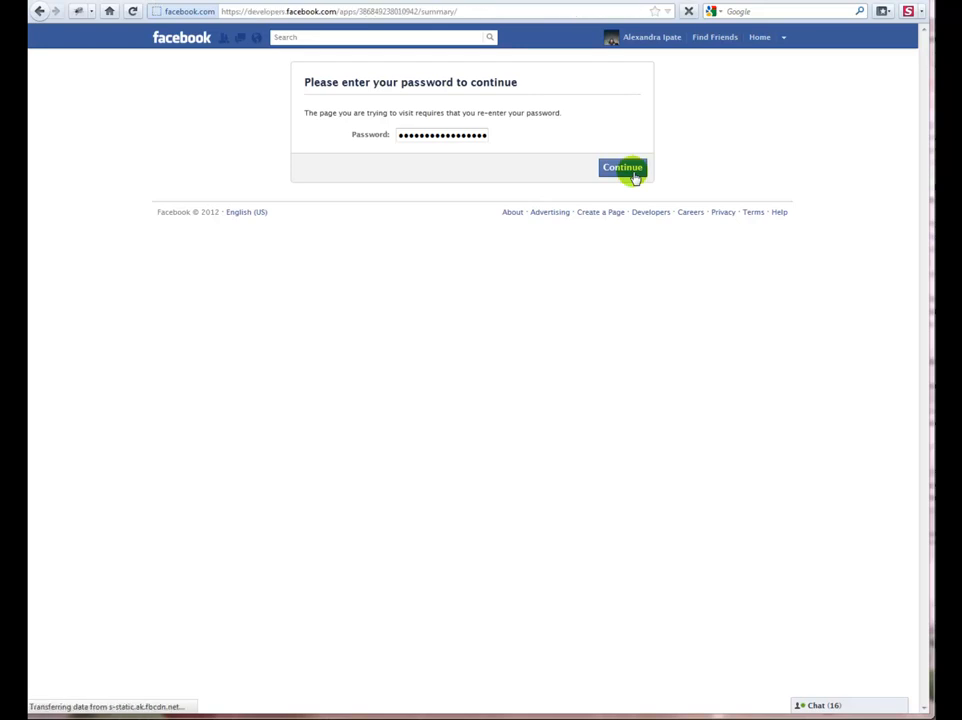
pyautogui.click(622, 167)
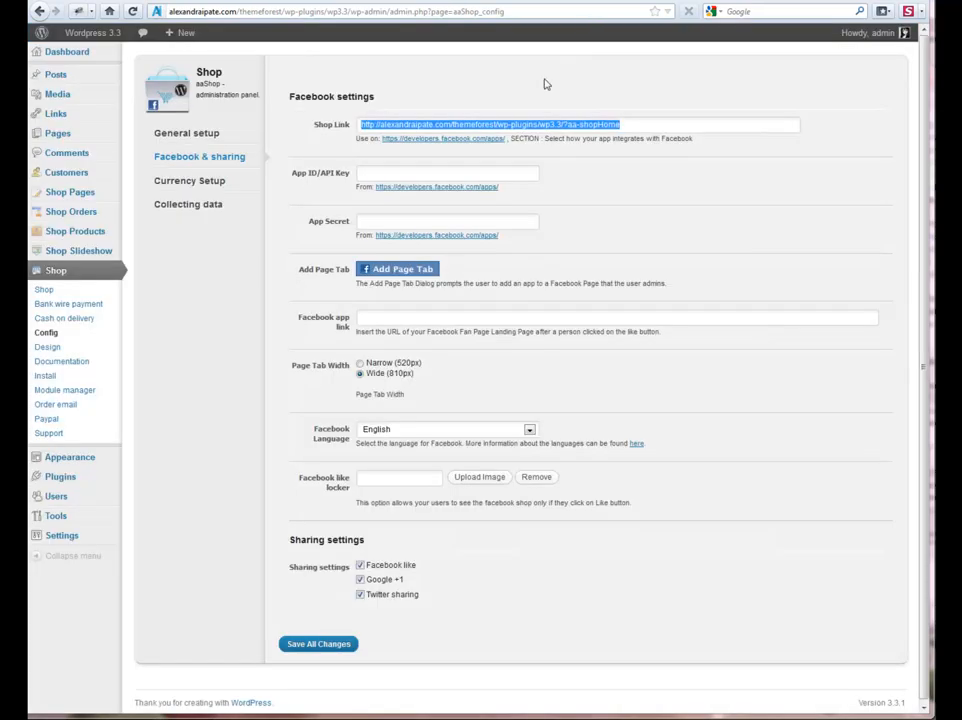
pyautogui.moveTo(440, 138)
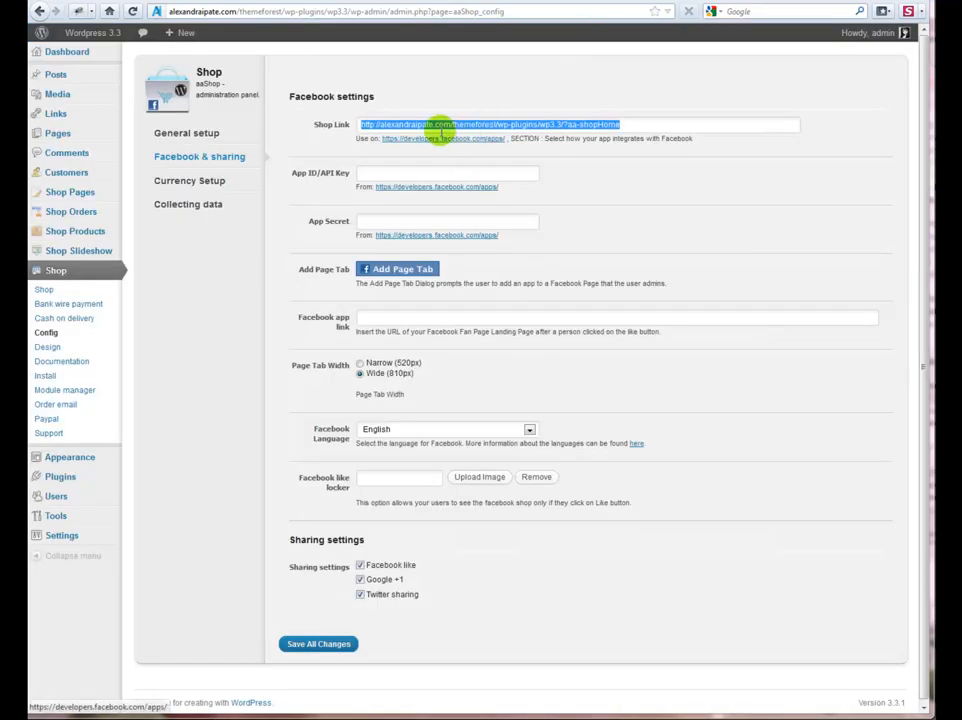
pyautogui.click(435, 138)
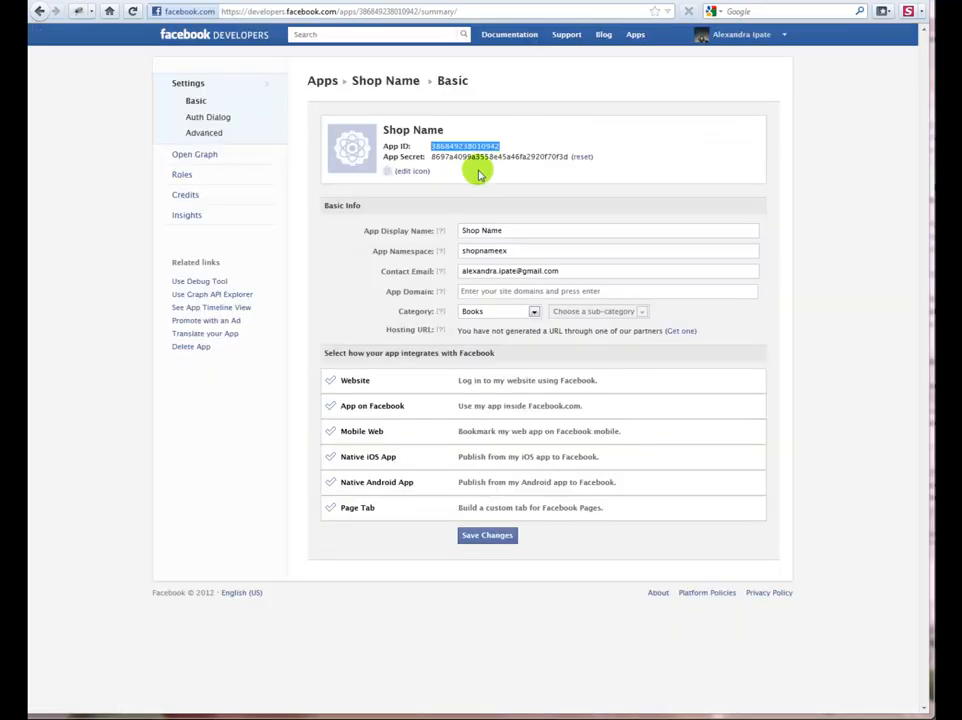
pyautogui.click(499, 157)
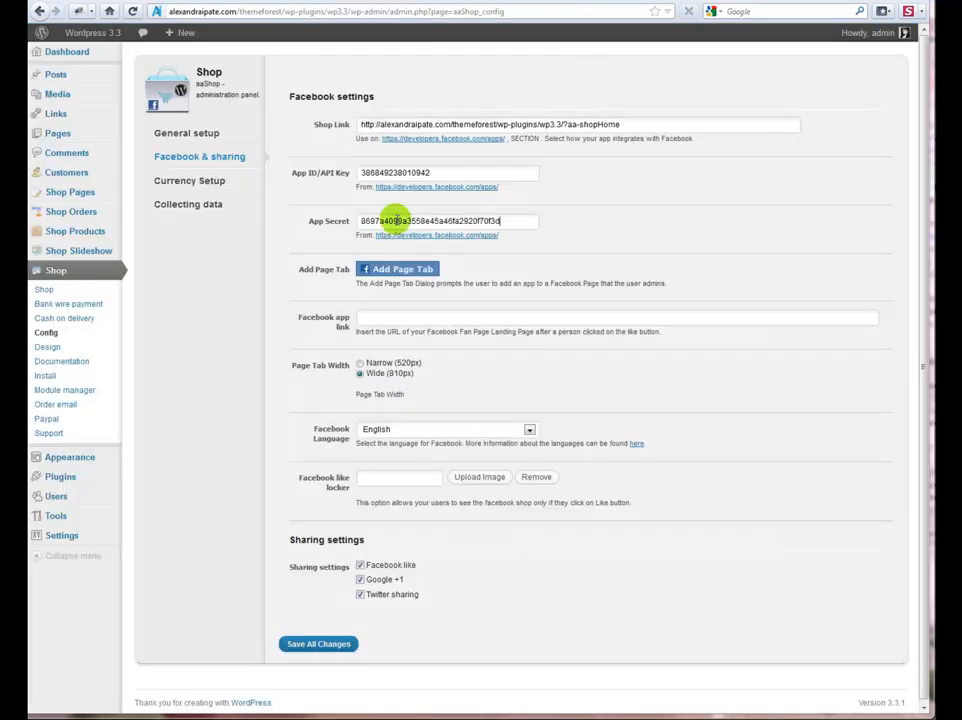
pyautogui.click(318, 643)
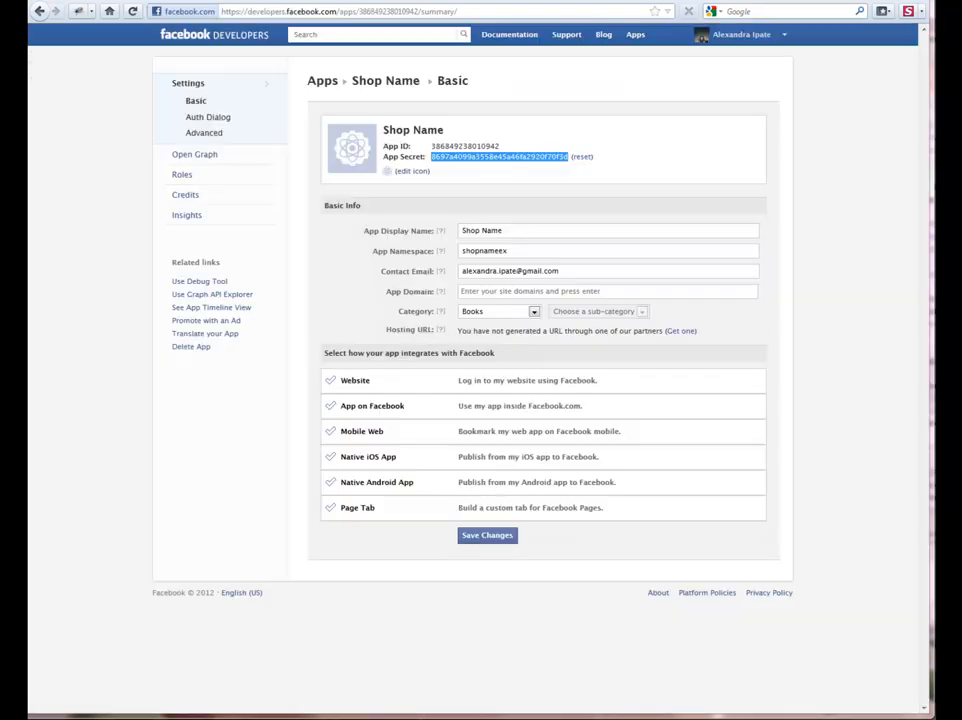
pyautogui.moveTo(582, 291)
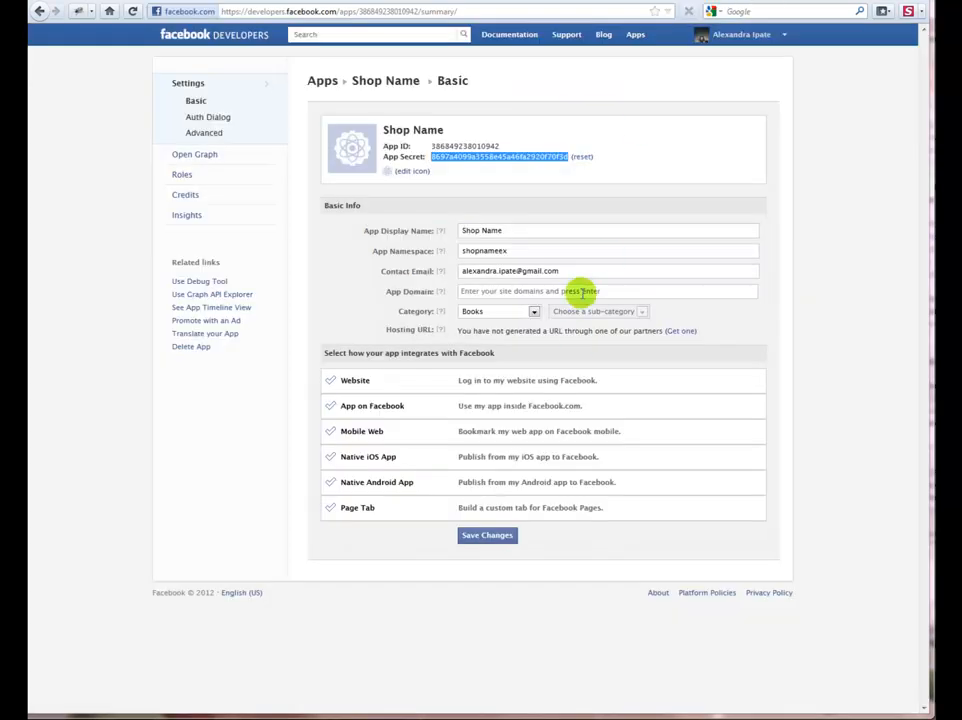
pyautogui.write('alexandraipate.com')
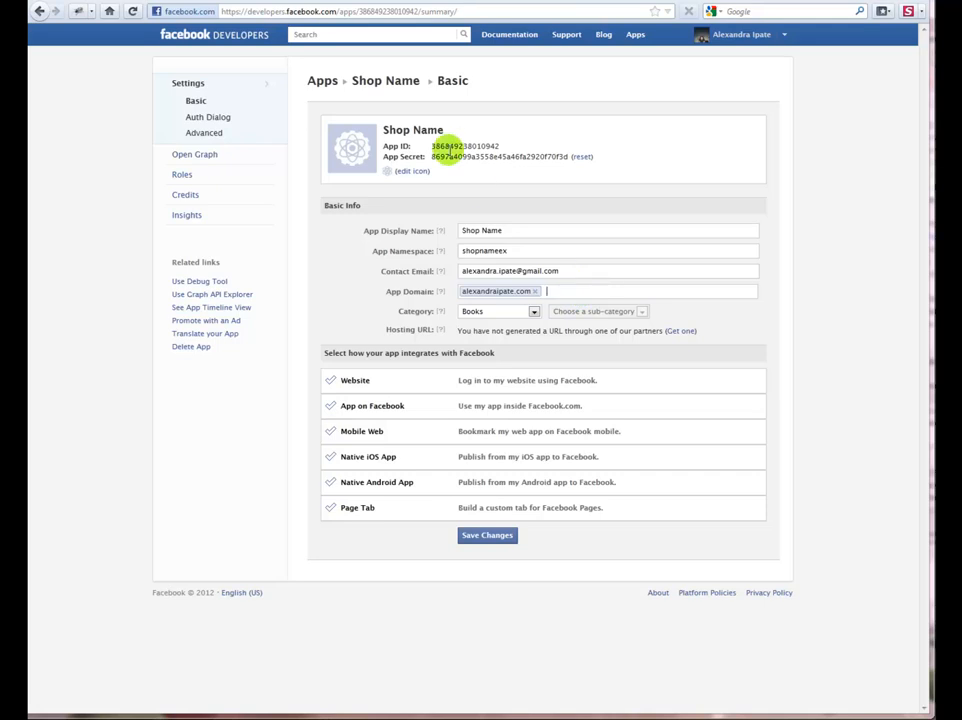
# Step: Set the app's website URL to the shop address, enable Page Tab 'Tab App', and save
pyautogui.click(355, 380)
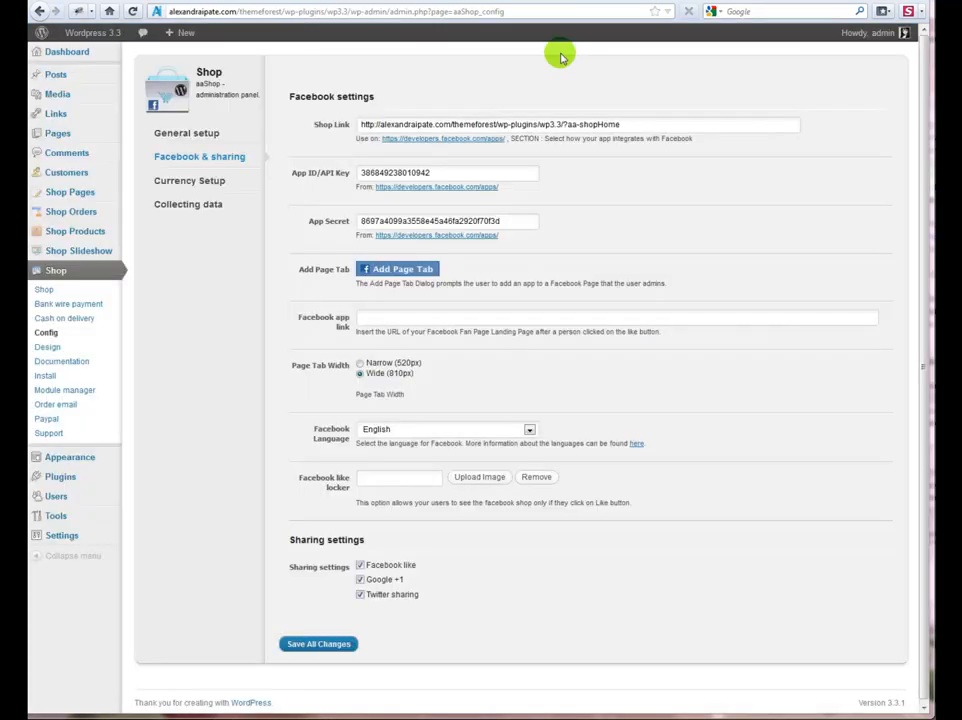
pyautogui.tripleClick(578, 124)
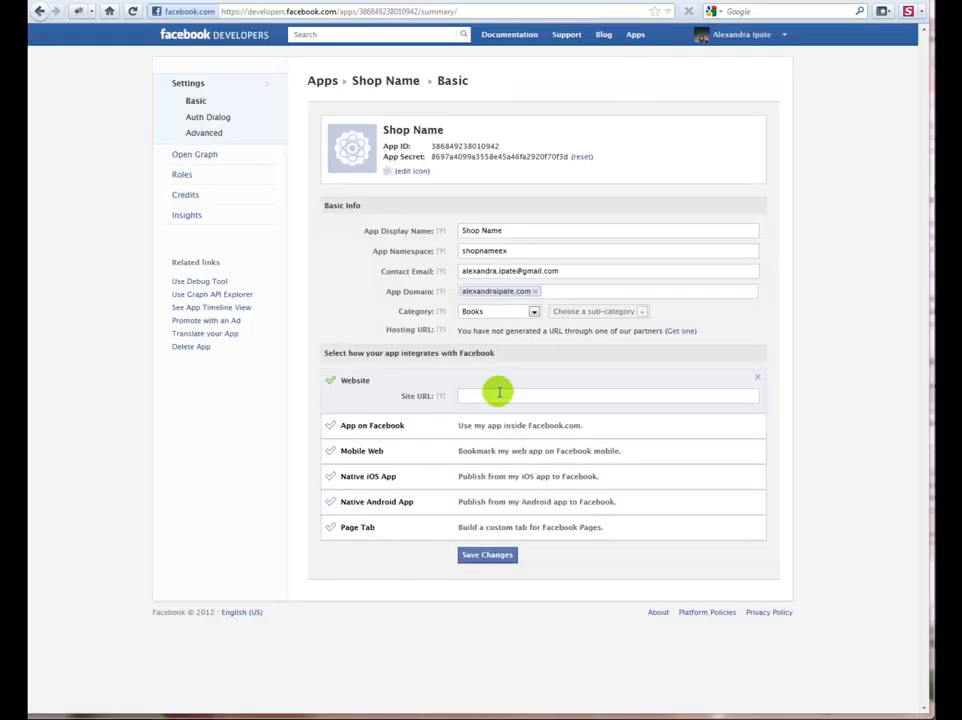
pyautogui.click(371, 425)
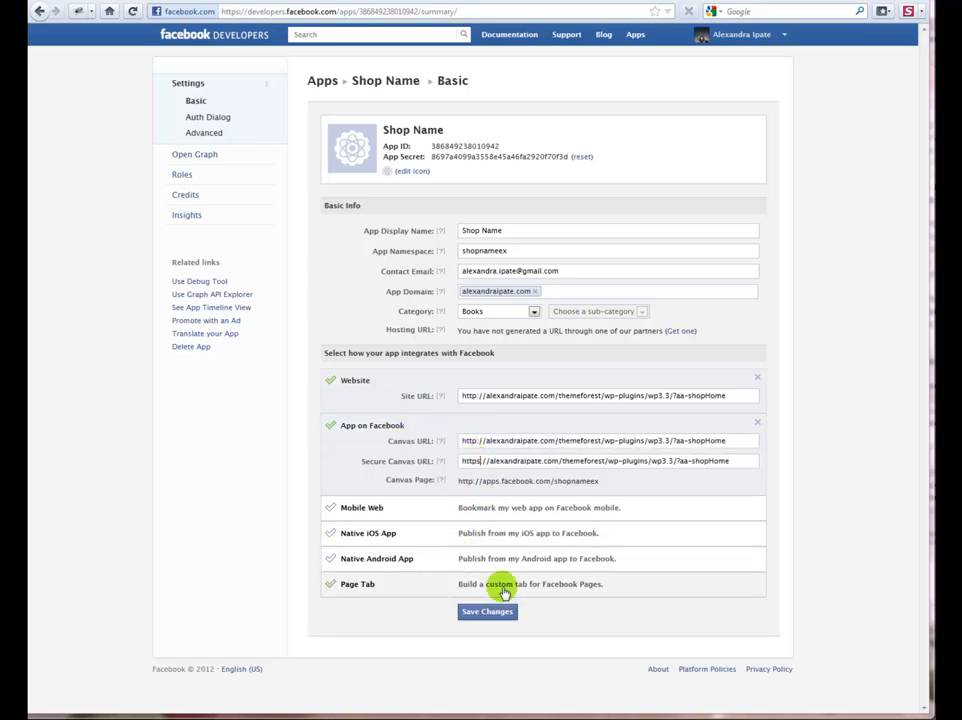
pyautogui.click(357, 583)
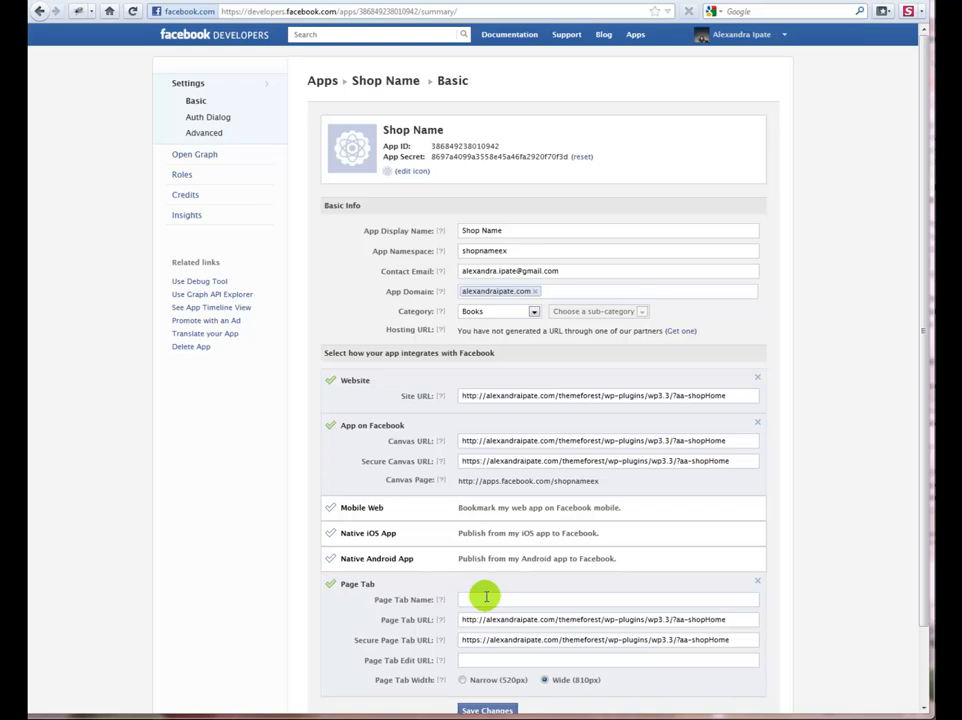
pyautogui.write('Tab App')
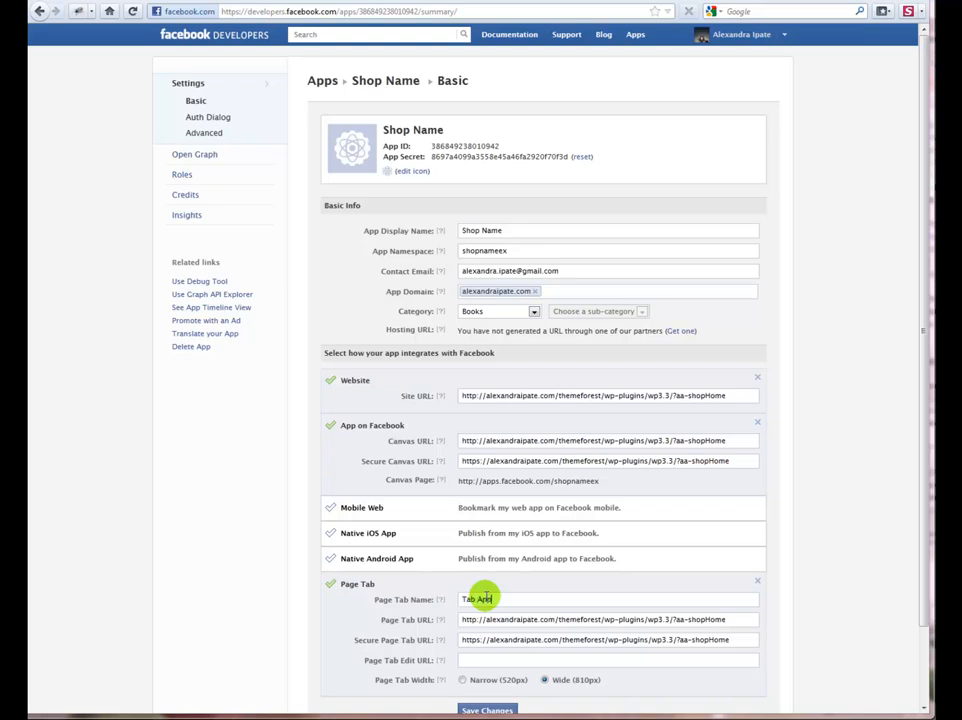
pyautogui.scroll(-3)
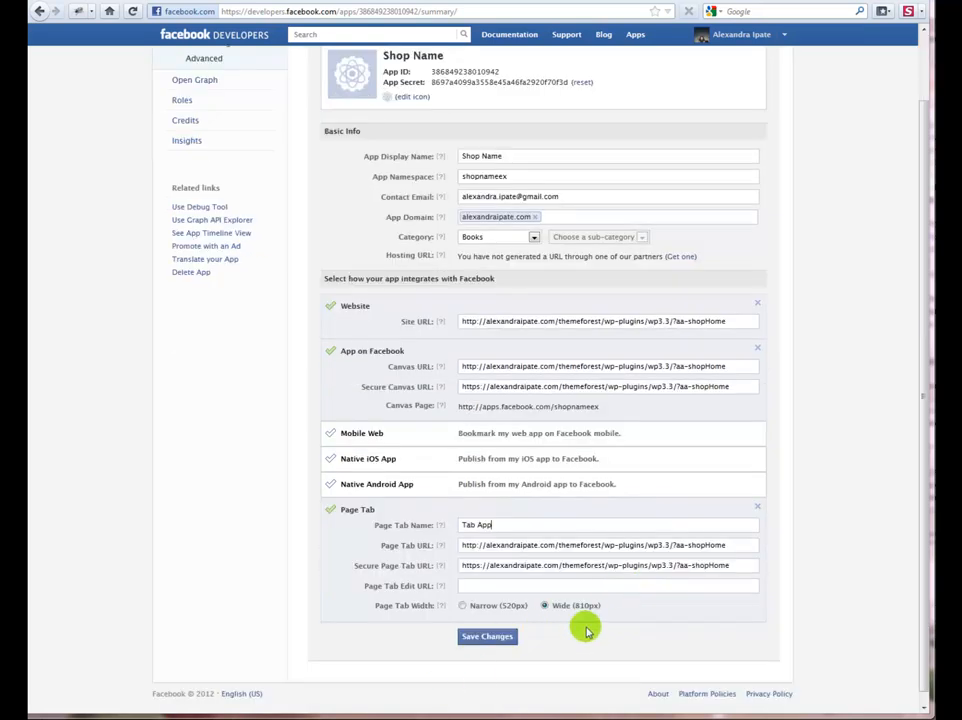
pyautogui.click(487, 636)
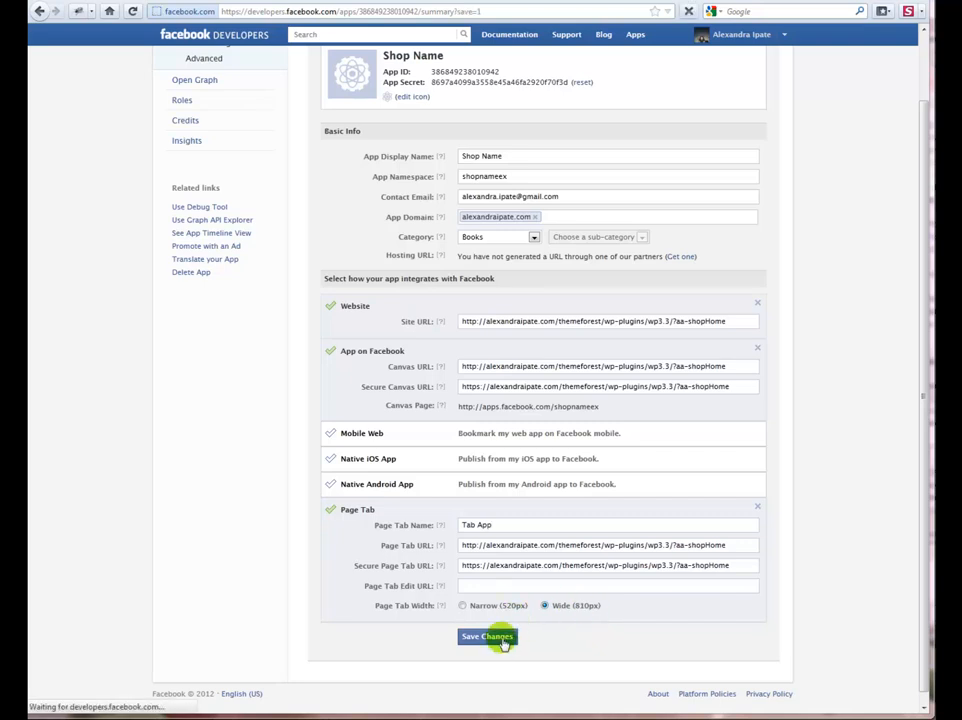
pyautogui.click(487, 636)
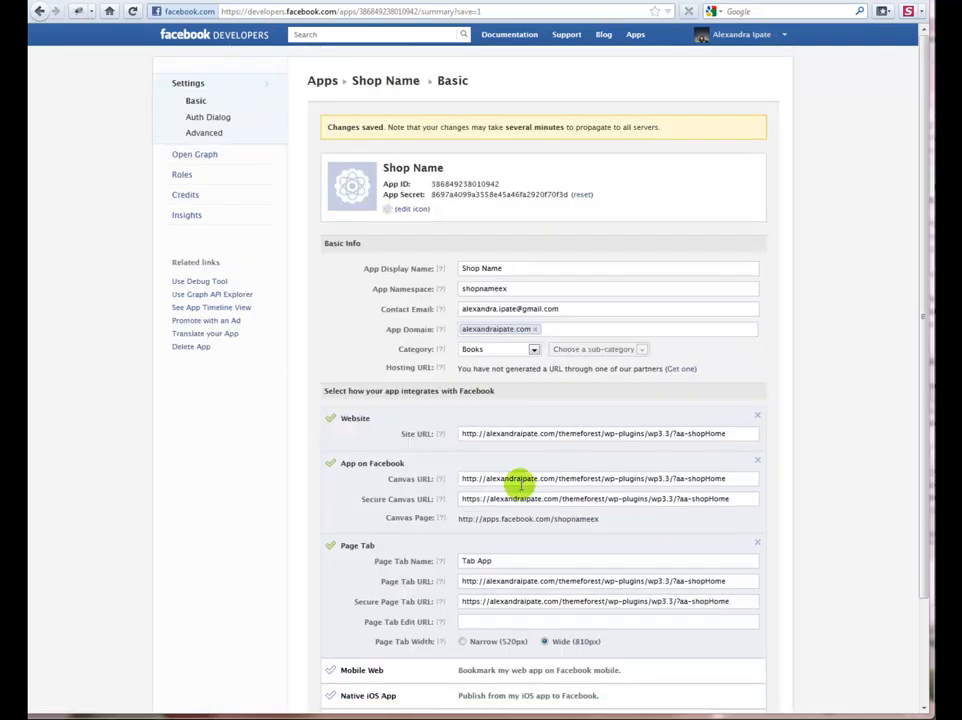
pyautogui.moveTo(608, 293)
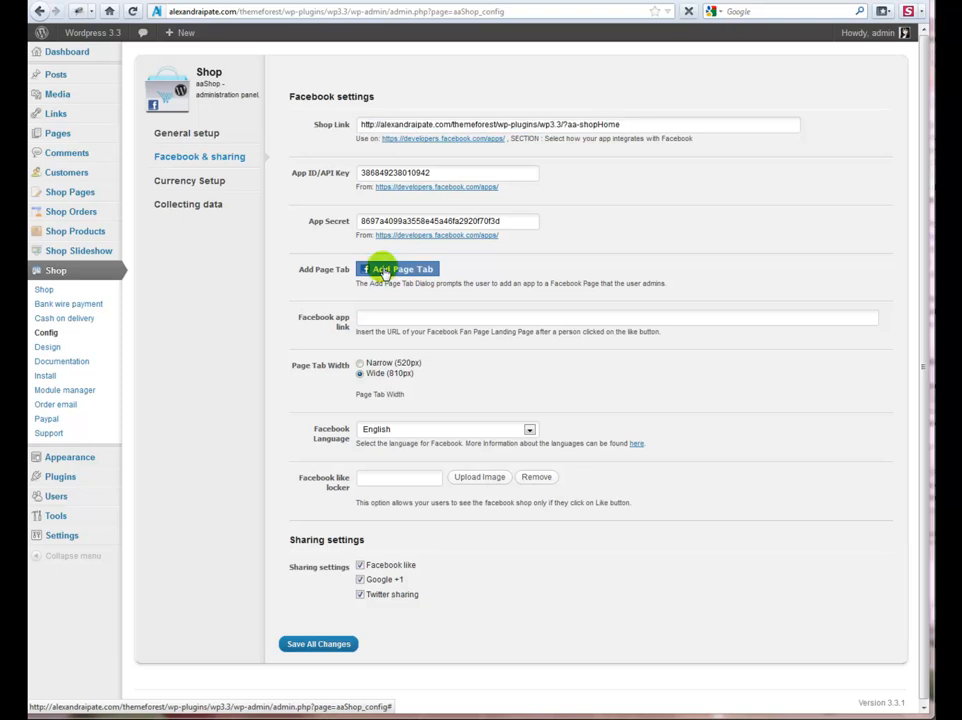
# Step: Pick 'Shop Name – My shop' from the Facebook pages list and add the app's page tab
pyautogui.click(398, 268)
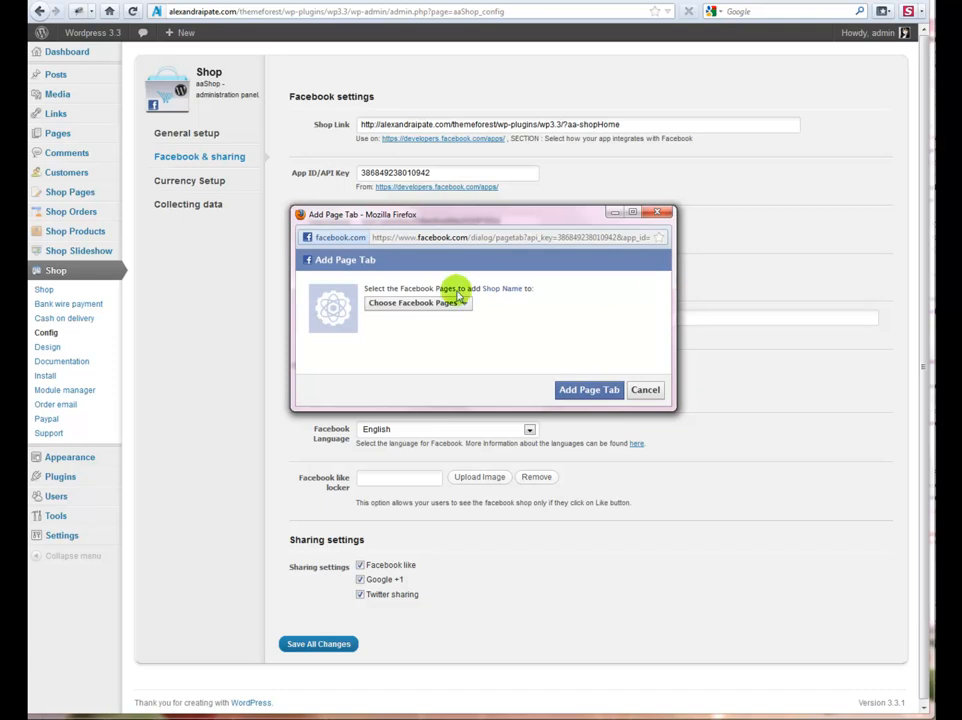
pyautogui.click(415, 303)
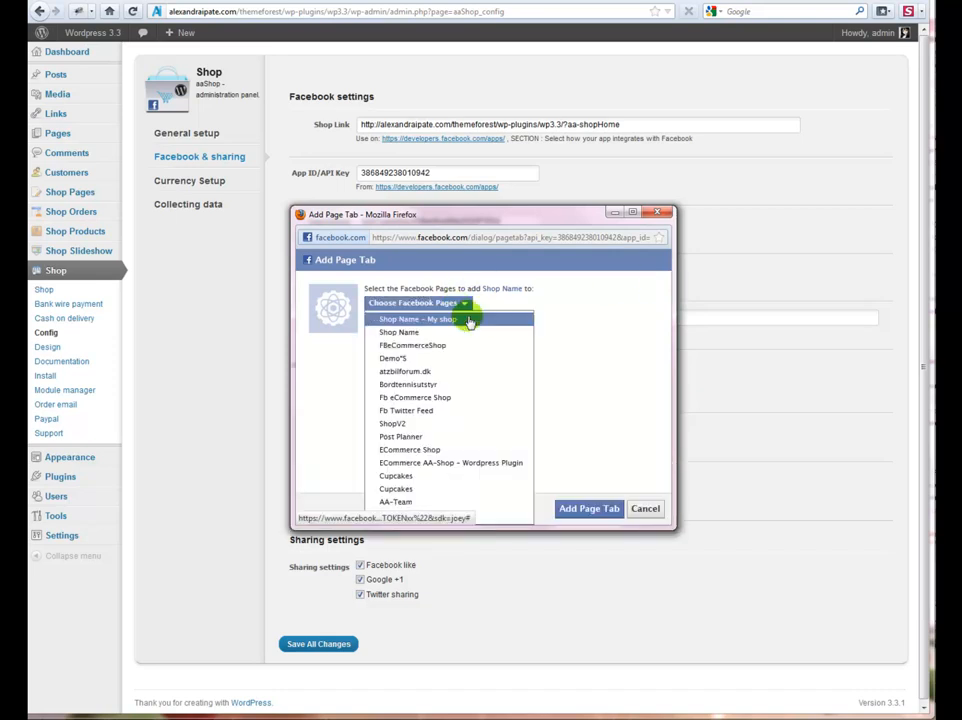
pyautogui.click(589, 508)
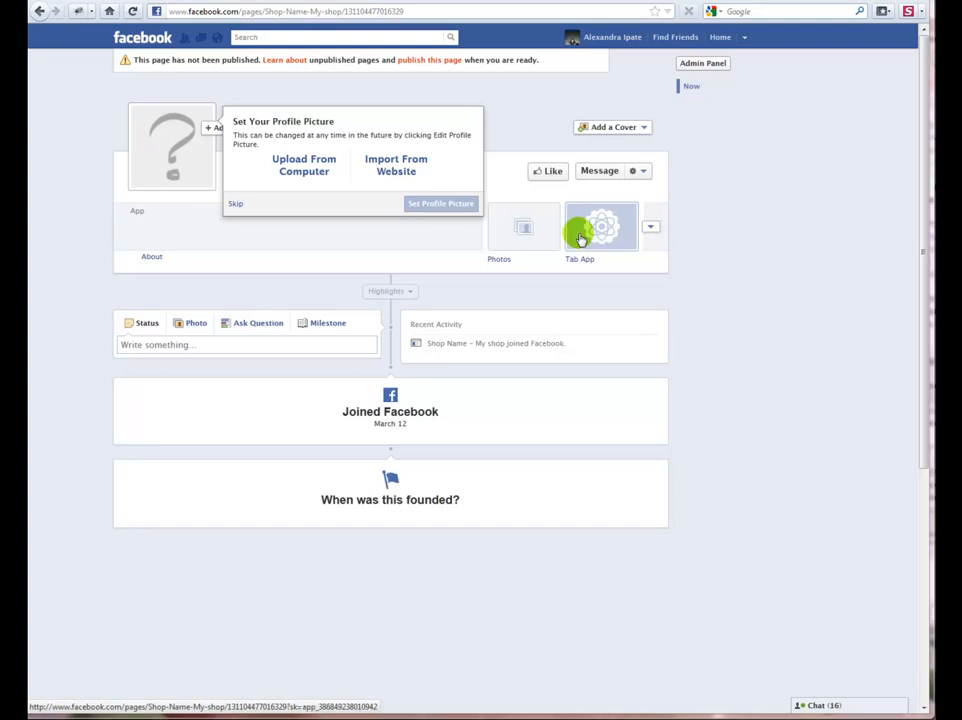
# Step: Dismiss the profile picture popup and open the Tab App to show the eCommerce storefront
pyautogui.click(235, 203)
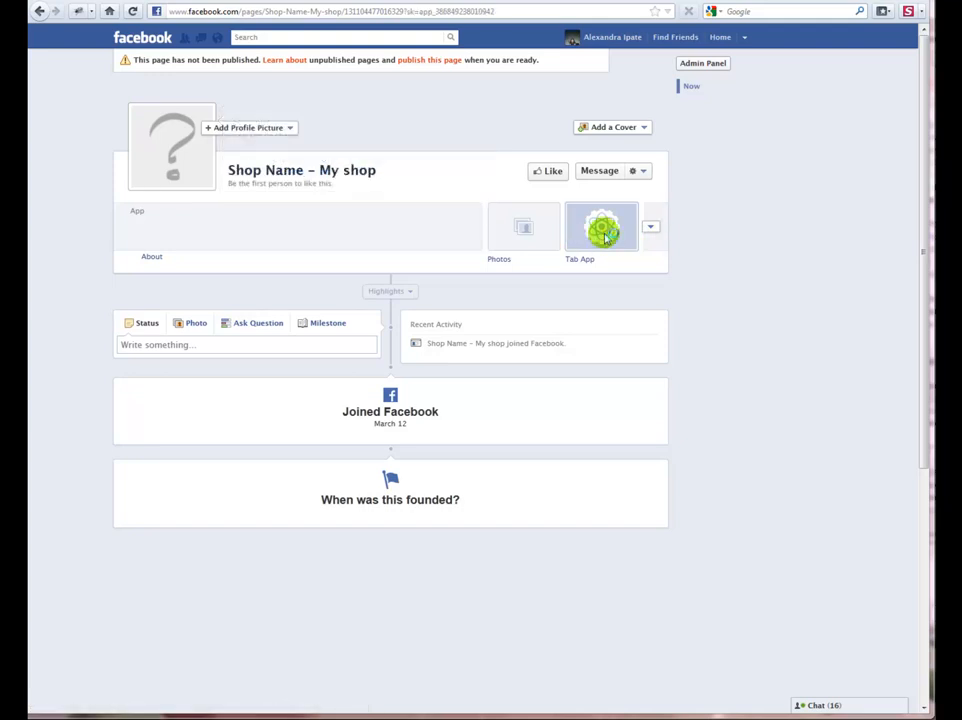
pyautogui.click(601, 227)
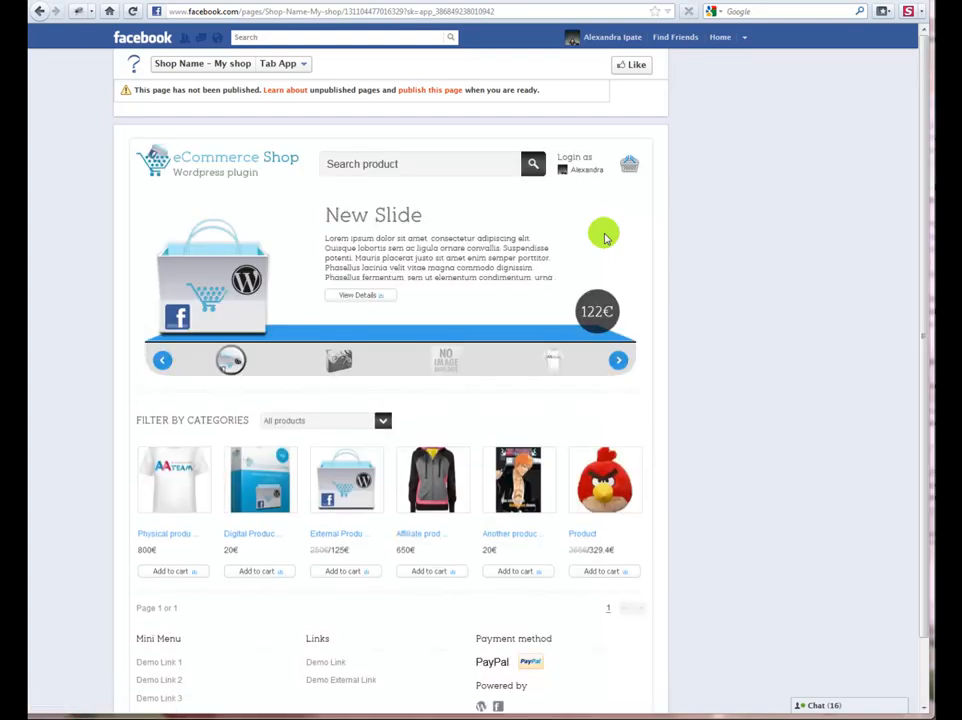
pyautogui.moveTo(636, 194)
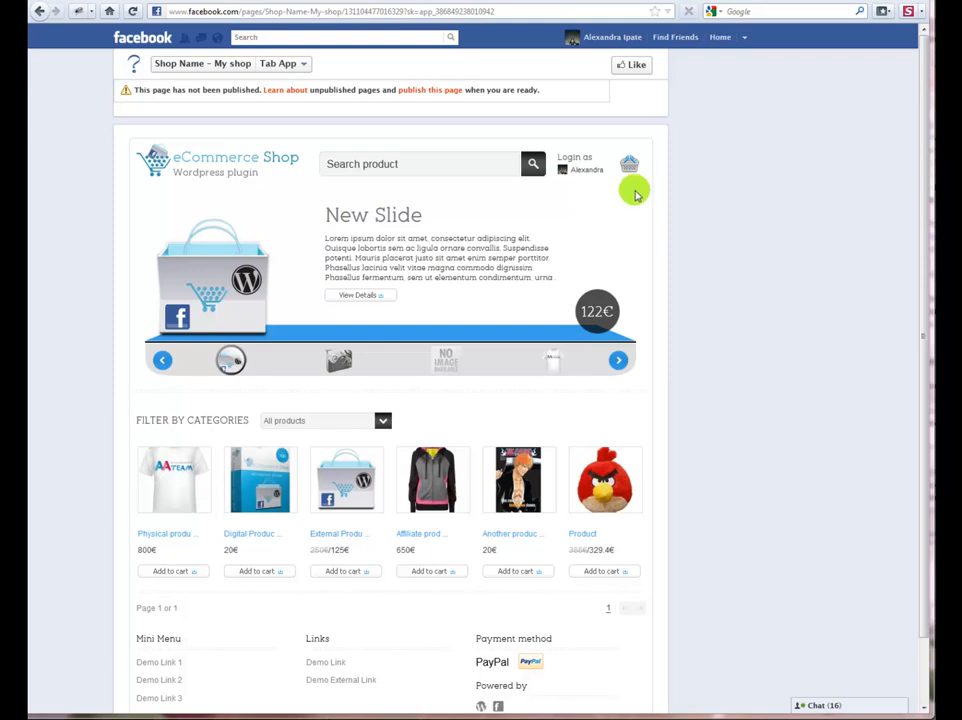
pyautogui.moveTo(663, 463)
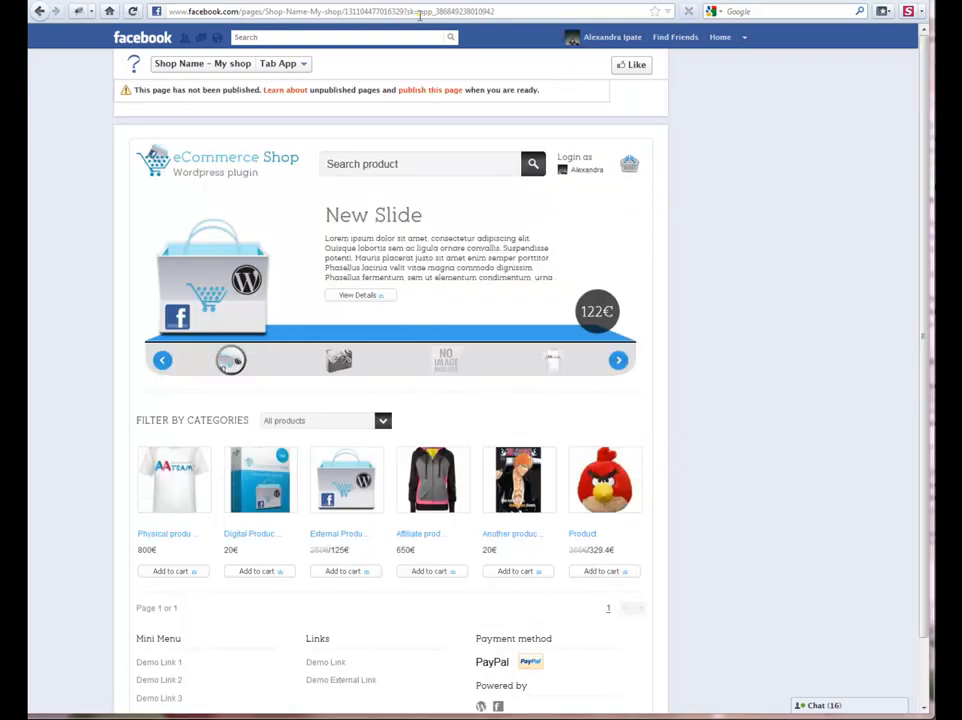
pyautogui.click(340, 11)
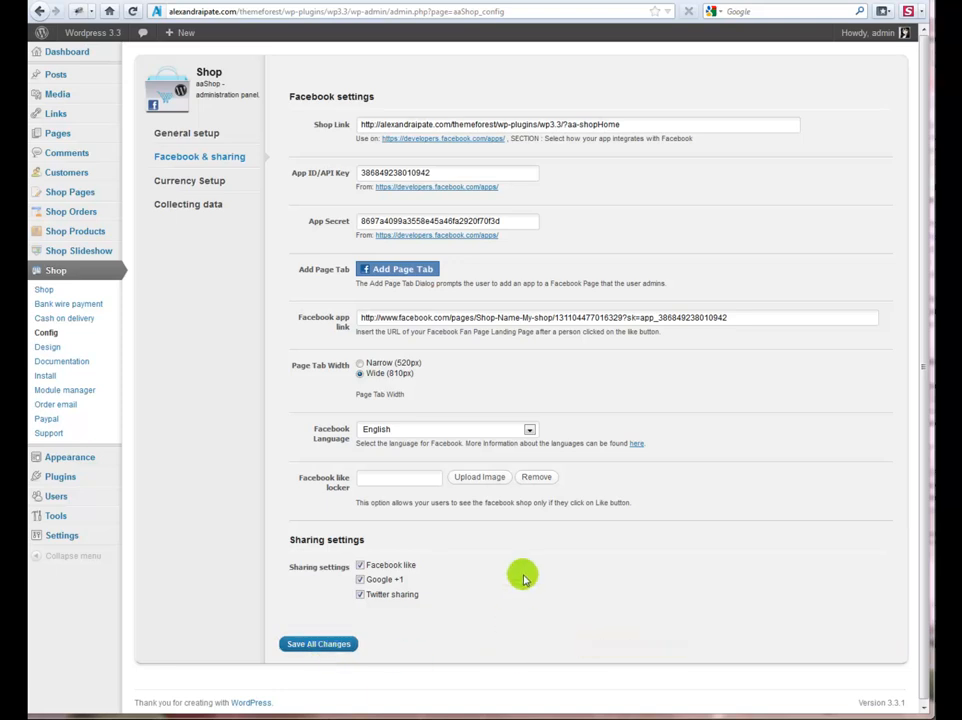
pyautogui.moveTo(449, 484)
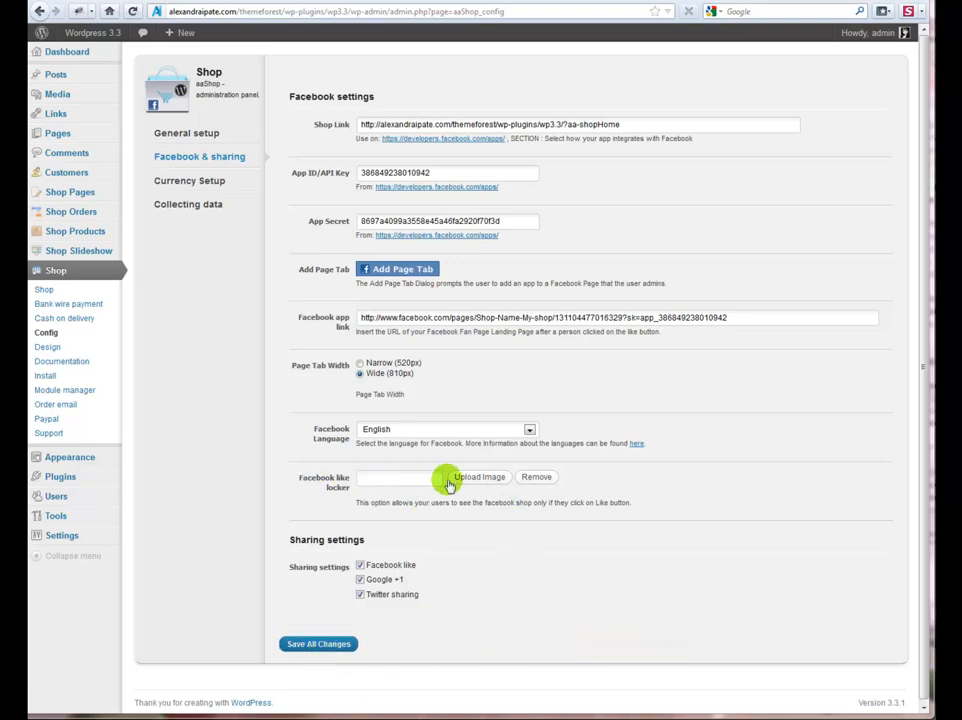
# Step: Upload likelocker810.png as the Facebook like locker image on the Facebook & sharing tab
pyautogui.click(479, 477)
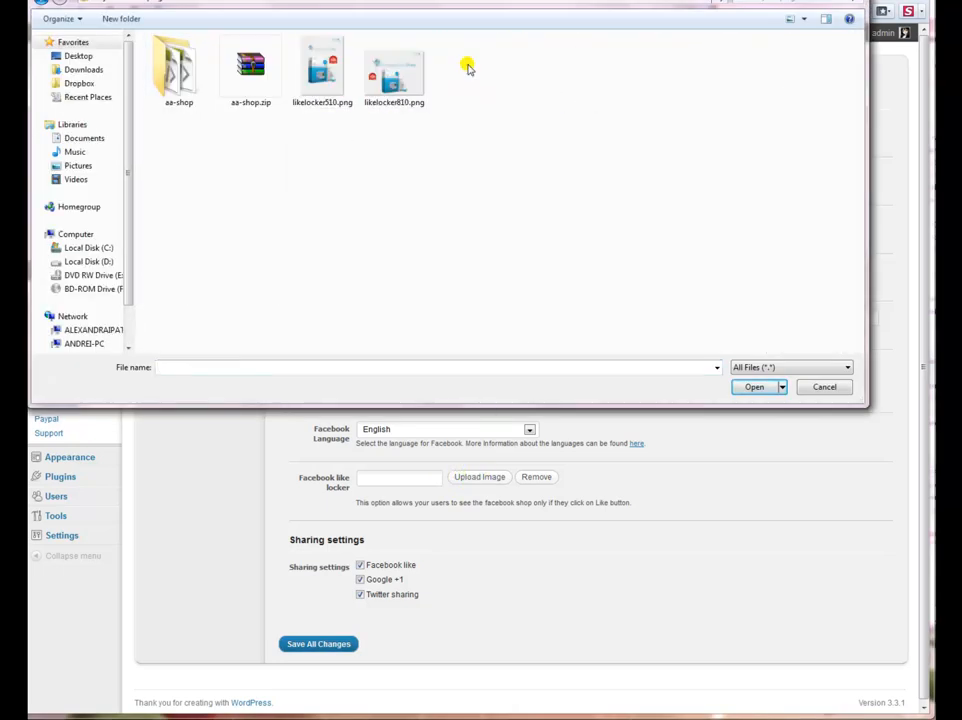
pyautogui.click(753, 387)
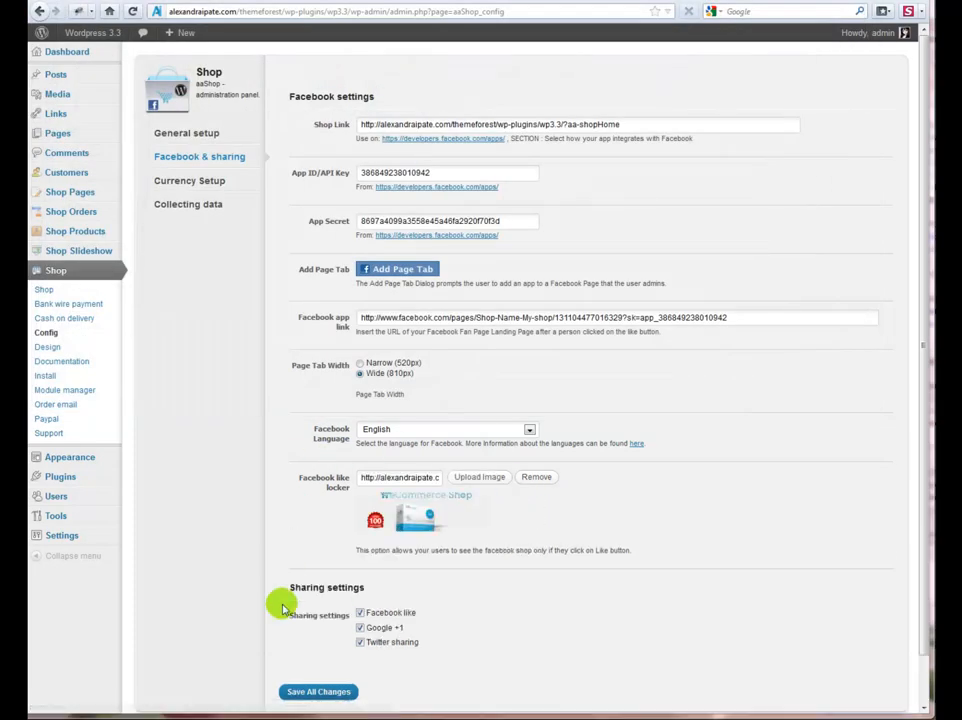
pyautogui.click(318, 691)
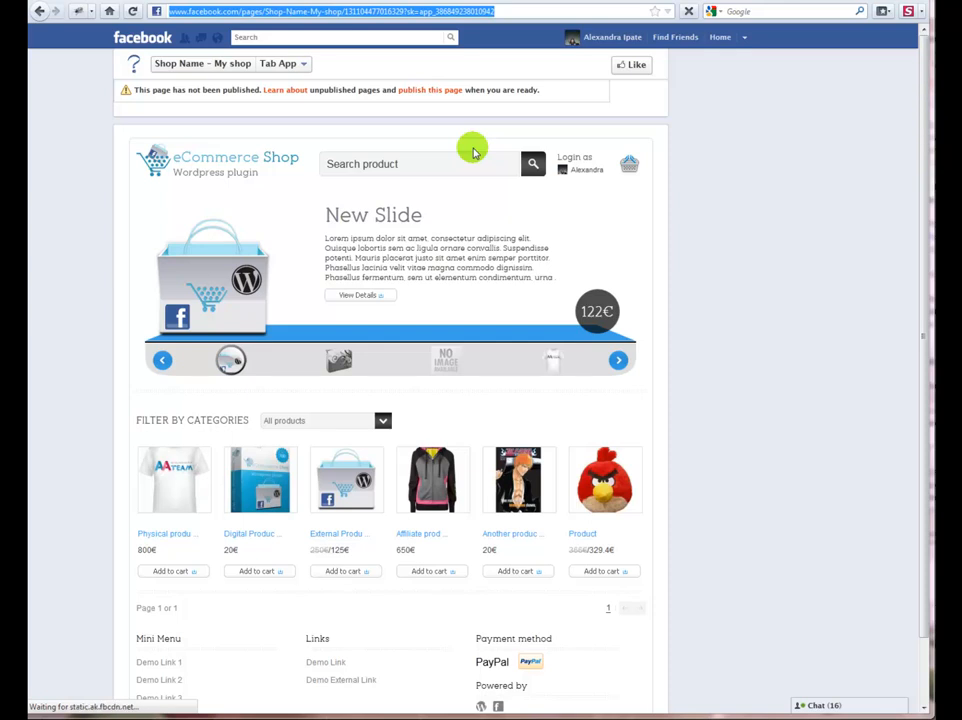
# Step: Refresh the Facebook Tab App to see the like-locker image, then return to shop configuration
pyautogui.click(133, 11)
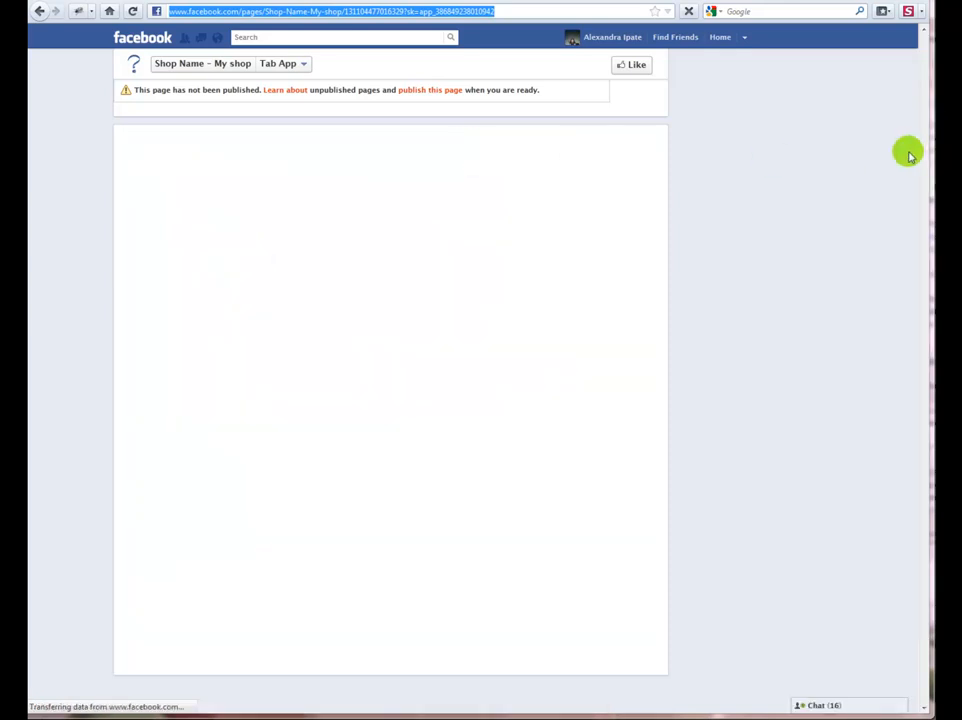
pyautogui.moveTo(850, 165)
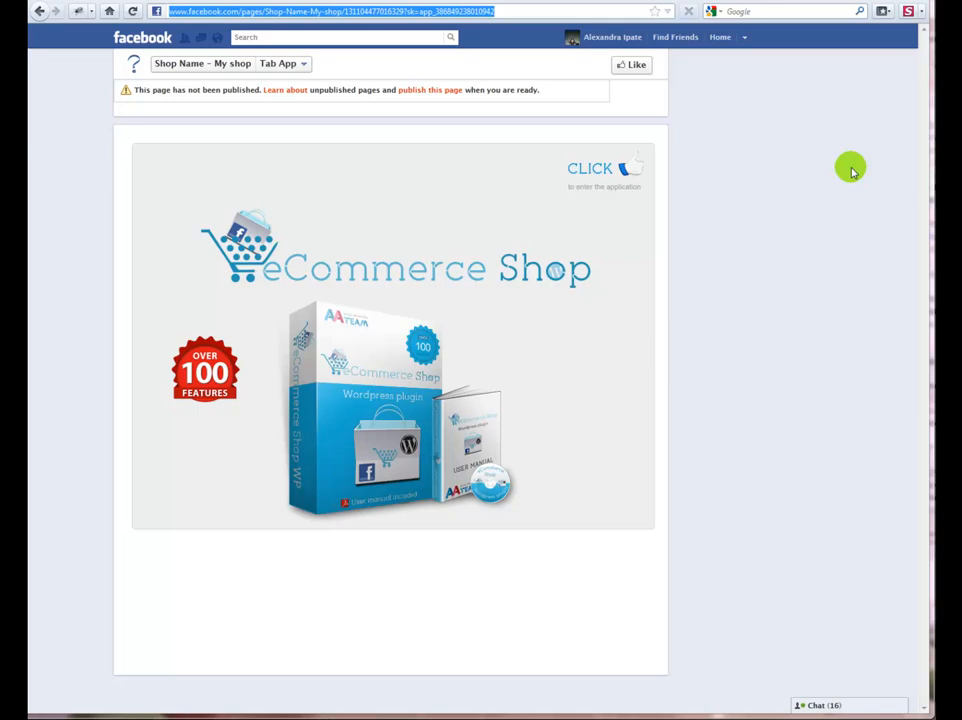
pyautogui.moveTo(645, 132)
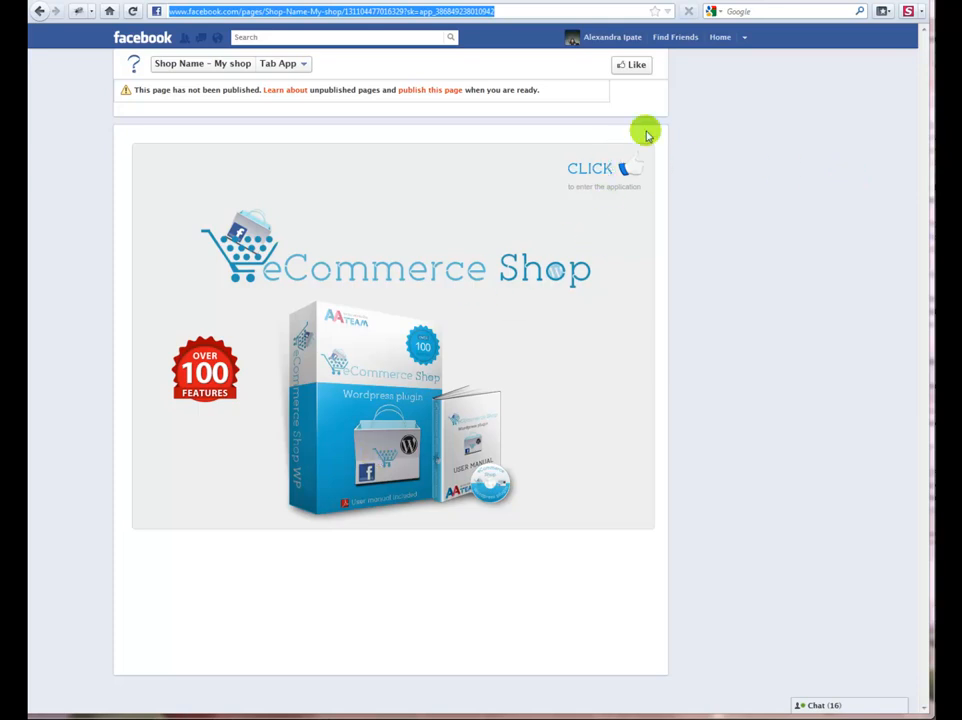
pyautogui.click(632, 64)
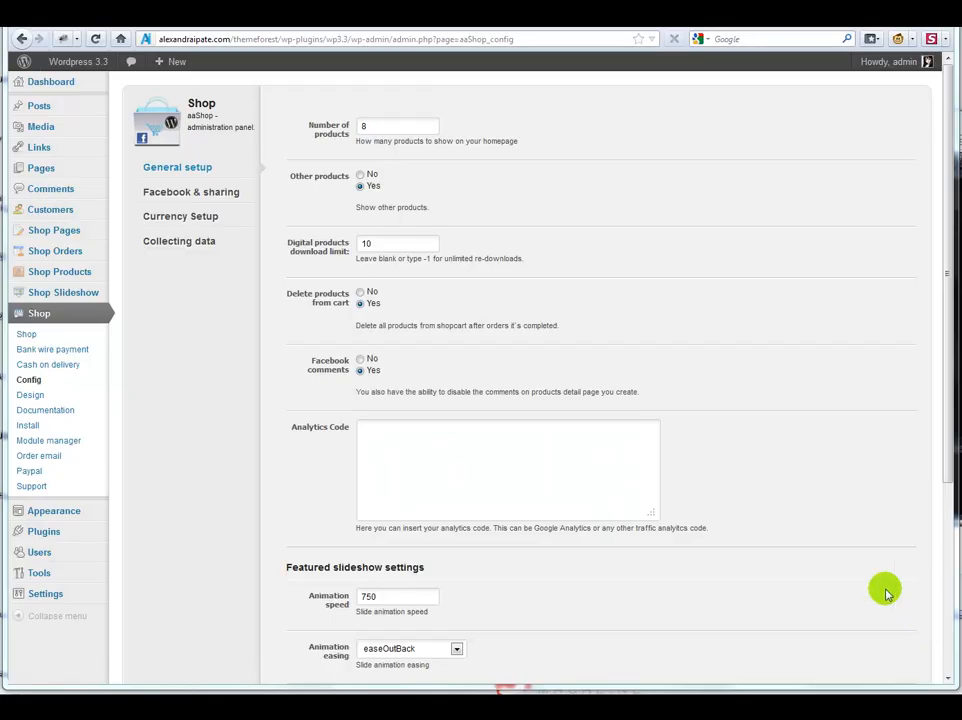
pyautogui.moveTo(340, 138)
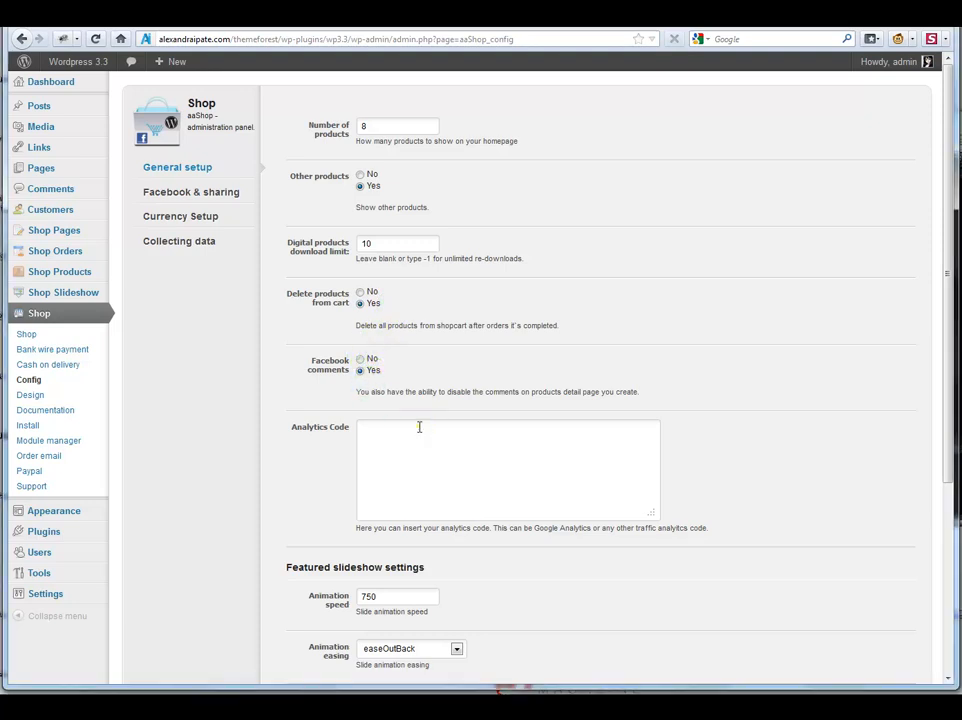
# Step: Scroll the General setup options, view Facebook & sharing, then bring up Currency Setup
pyautogui.scroll(-3)
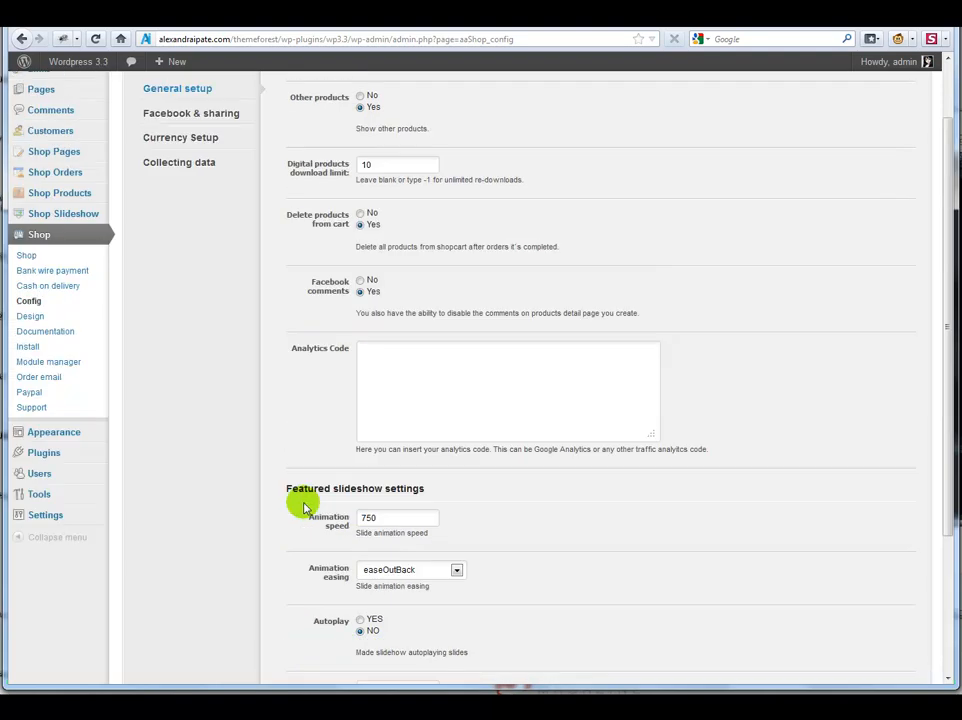
pyautogui.click(191, 113)
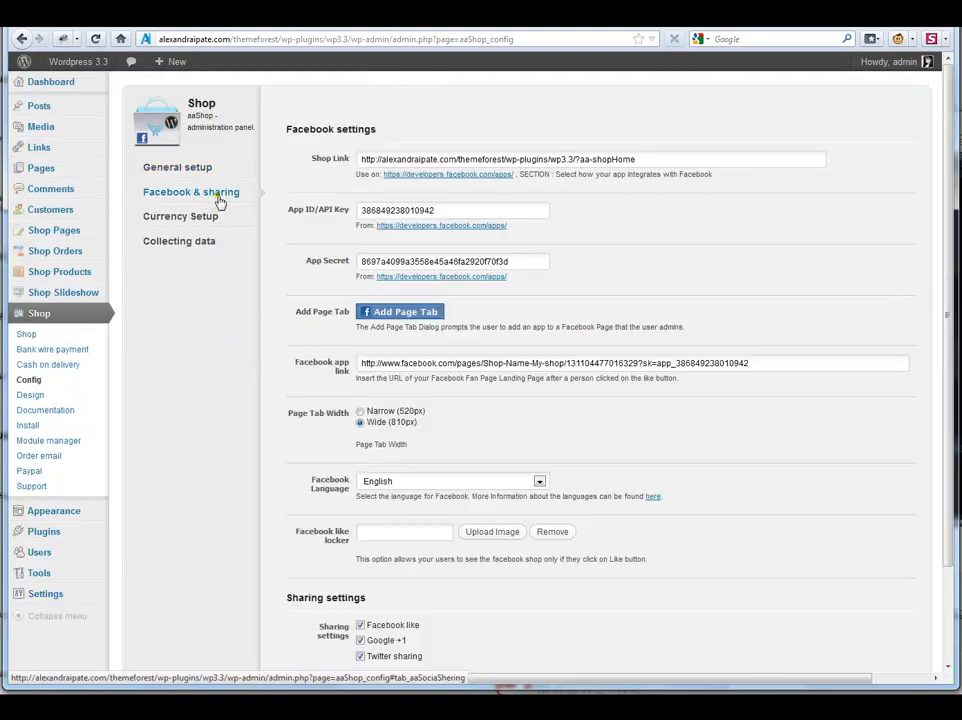
pyautogui.moveTo(210, 235)
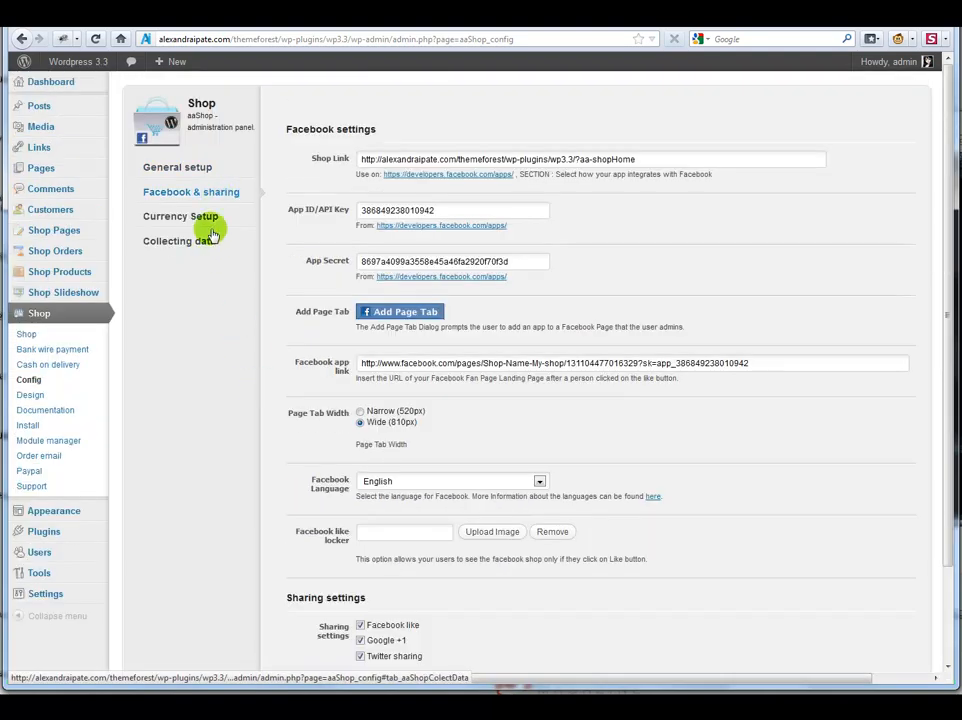
pyautogui.click(180, 216)
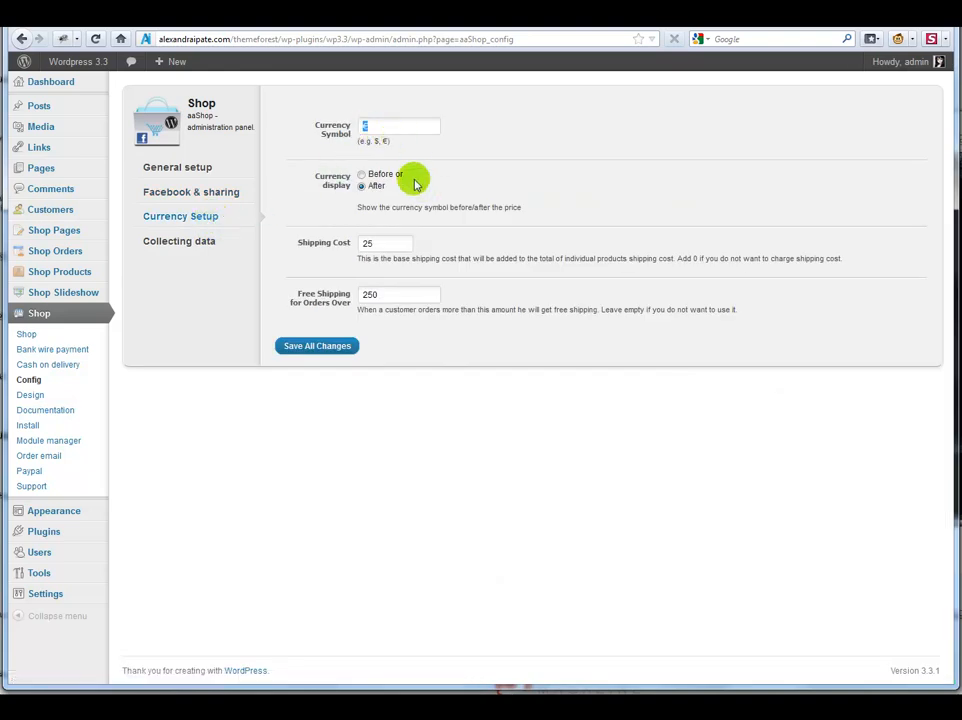
# Step: Review Currency Setup and the billing/shipping data collection settings, then go to shop Design
pyautogui.click(385, 243)
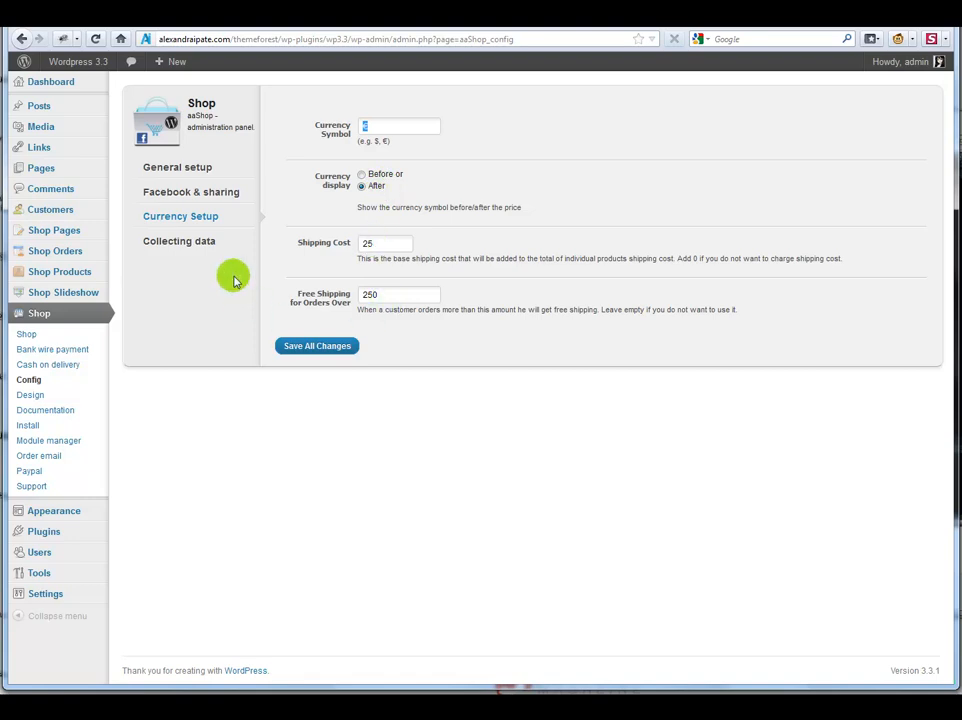
pyautogui.click(179, 241)
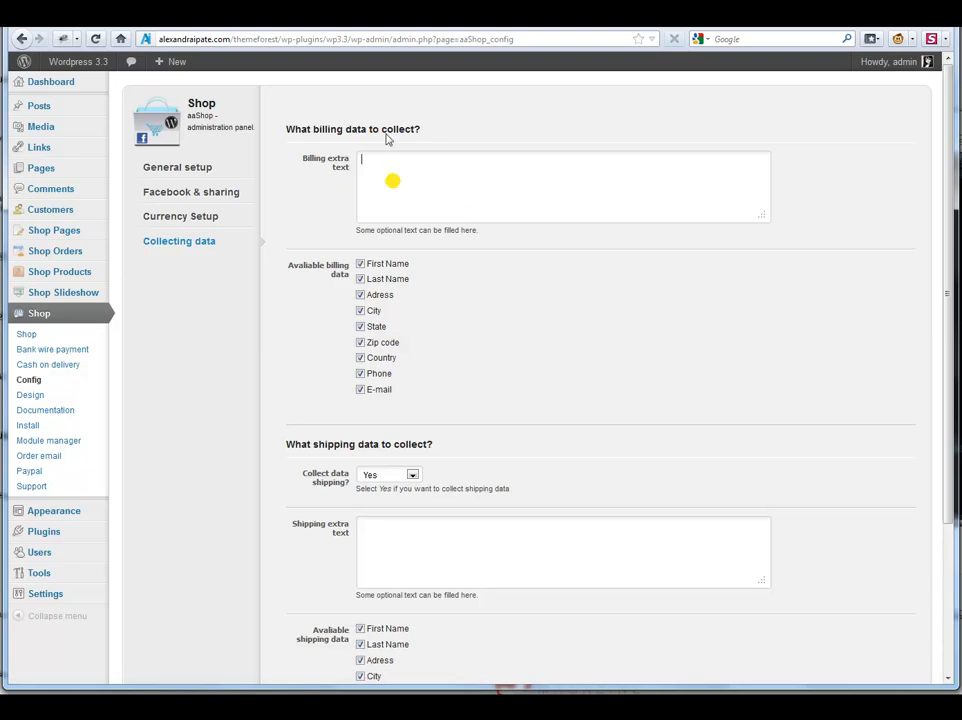
pyautogui.scroll(-3)
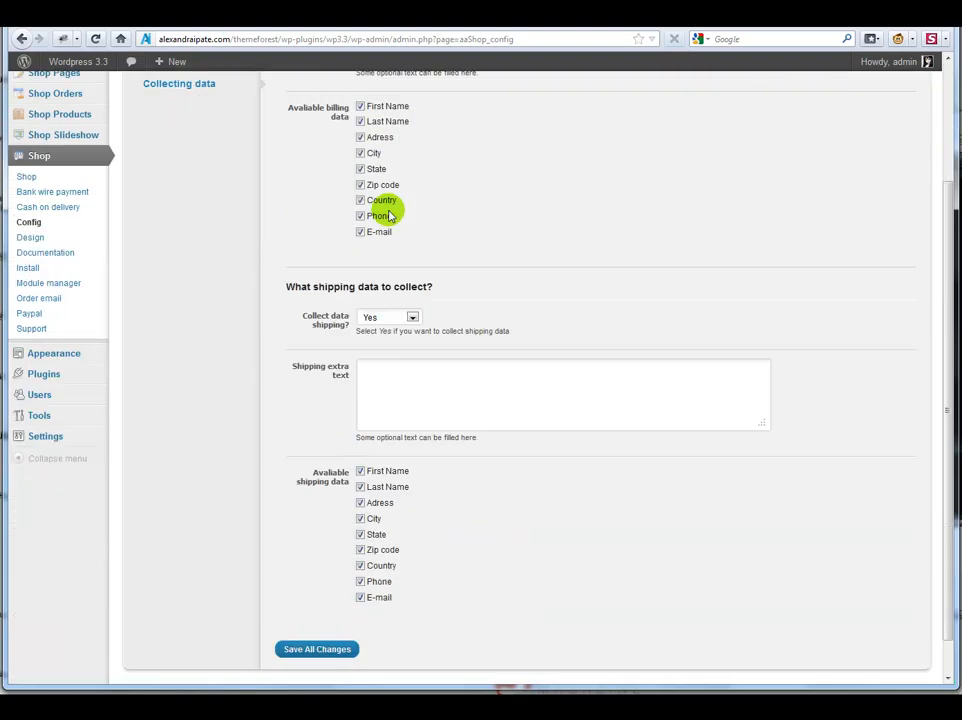
pyautogui.scroll(-3)
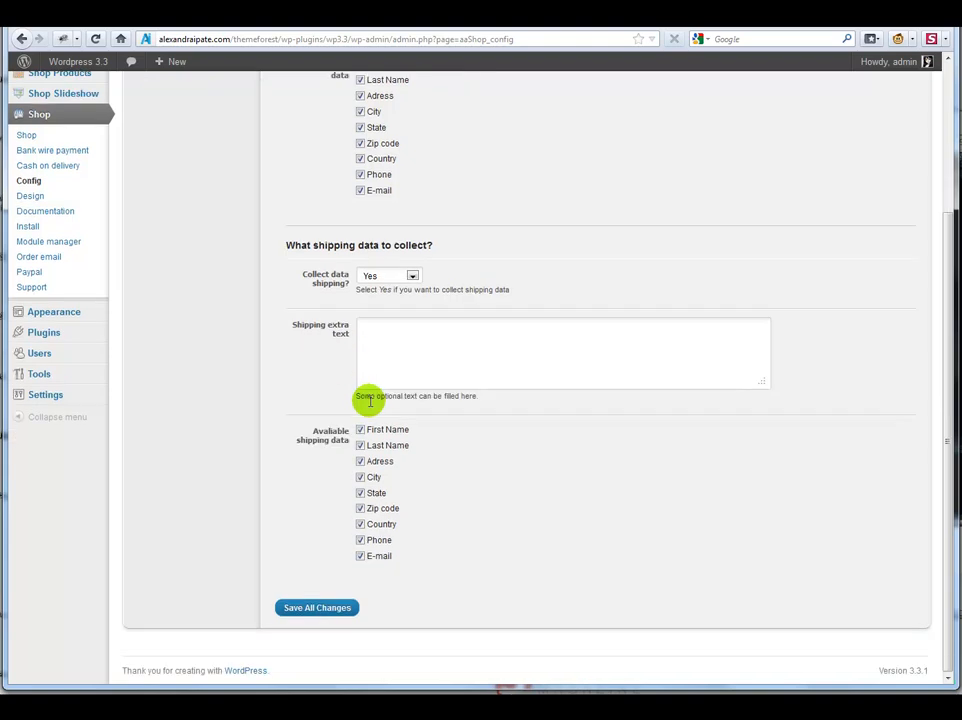
pyautogui.scroll(3)
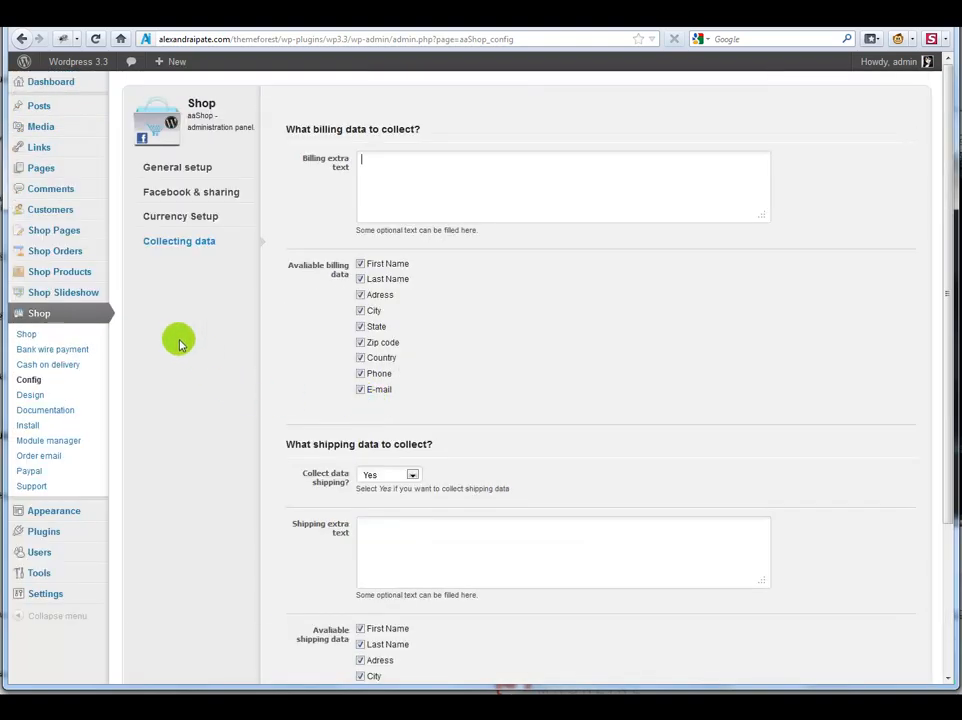
pyautogui.click(30, 394)
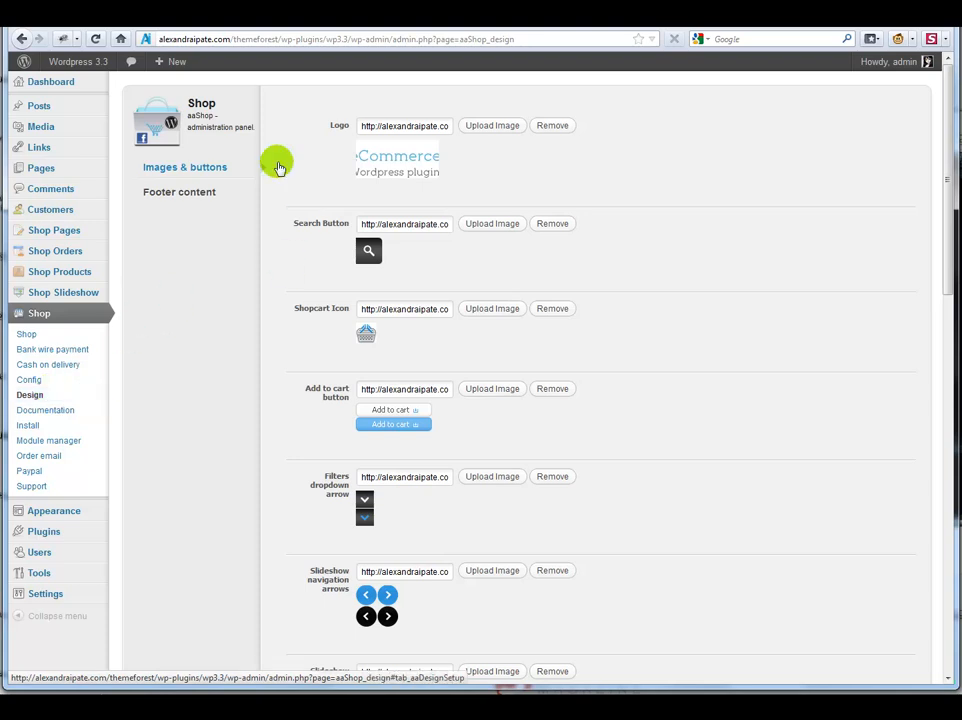
# Step: Scroll the Images & buttons options, view Footer content, then go to Bank wire payment
pyautogui.scroll(-3)
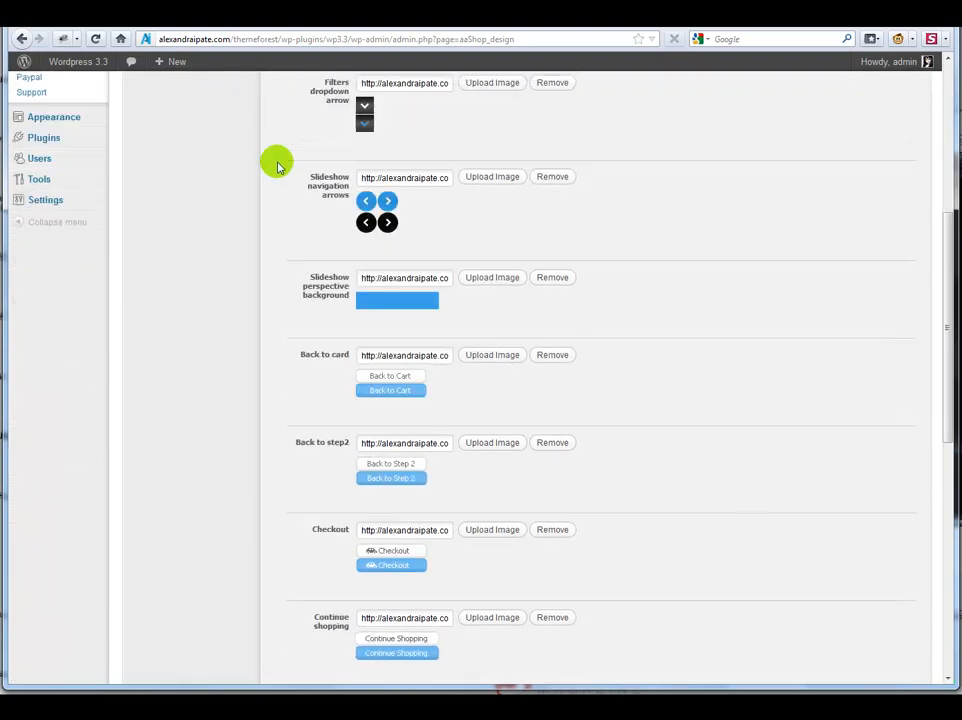
pyautogui.scroll(-3)
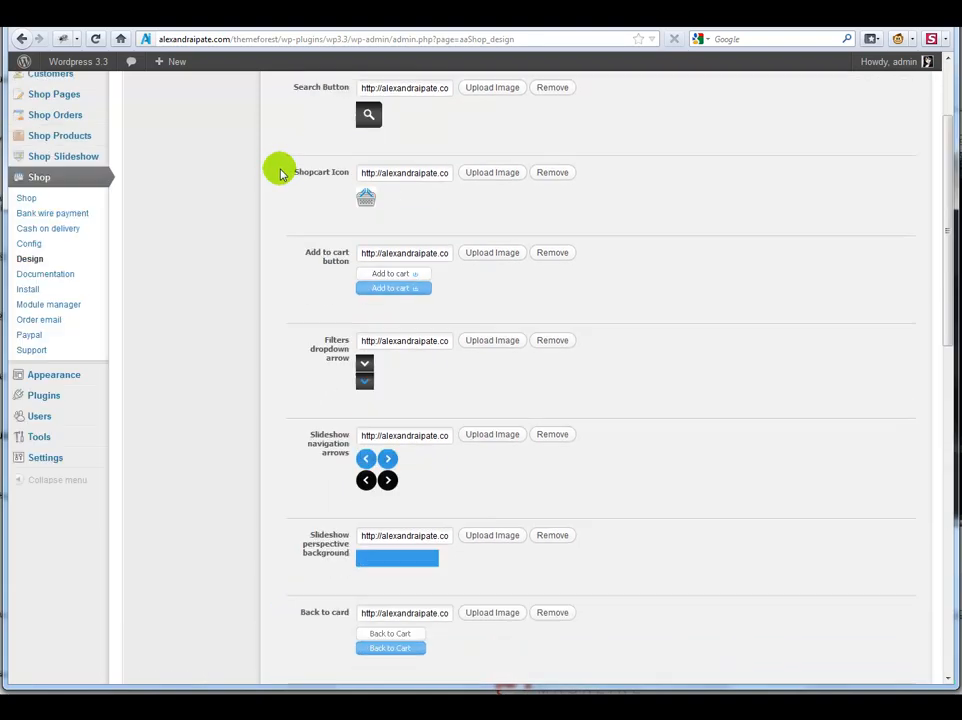
pyautogui.click(179, 191)
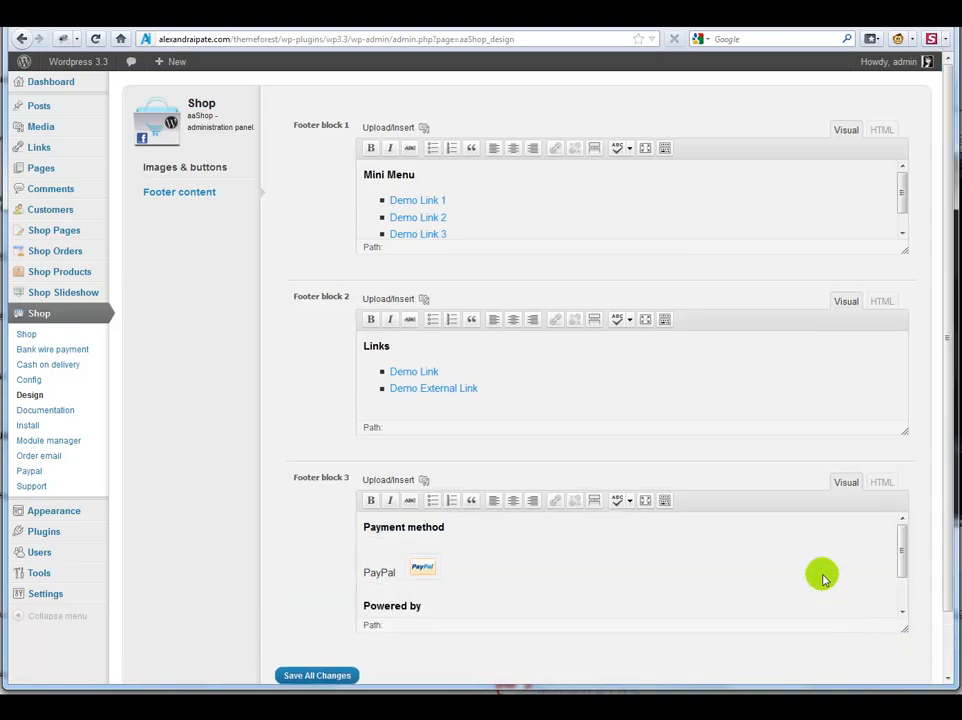
pyautogui.moveTo(105, 367)
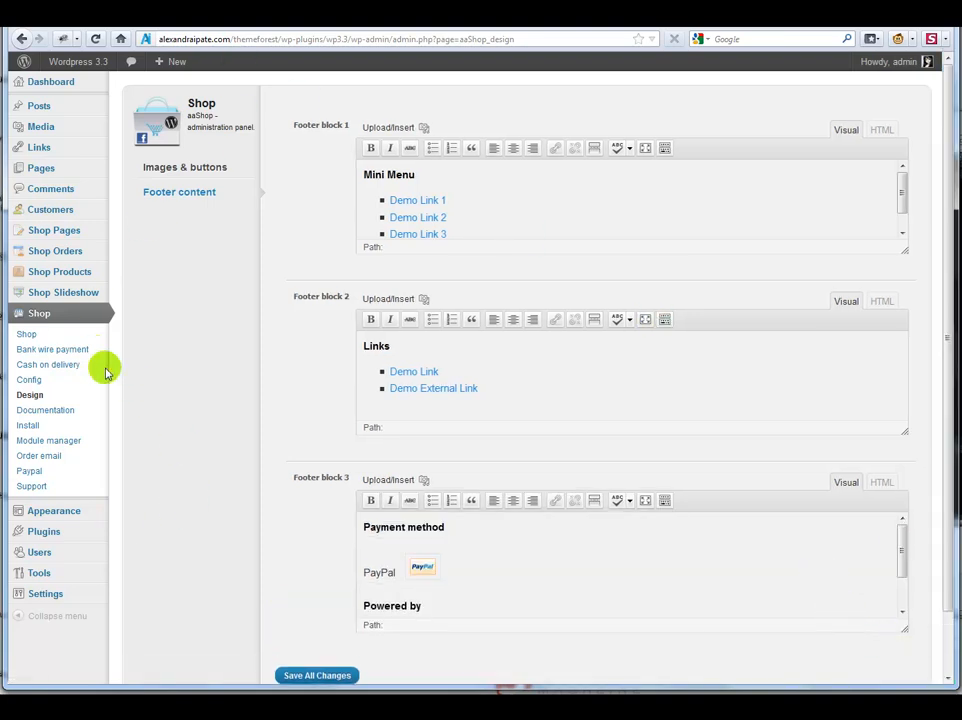
pyautogui.click(52, 349)
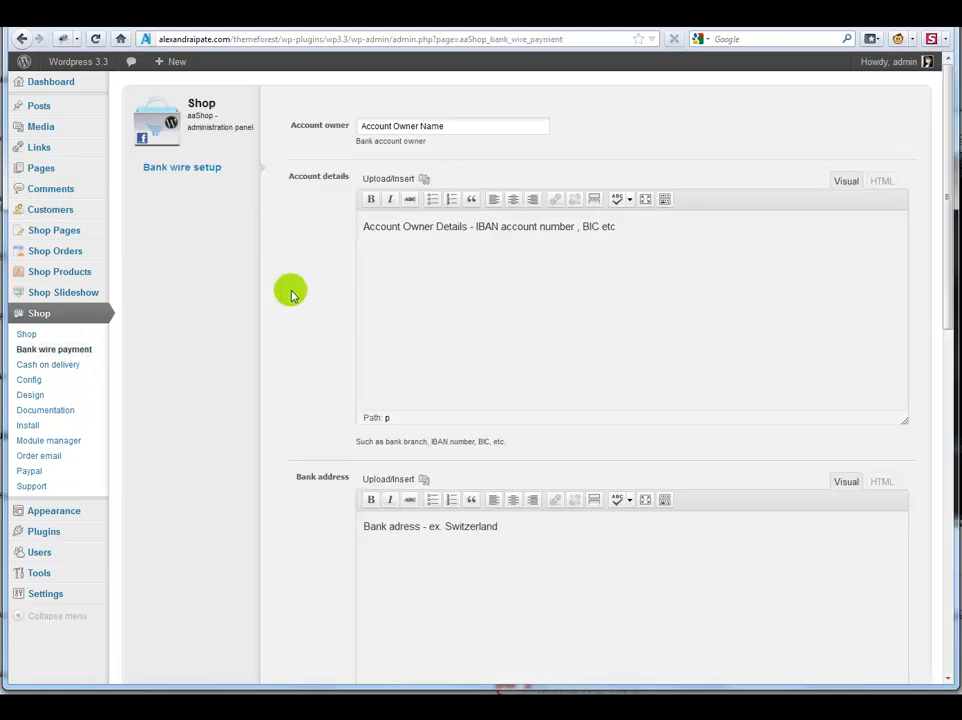
pyautogui.scroll(-3)
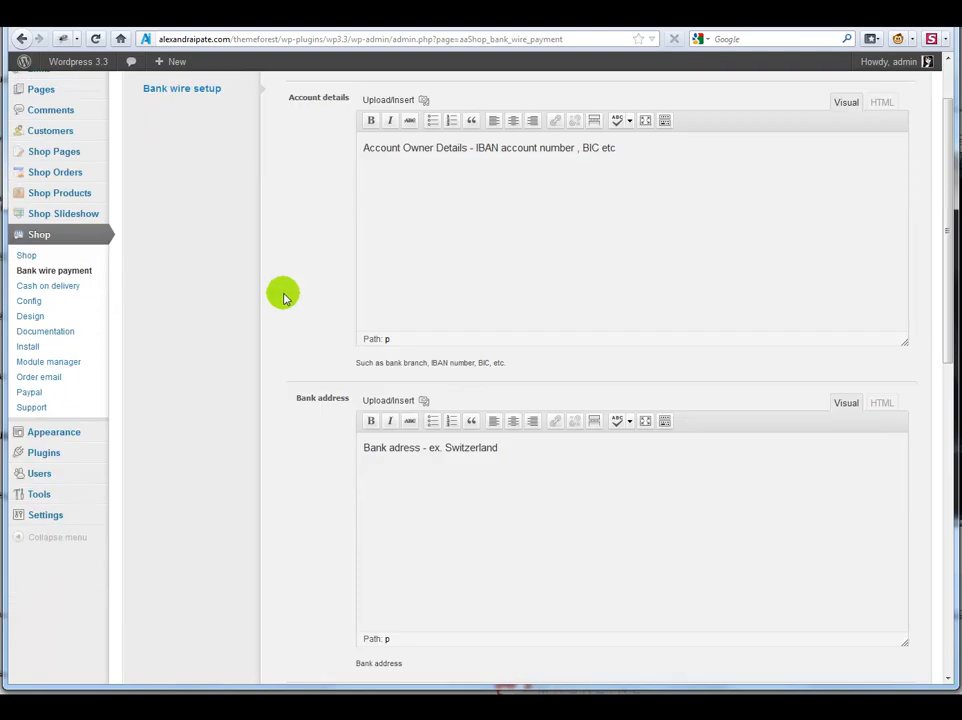
pyautogui.scroll(-3)
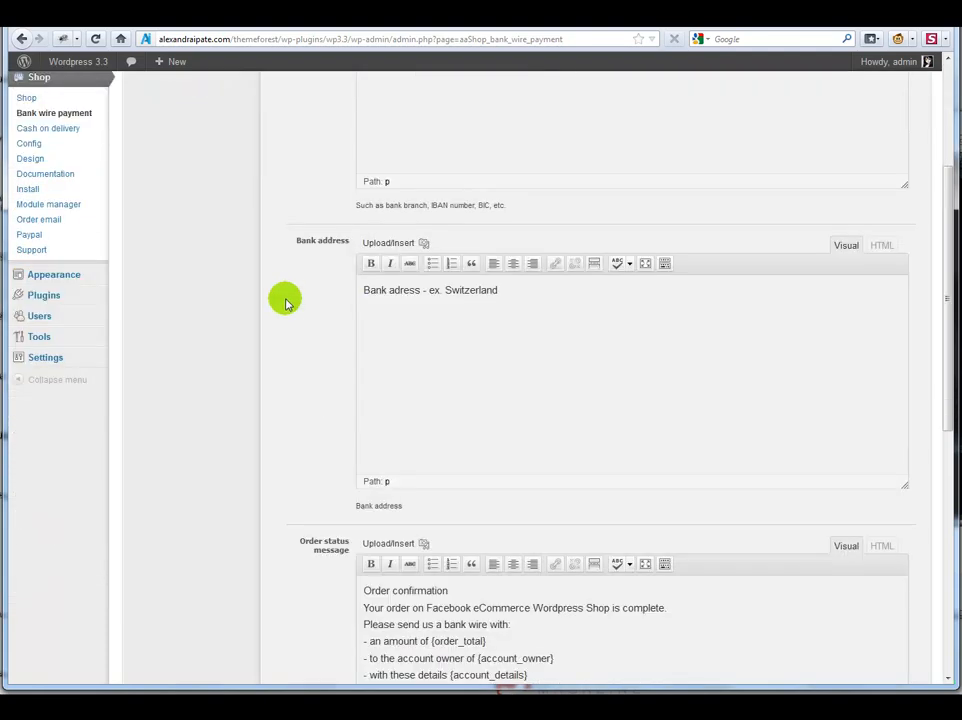
pyautogui.scroll(-3)
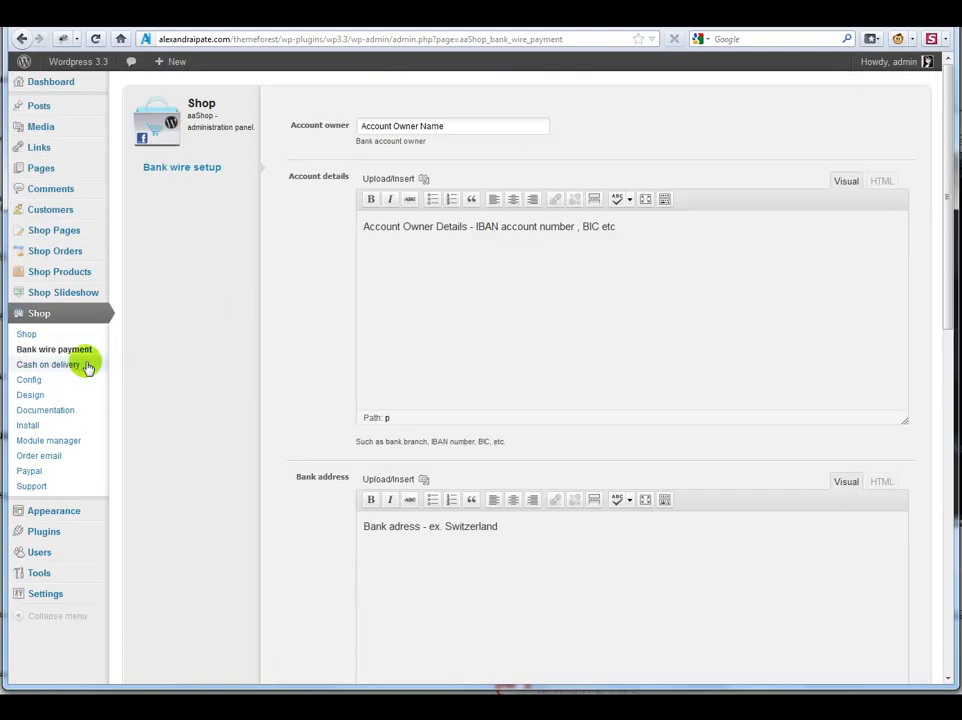
# Step: Show the Cash on delivery setup with its step 3 confirmation text, then head to Paypal
pyautogui.click(48, 364)
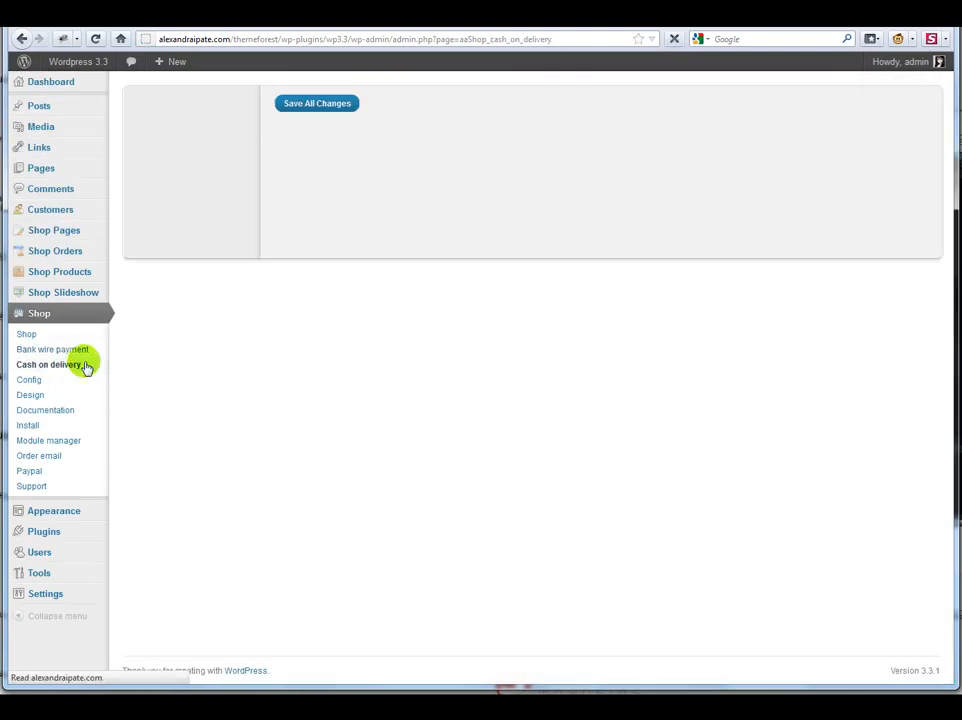
pyautogui.click(50, 364)
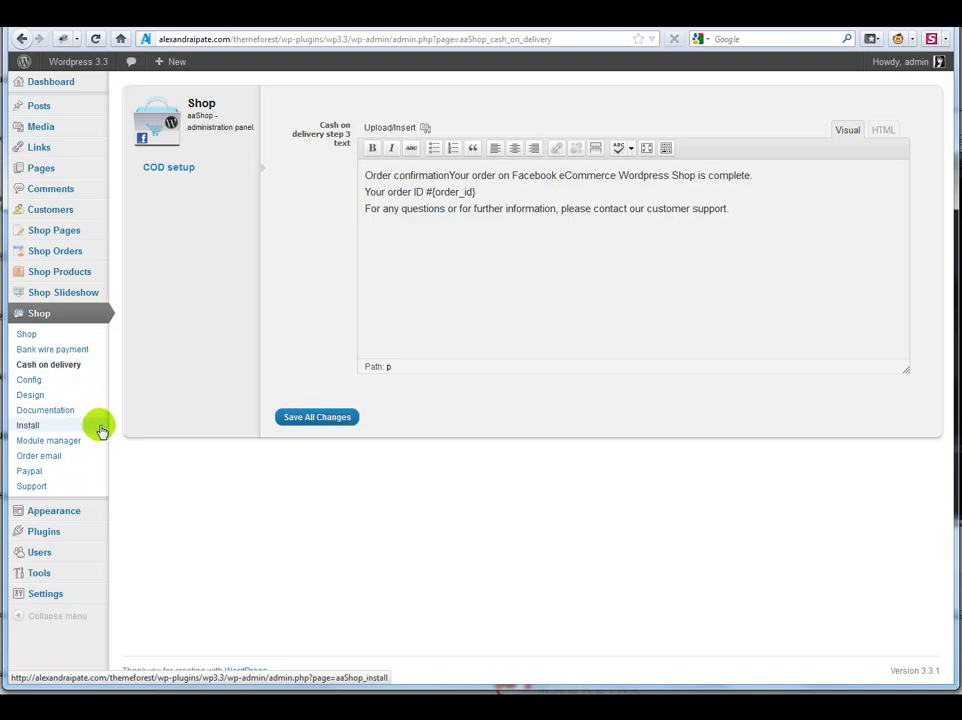
pyautogui.click(29, 471)
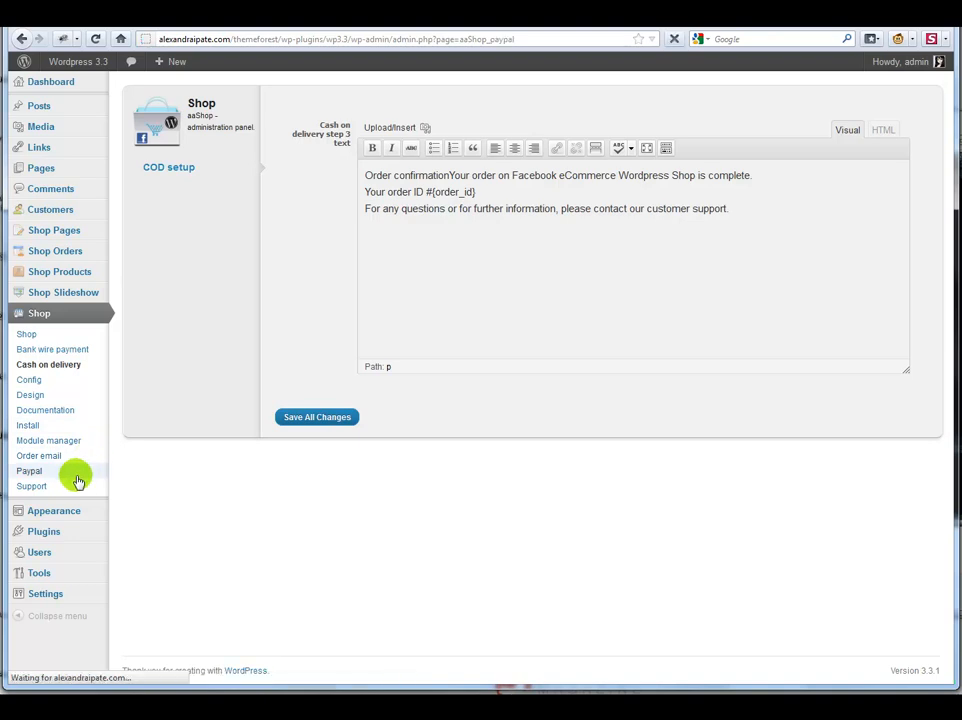
pyautogui.click(29, 470)
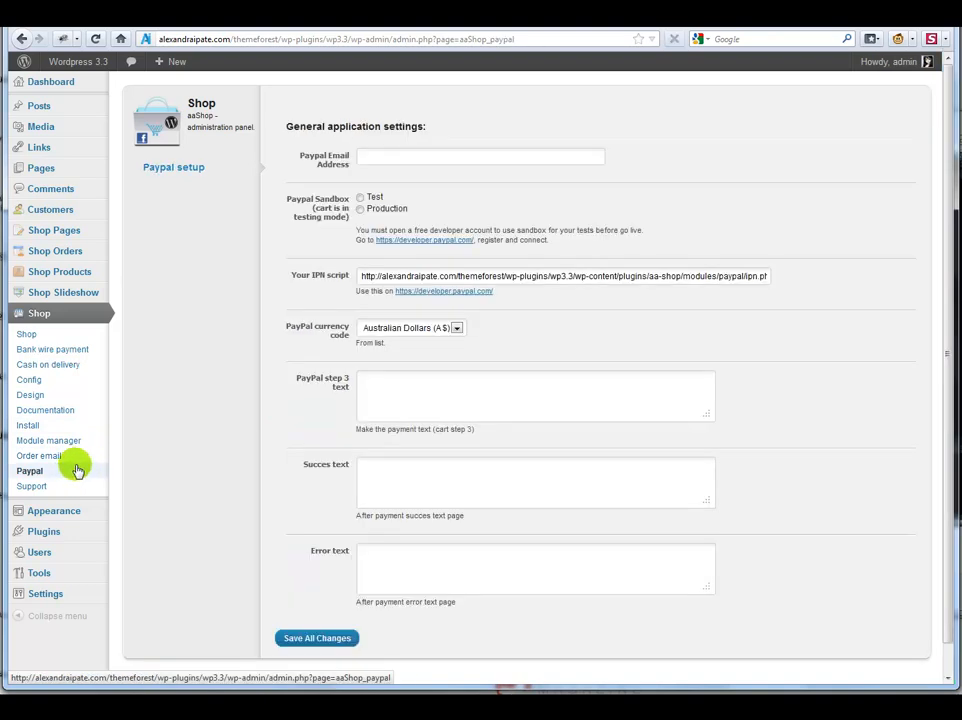
pyautogui.moveTo(470, 155)
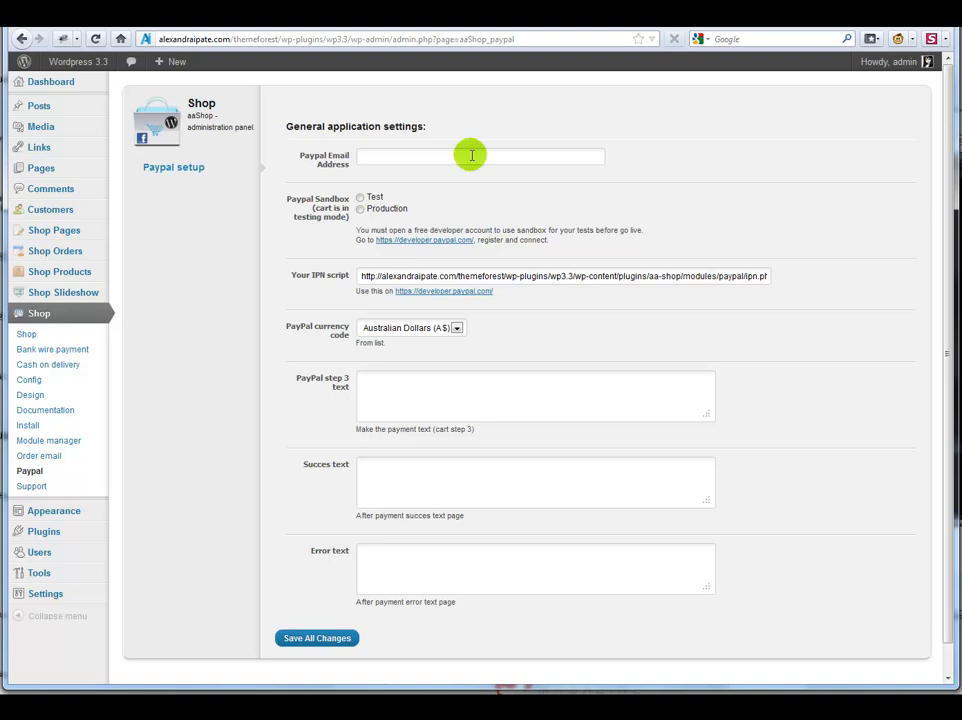
pyautogui.write('youremail')
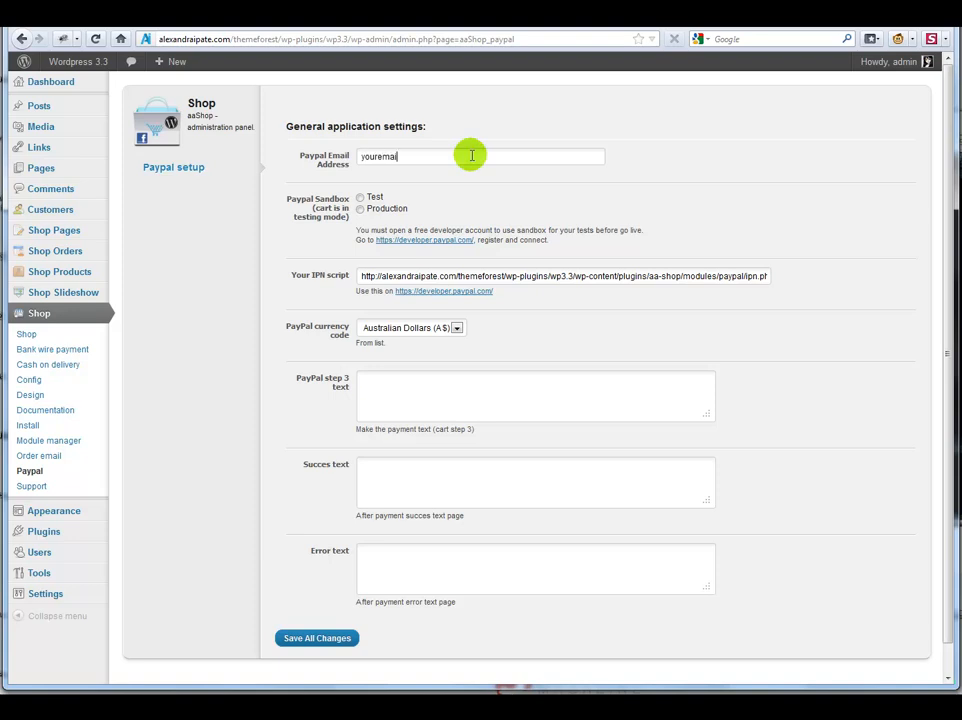
pyautogui.write('@')
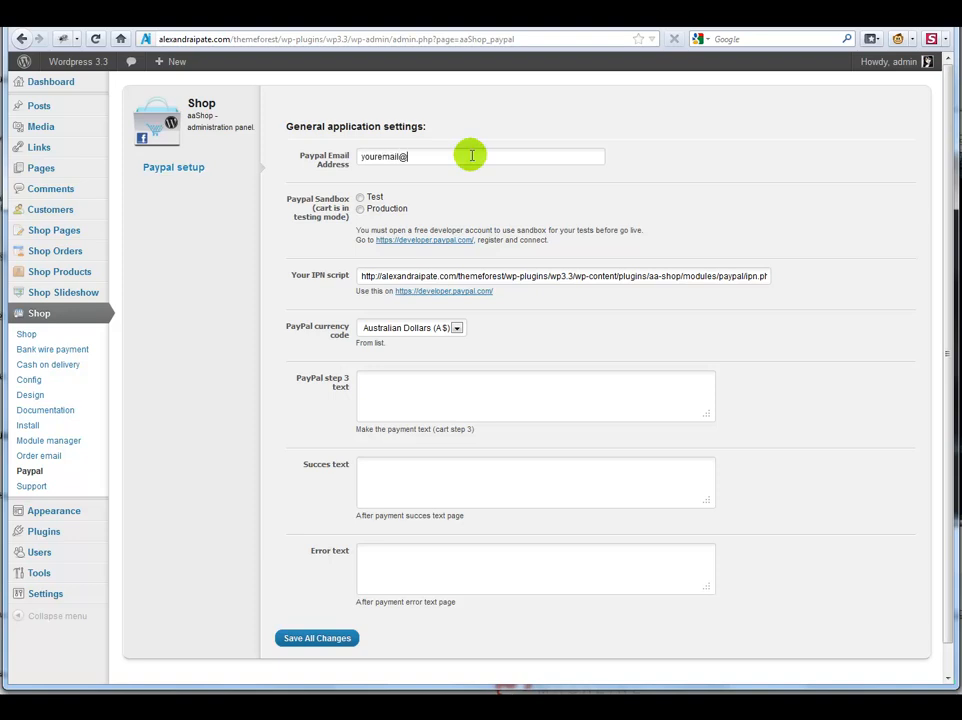
pyautogui.write('gmail.com')
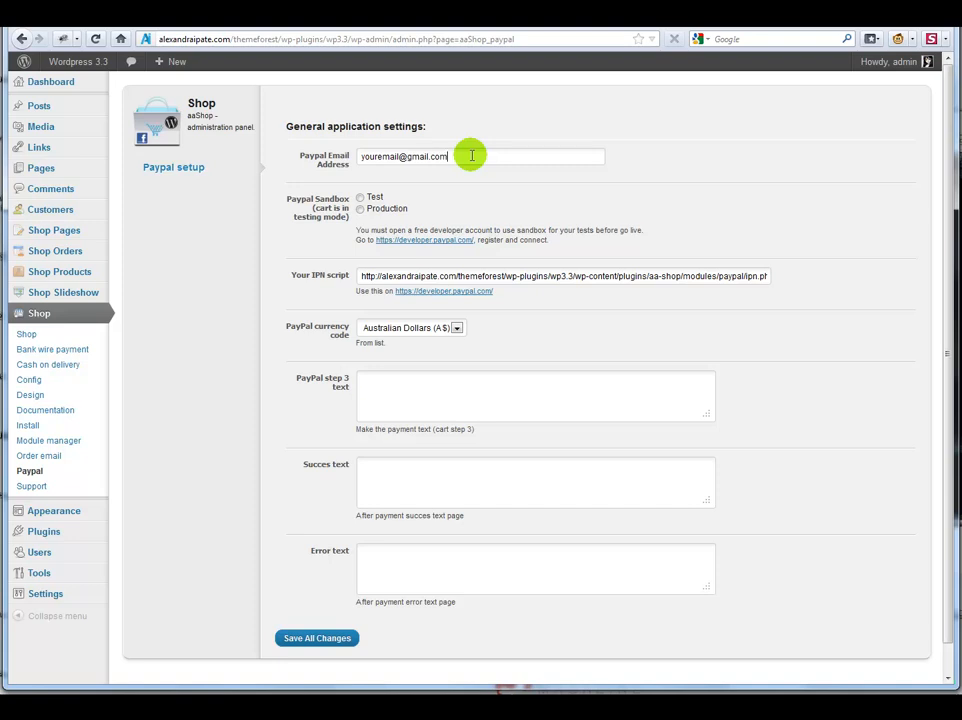
pyautogui.click(457, 328)
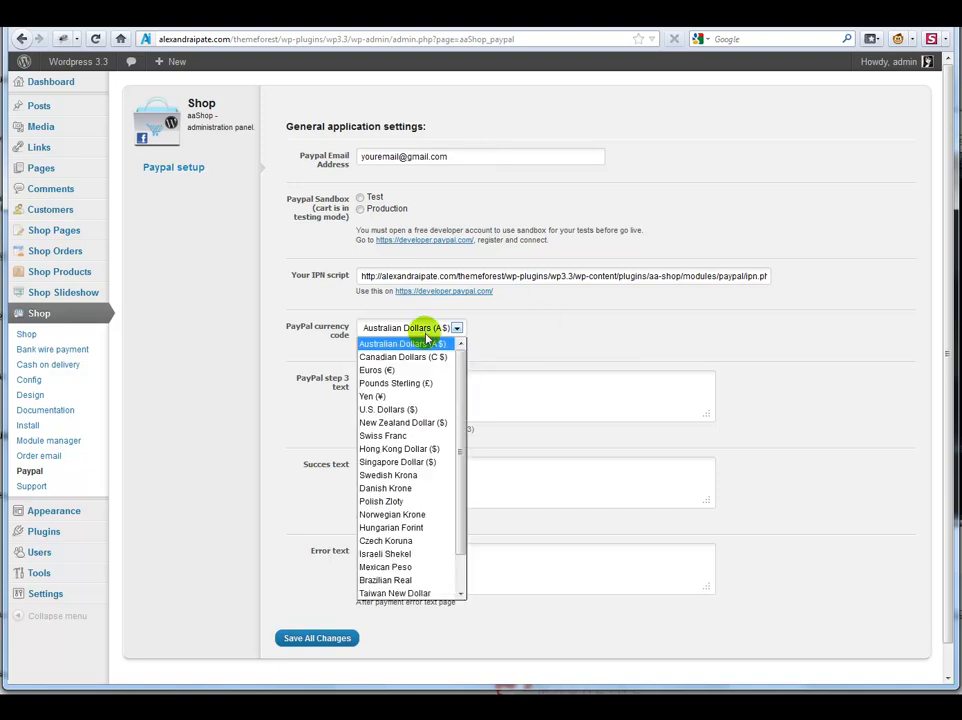
pyautogui.click(375, 370)
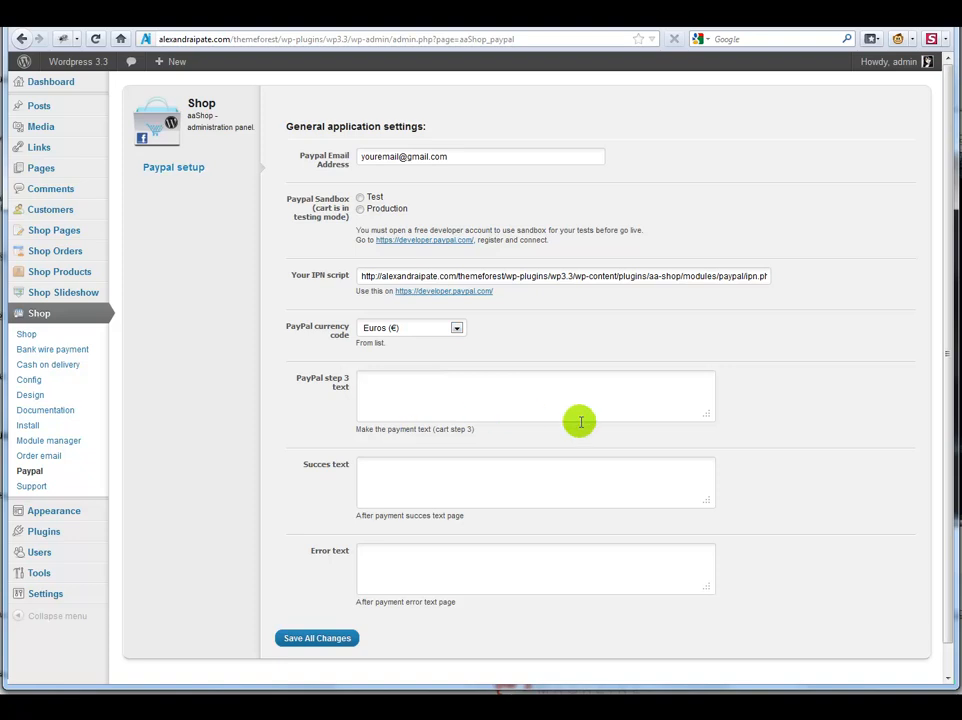
# Step: Enter the processing message 'Your order is being processed.' and an 'Error! Your…' error message
pyautogui.write('y')
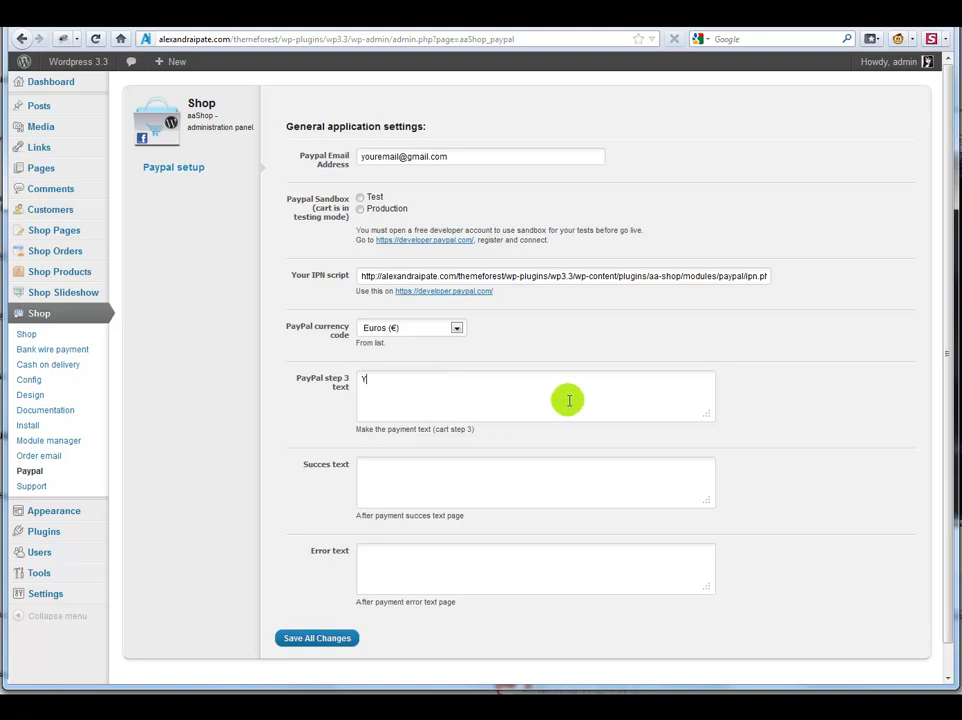
pyautogui.write('our order is')
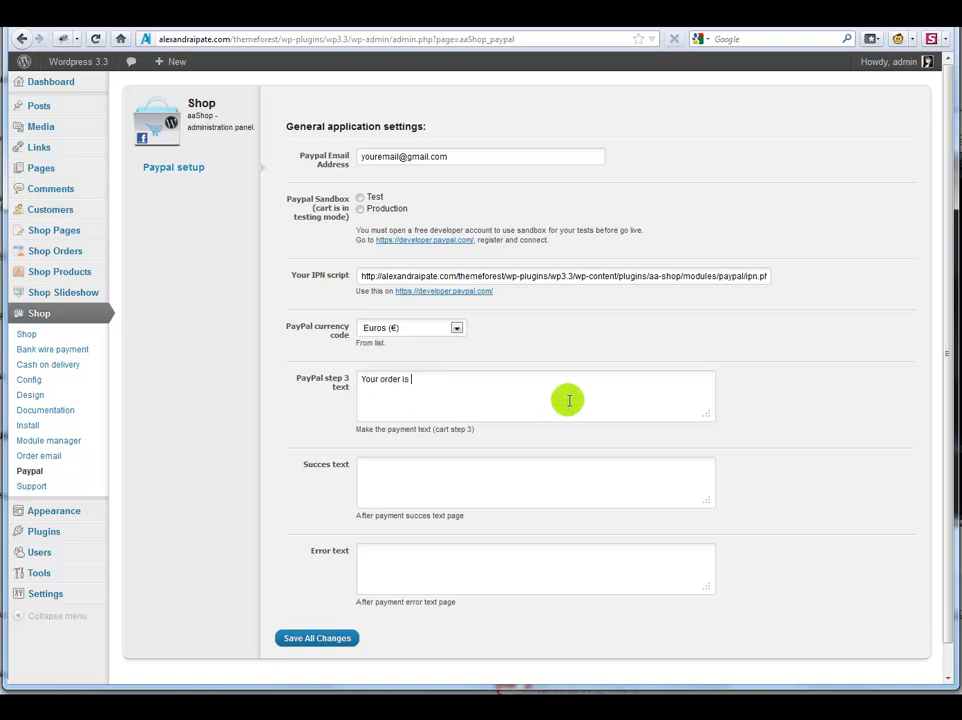
pyautogui.write('being proce')
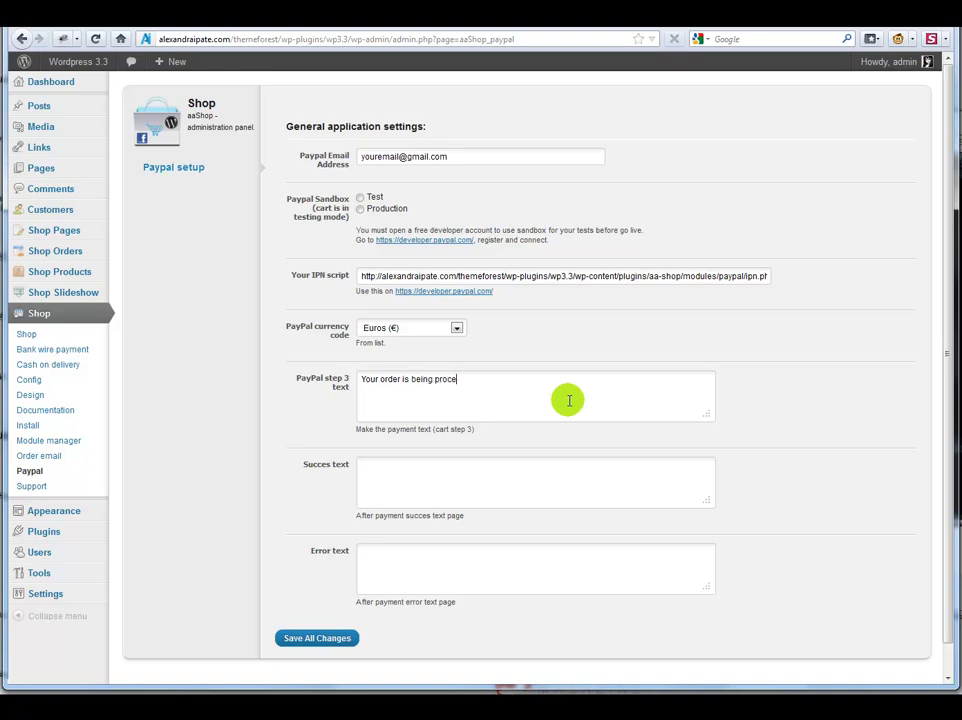
pyautogui.write('ssed.')
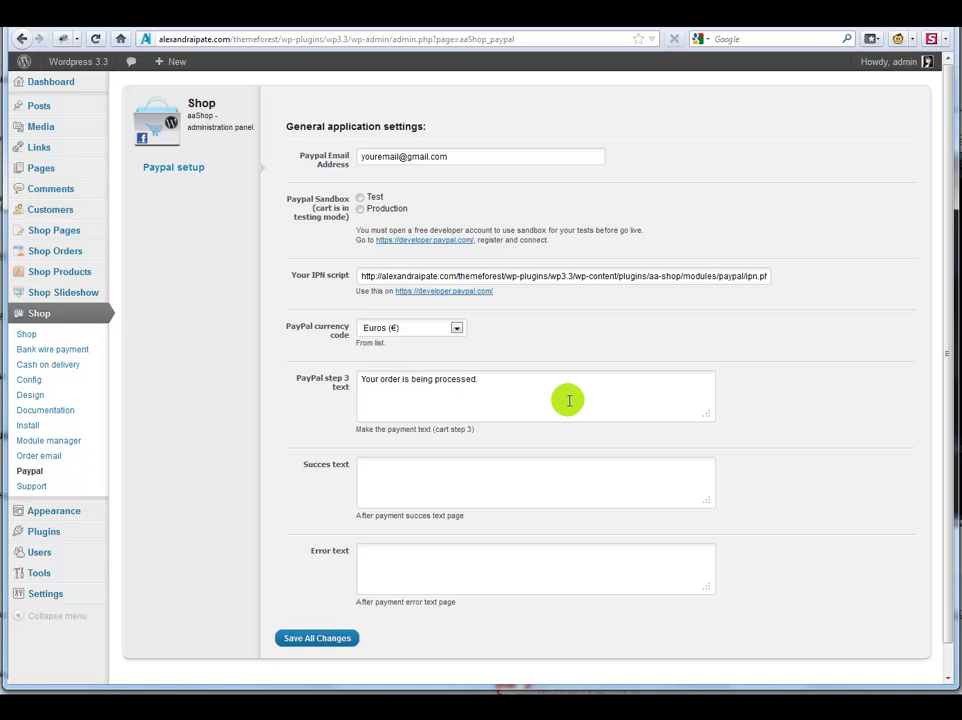
pyautogui.moveTo(475, 473)
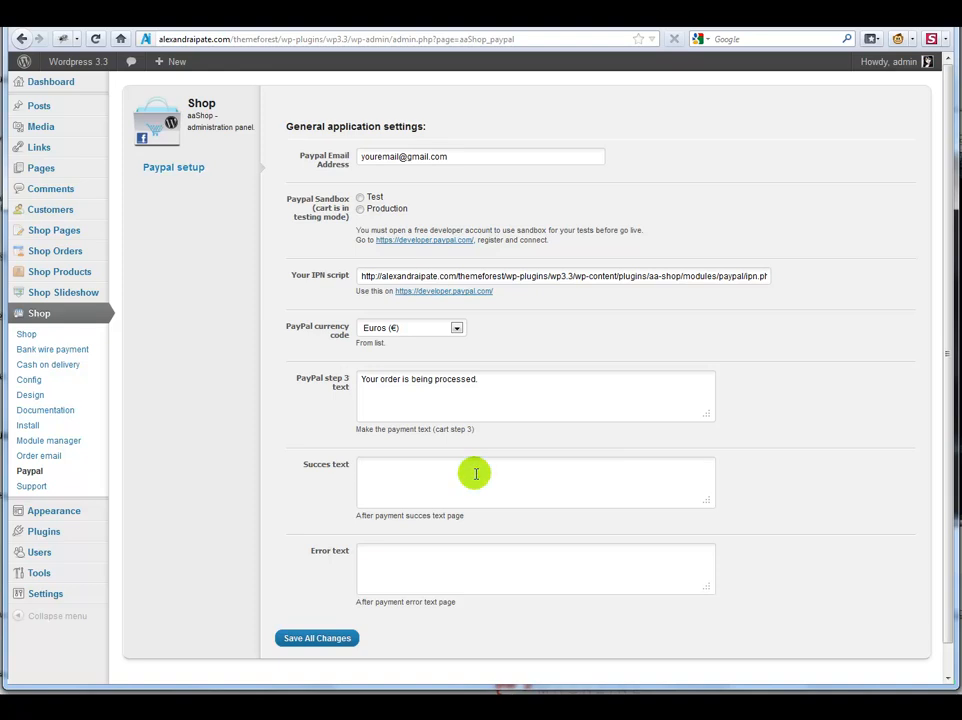
pyautogui.write('Er')
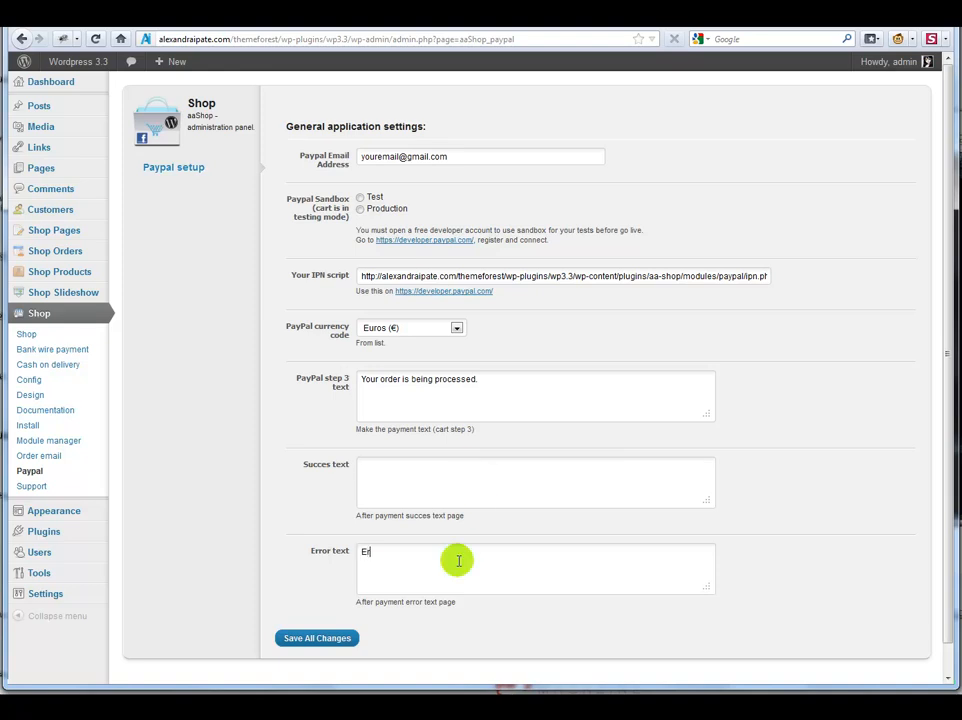
pyautogui.write('ror')
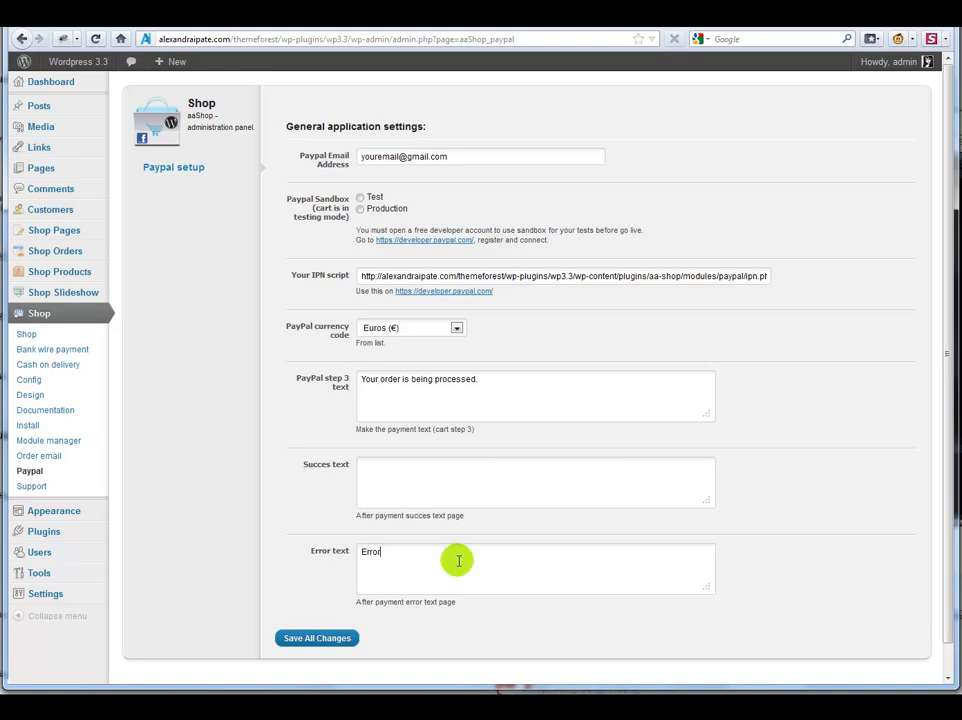
pyautogui.write('! Your order is not ok!')
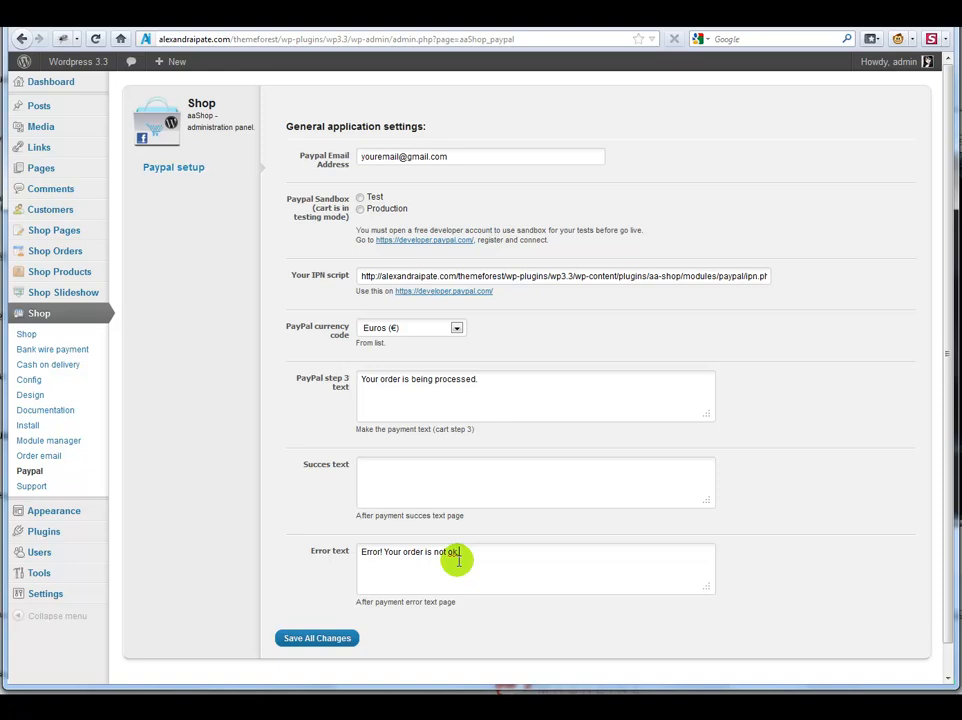
pyautogui.moveTo(468, 492)
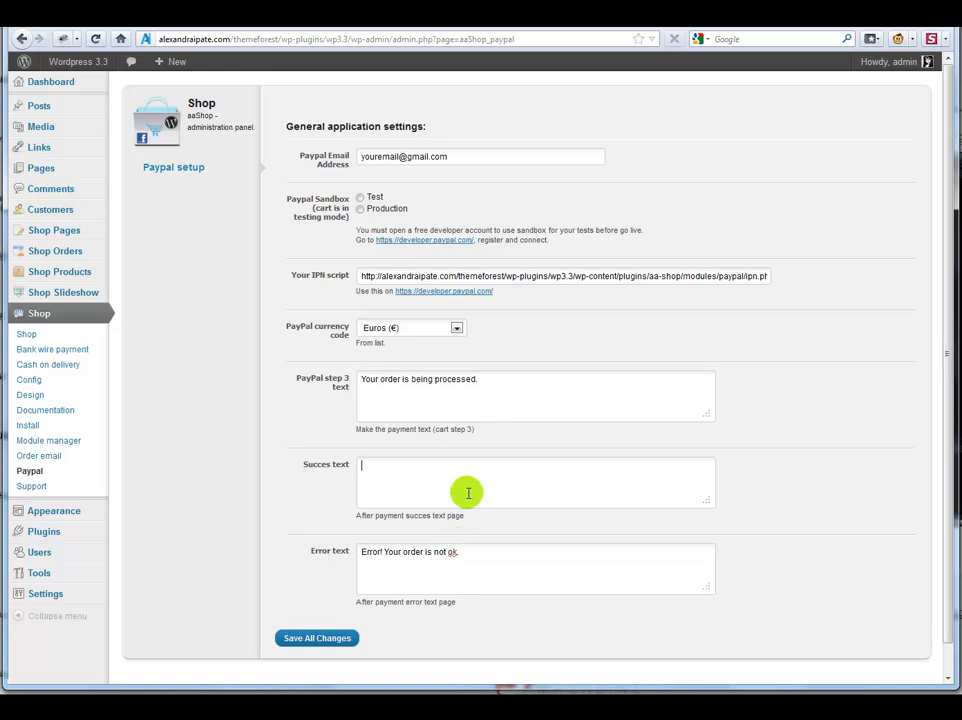
# Step: Enter the success text 'Congratulations! Your order is being paid' and save all PayPal changes
pyautogui.write('Congratulatio')
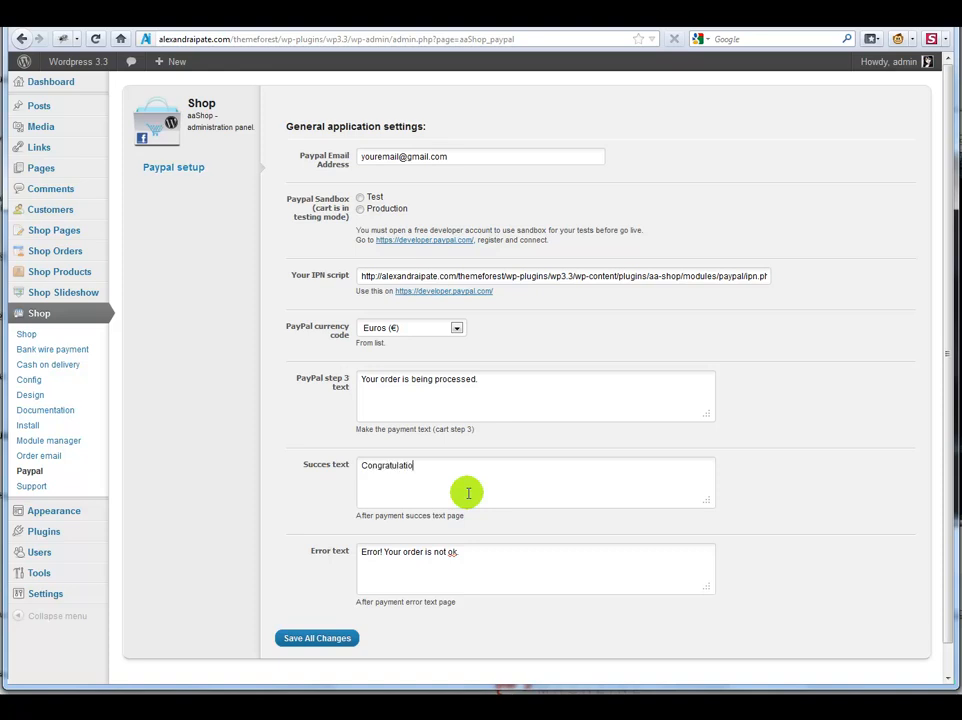
pyautogui.write('ns! Your orde')
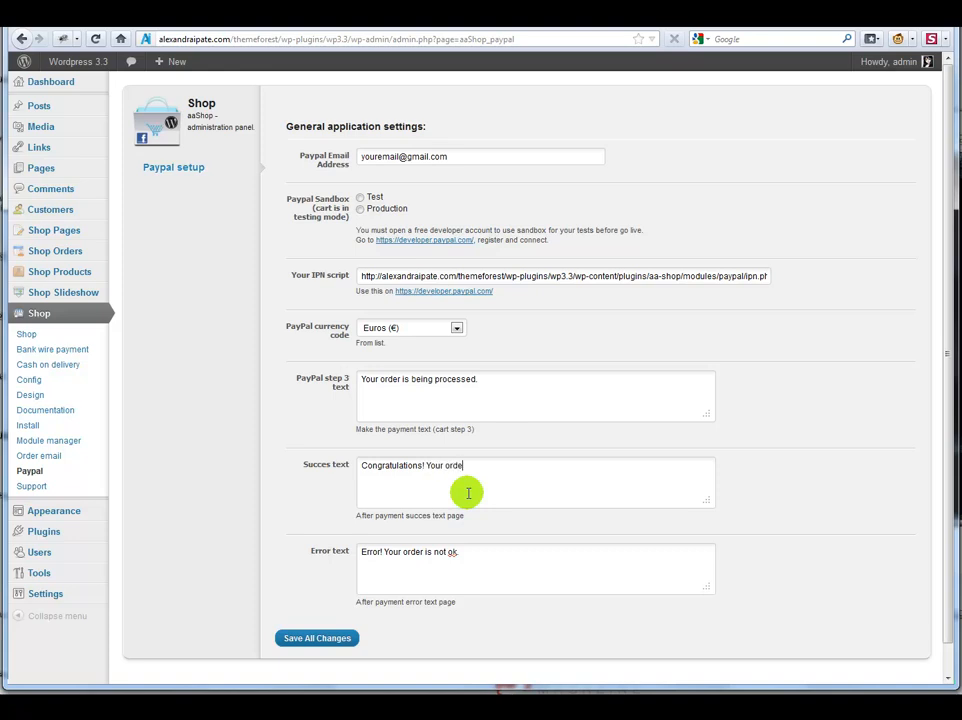
pyautogui.write('r is be')
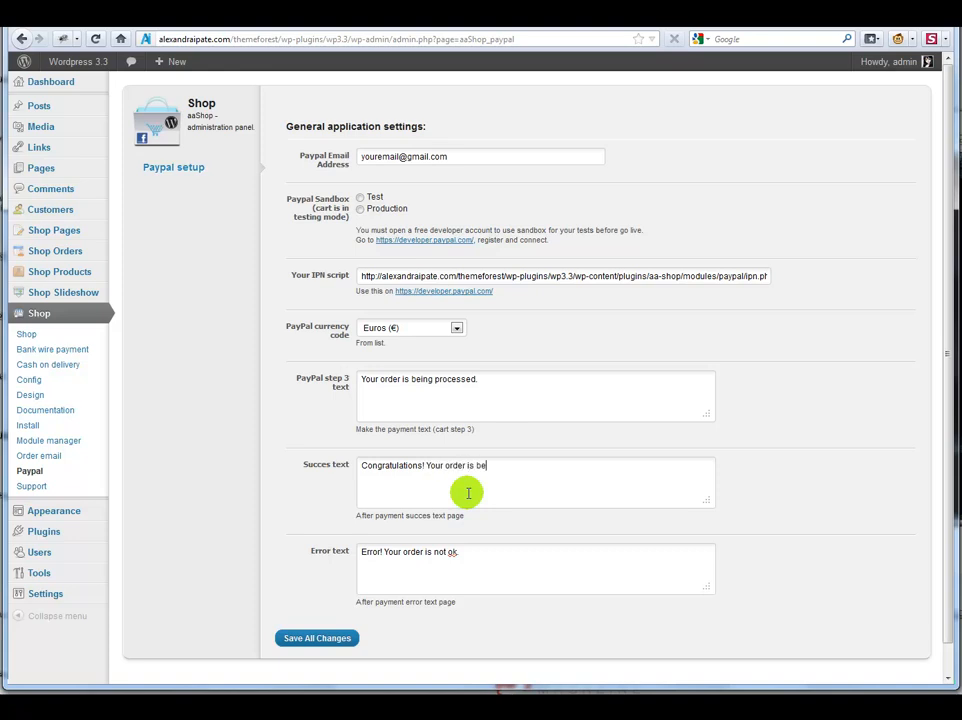
pyautogui.write('ing pay')
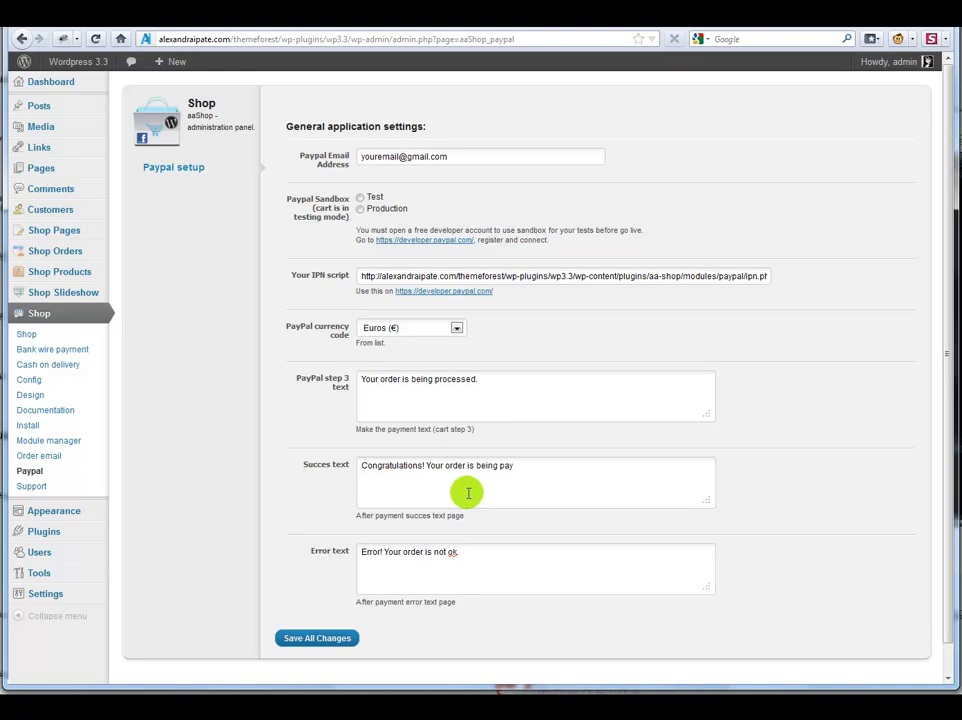
pyautogui.write('d')
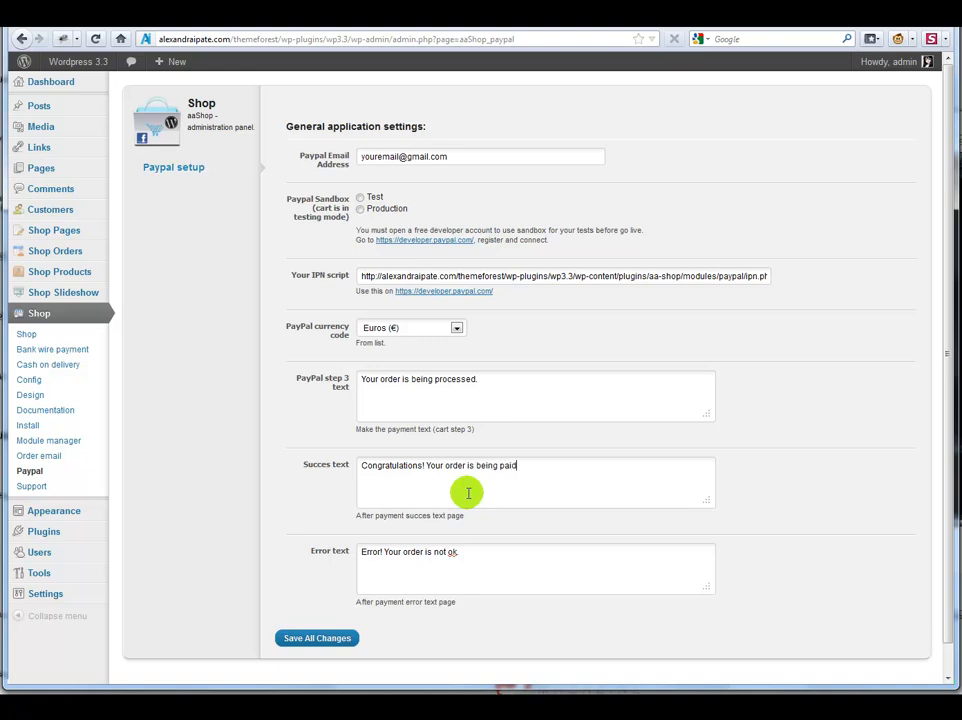
pyautogui.moveTo(294, 408)
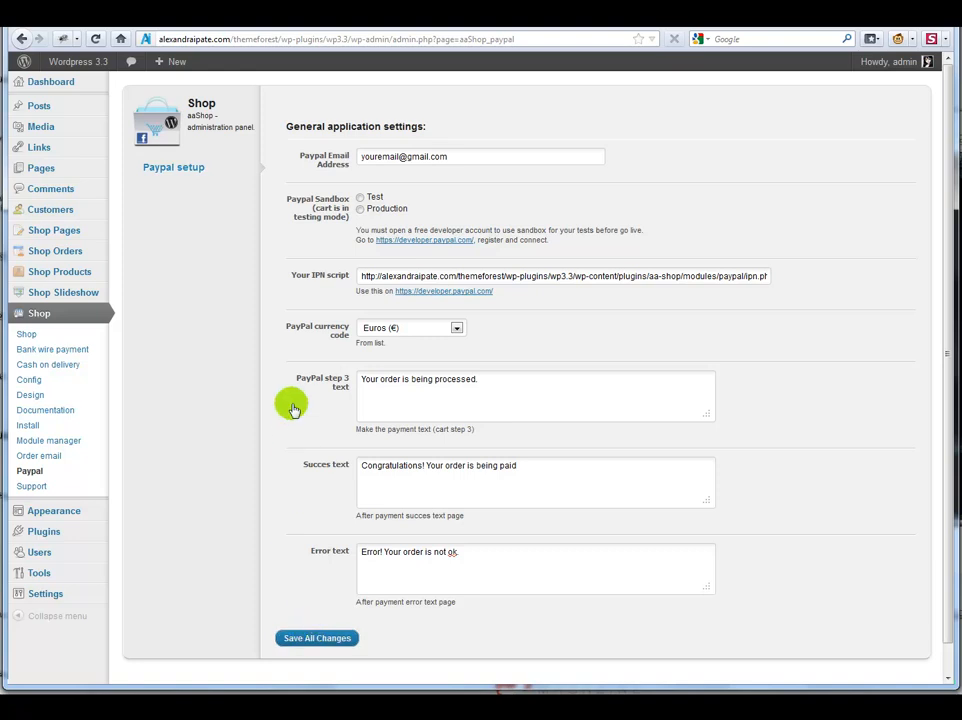
pyautogui.click(316, 638)
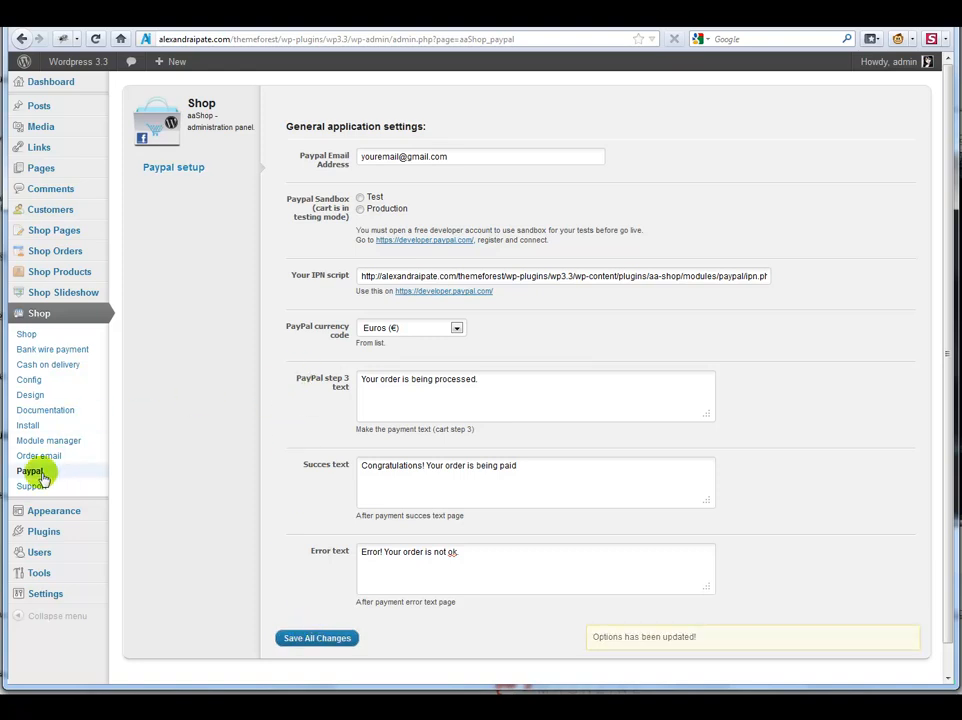
pyautogui.click(39, 455)
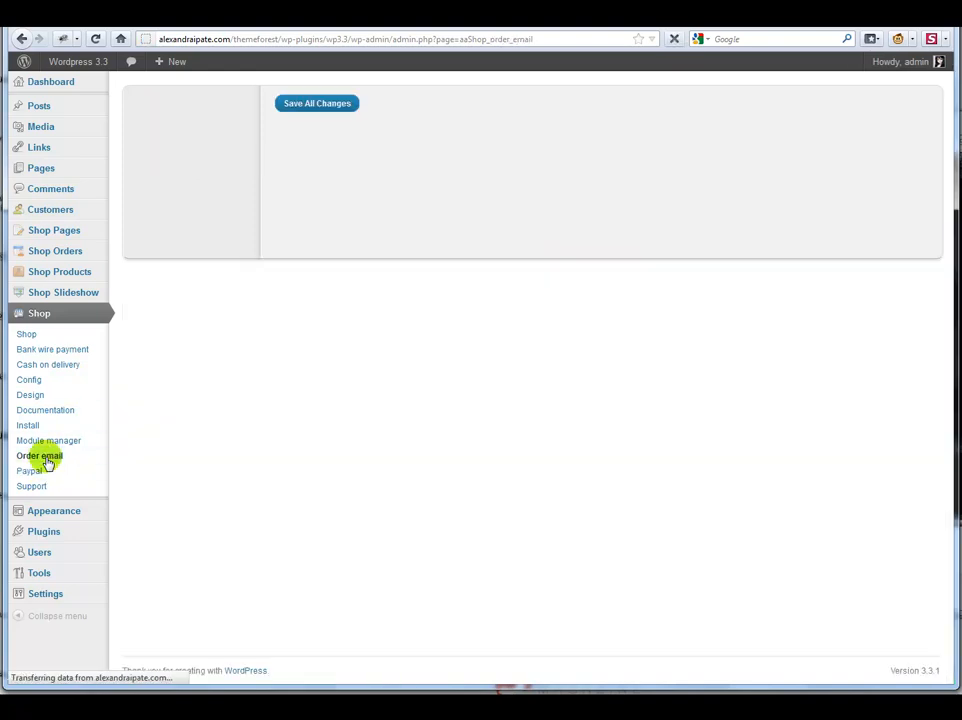
pyautogui.click(40, 456)
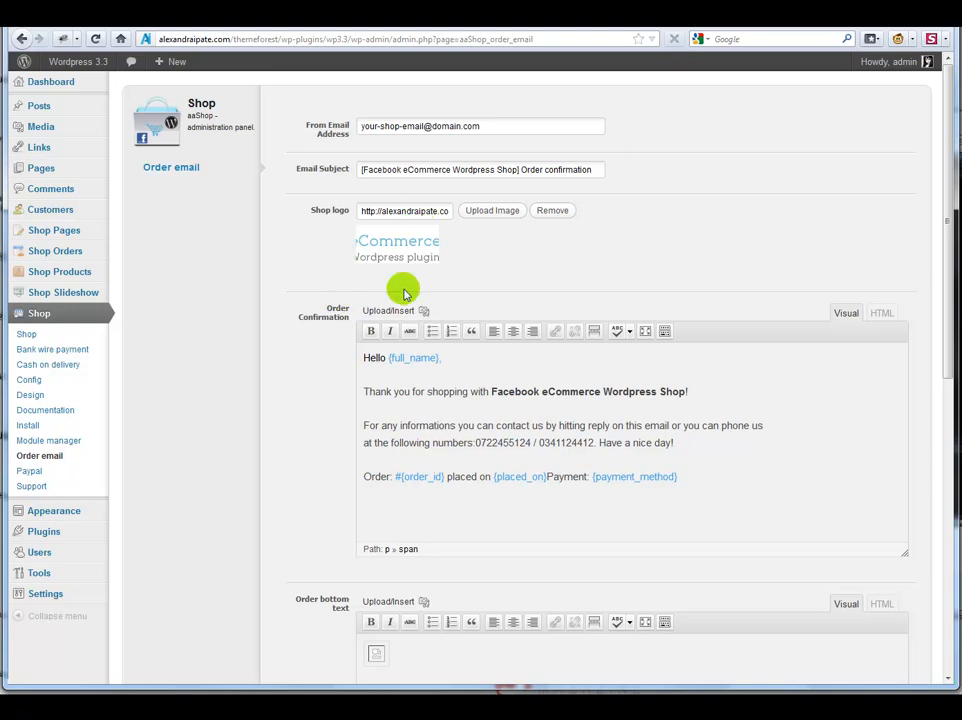
pyautogui.scroll(-3)
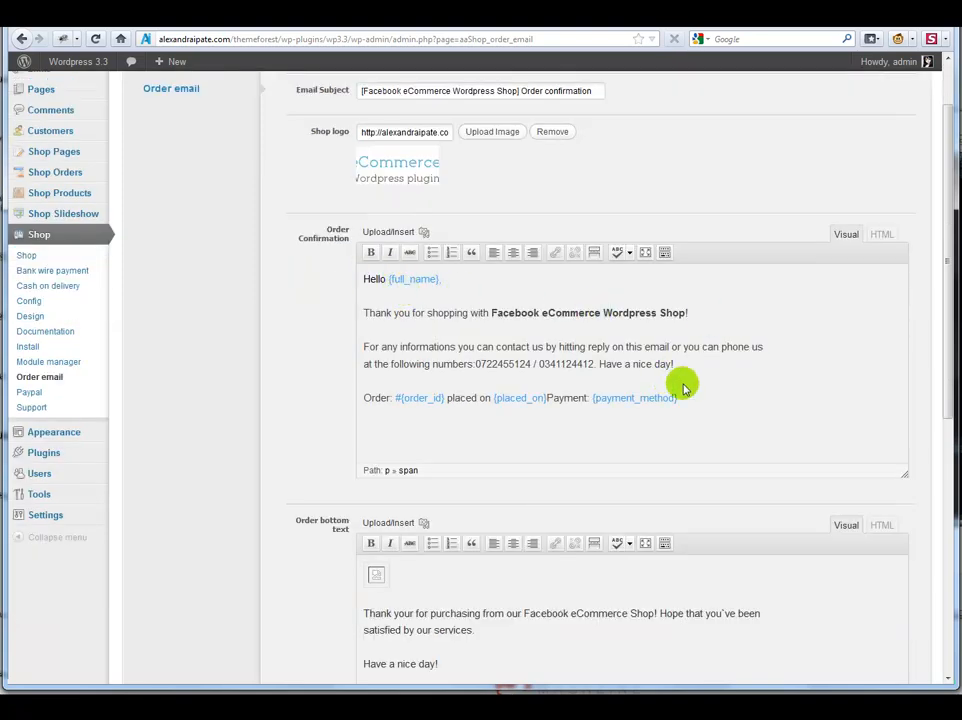
pyautogui.scroll(-3)
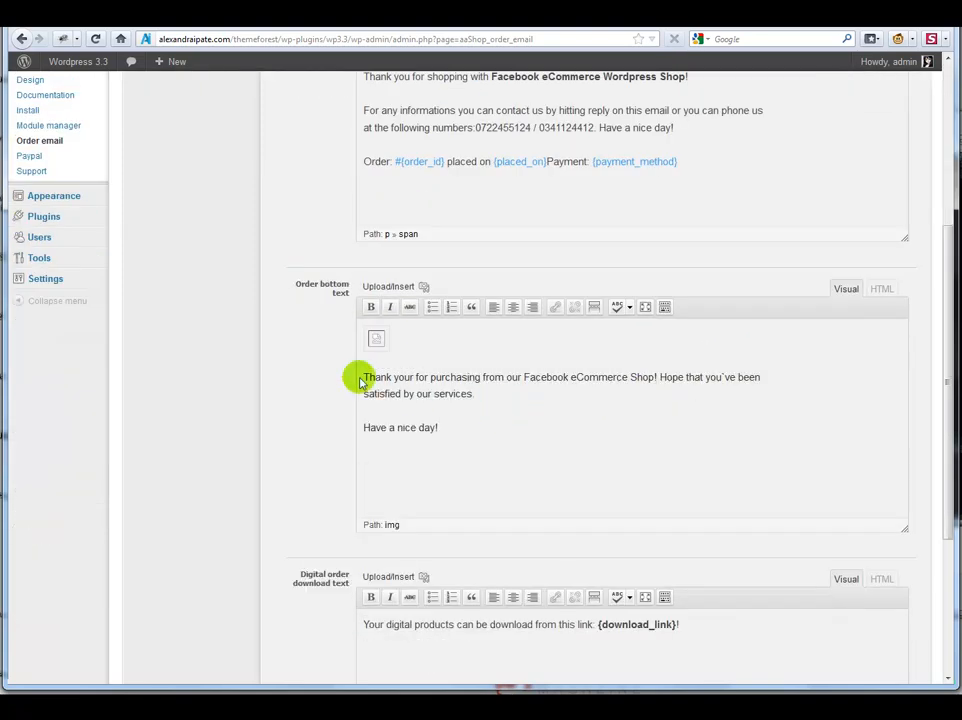
pyautogui.scroll(-3)
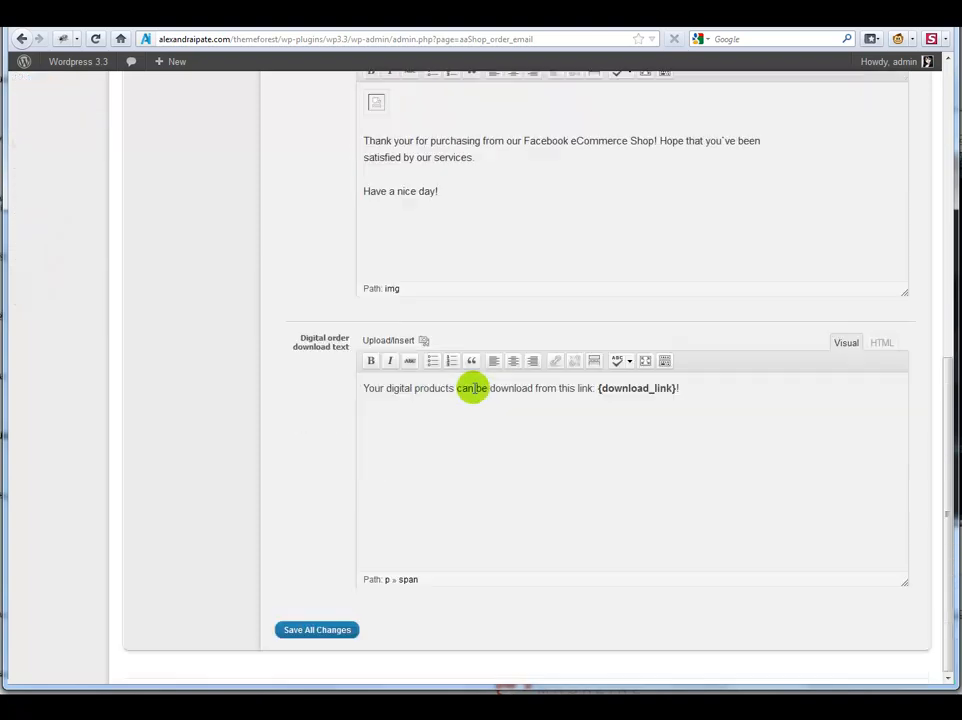
pyautogui.scroll(3)
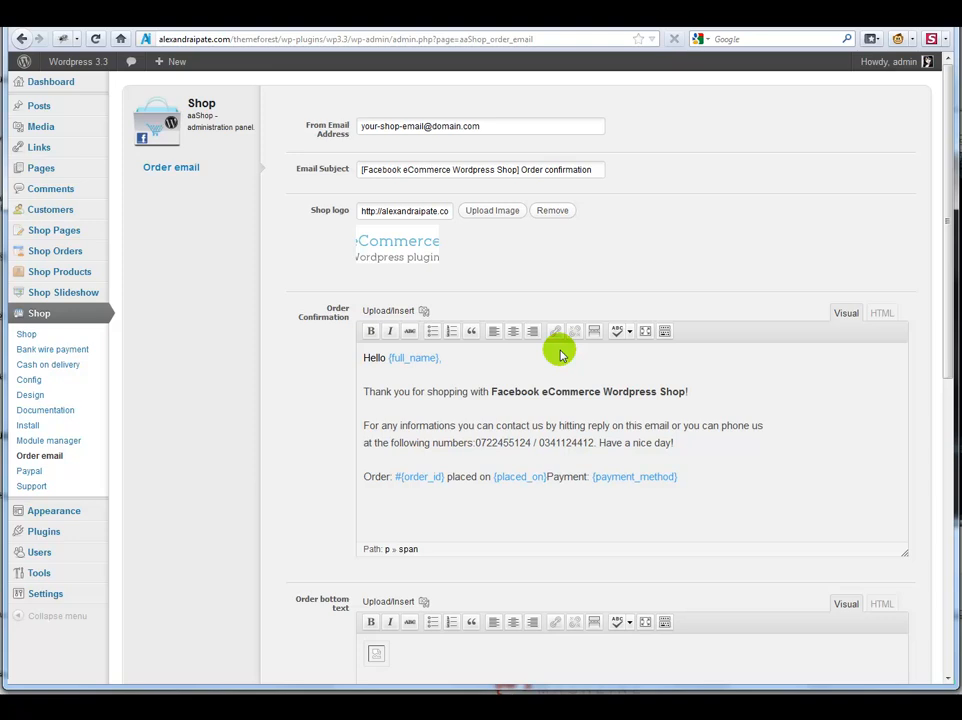
pyautogui.moveTo(415, 610)
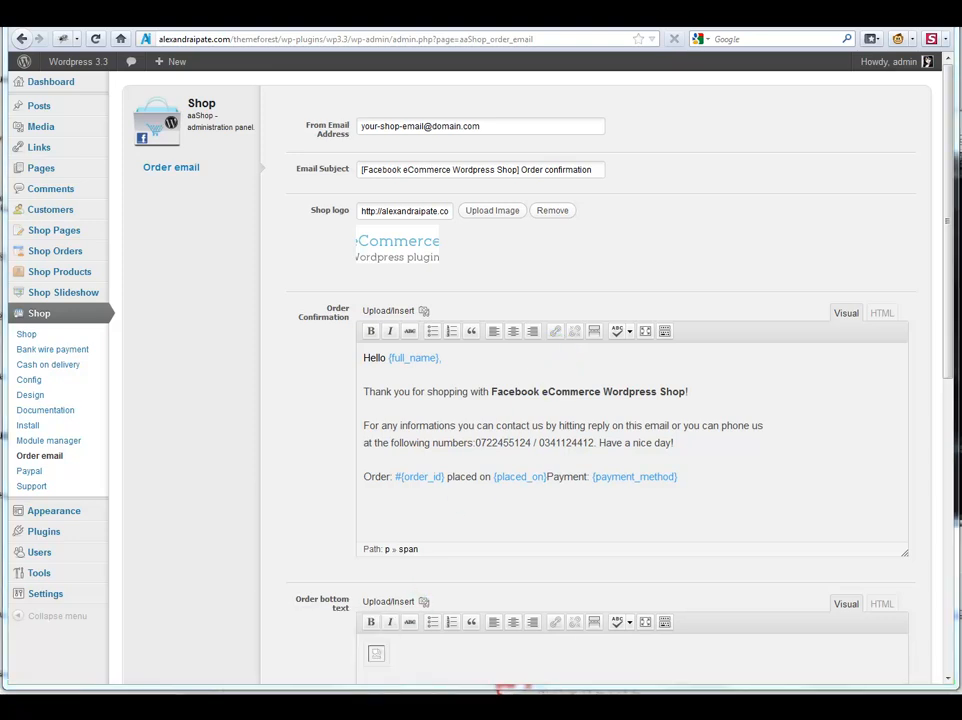
# Step: Open the 'New Slide' entry from the Shop Slideshow list for editing
pyautogui.click(63, 292)
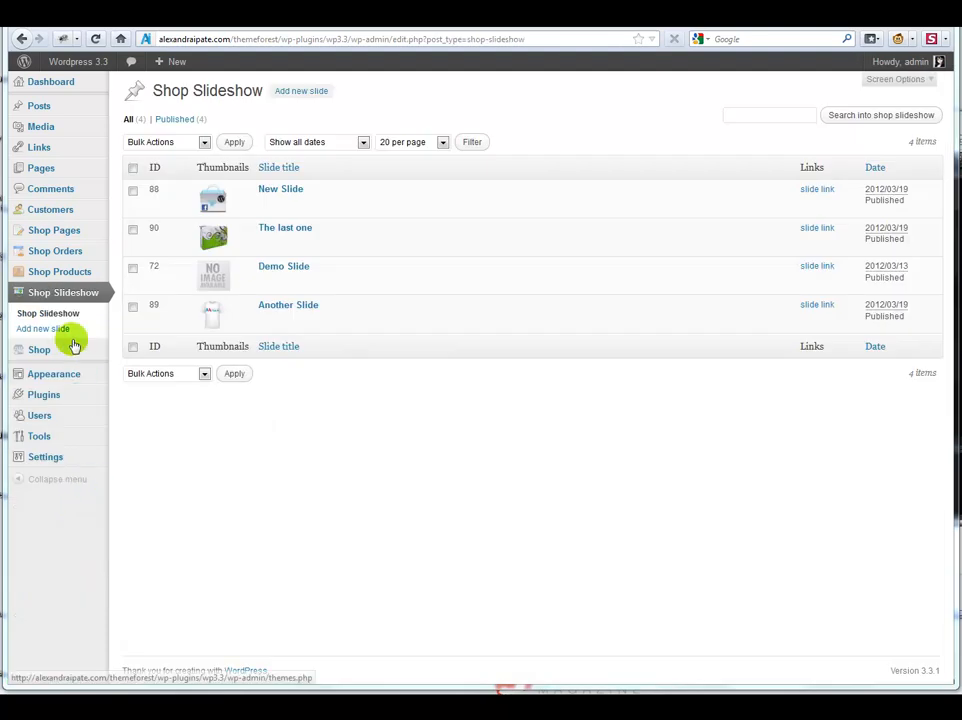
pyautogui.moveTo(48, 313)
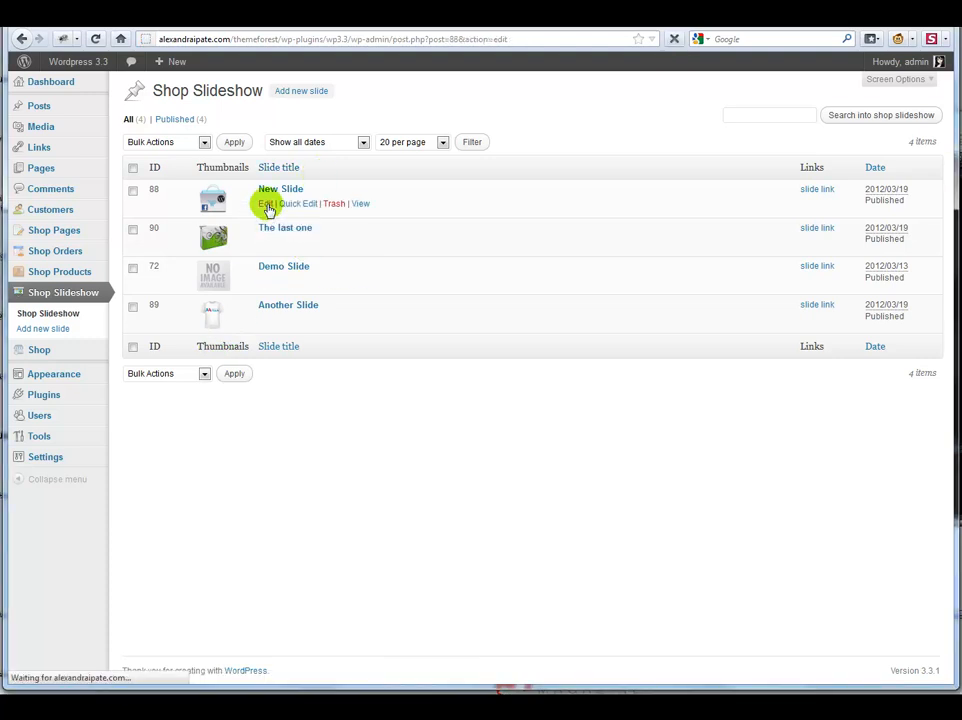
pyautogui.click(265, 203)
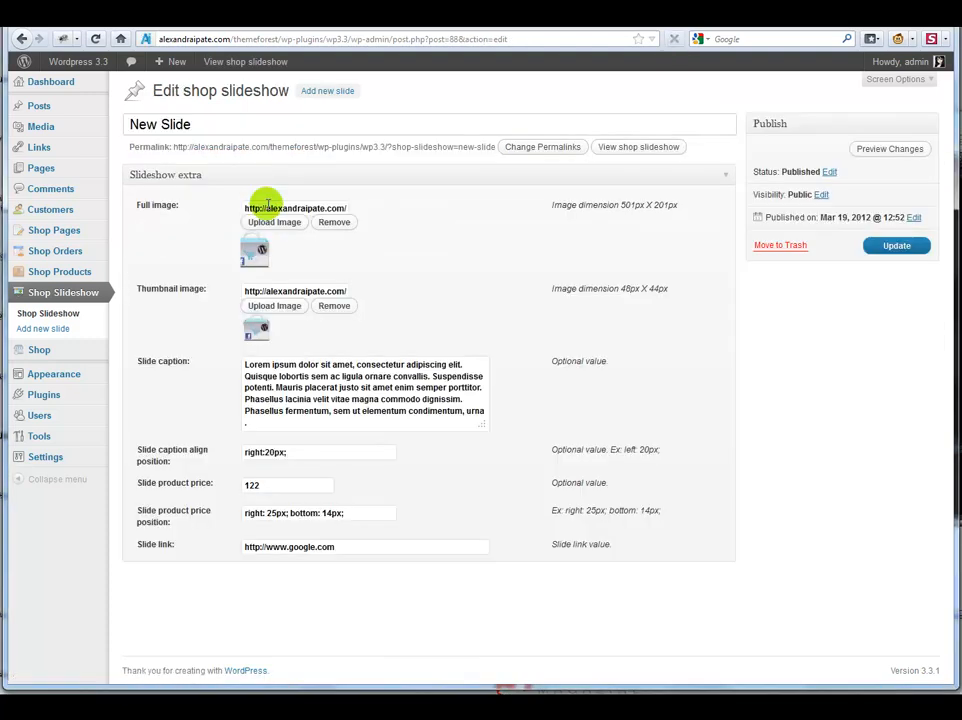
pyautogui.moveTo(274, 222)
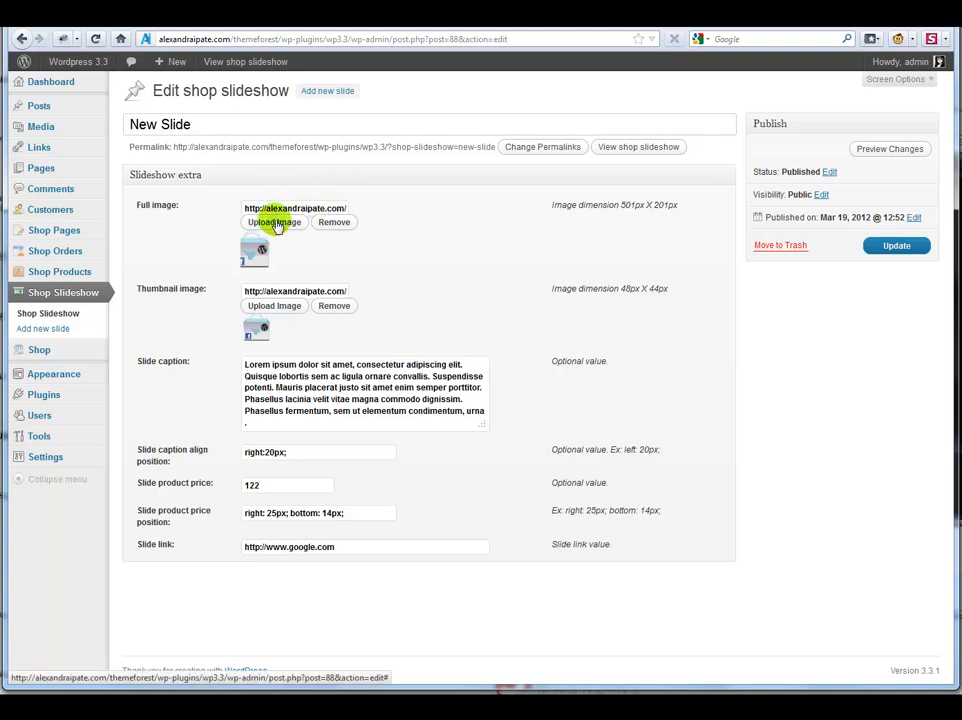
pyautogui.moveTo(180, 361)
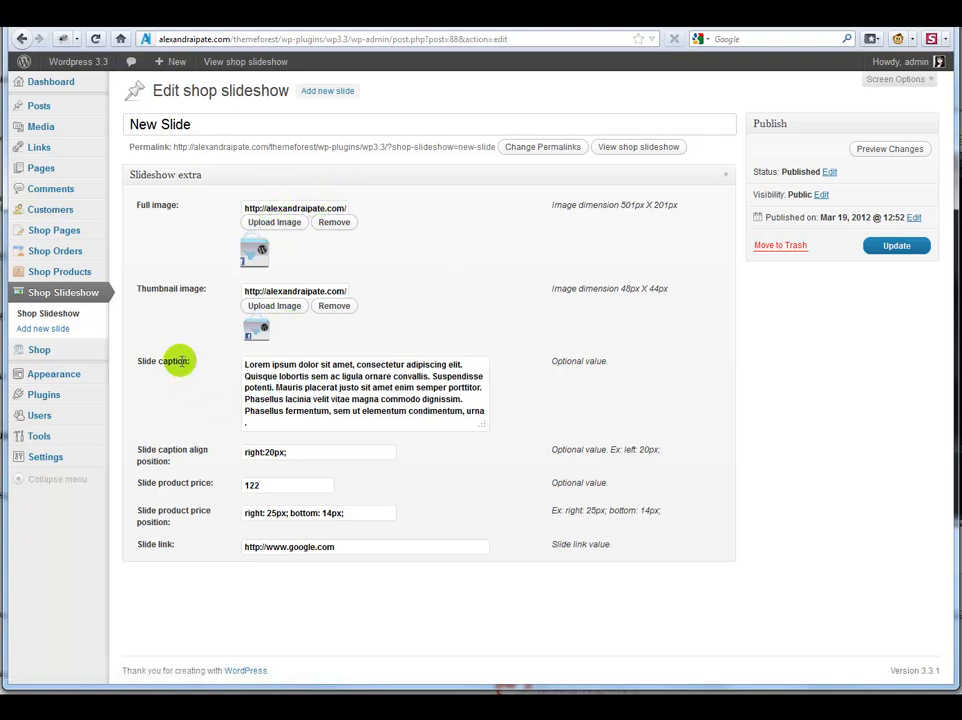
pyautogui.moveTo(155, 516)
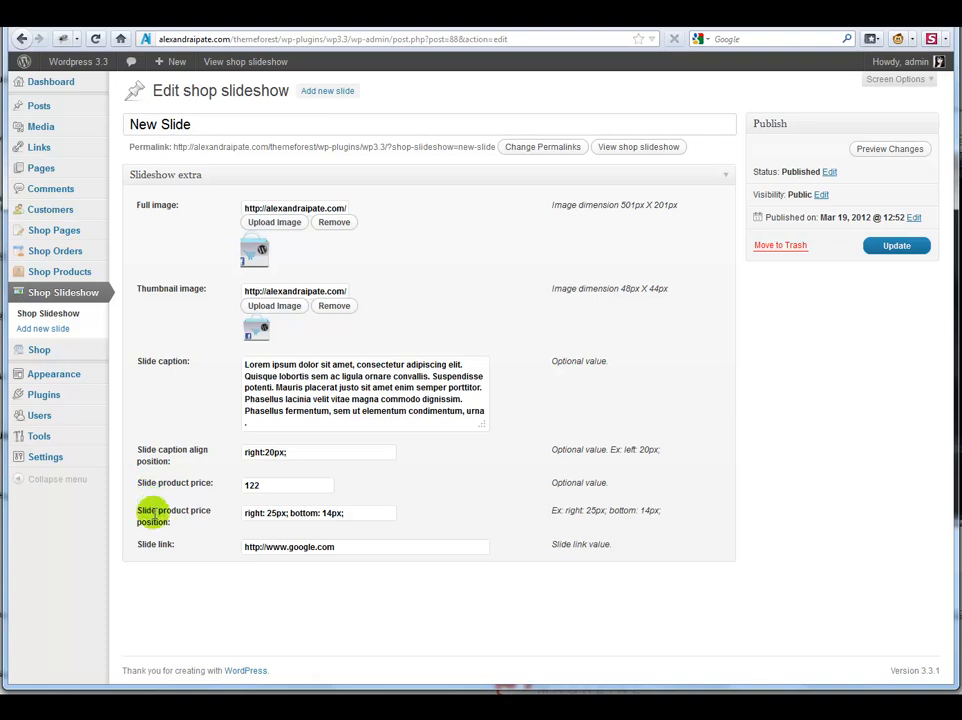
pyautogui.moveTo(253, 536)
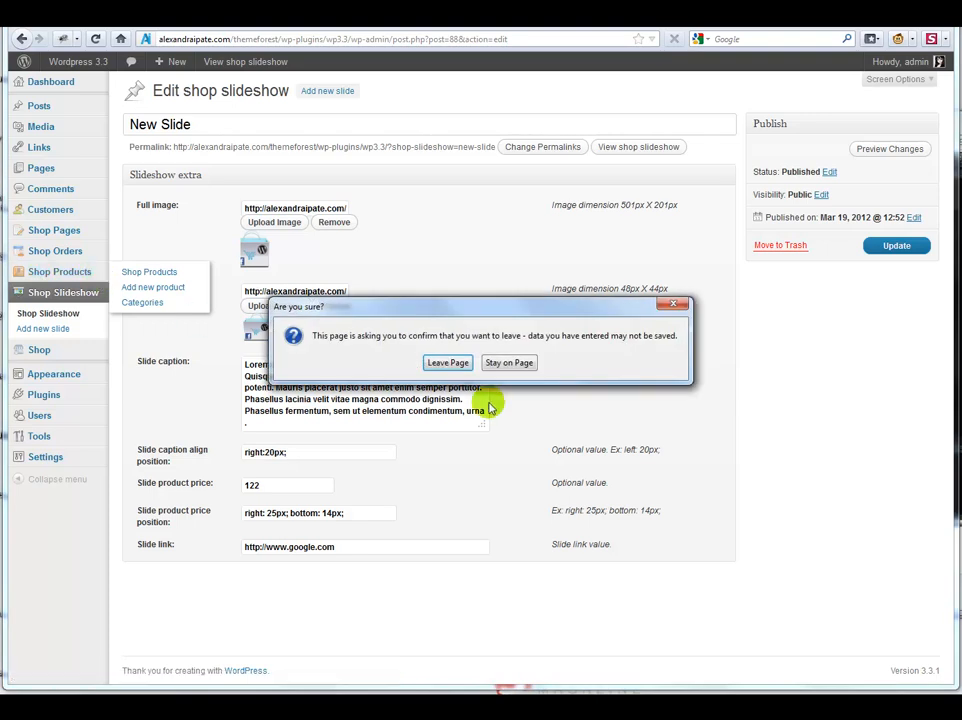
# Step: Leave the unsaved slide page, open the Physical product and tick Downloadable
pyautogui.click(447, 362)
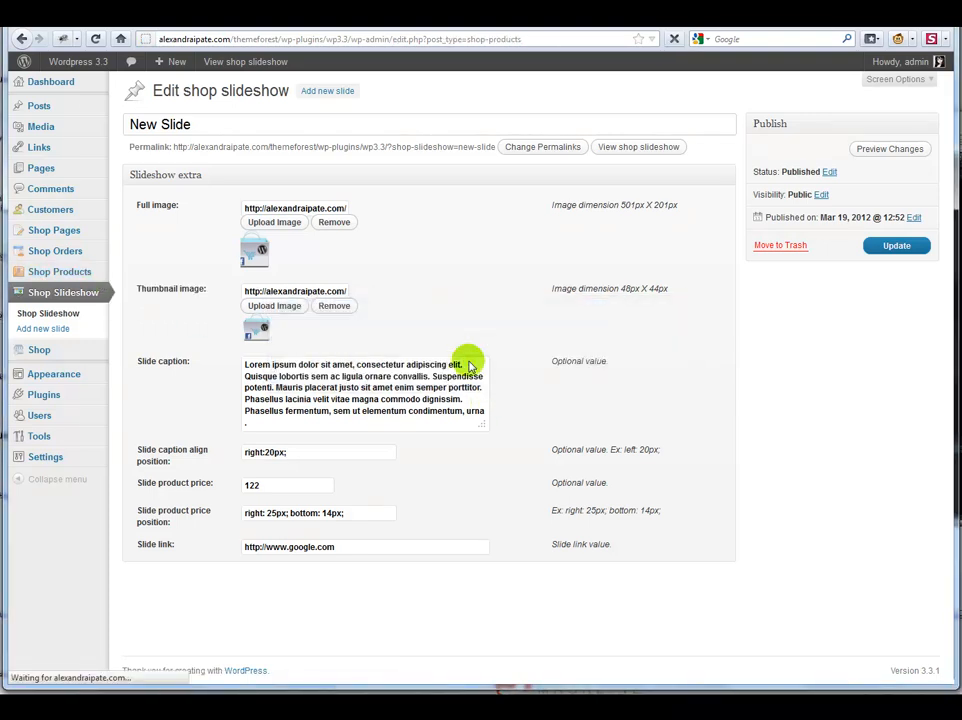
pyautogui.click(59, 271)
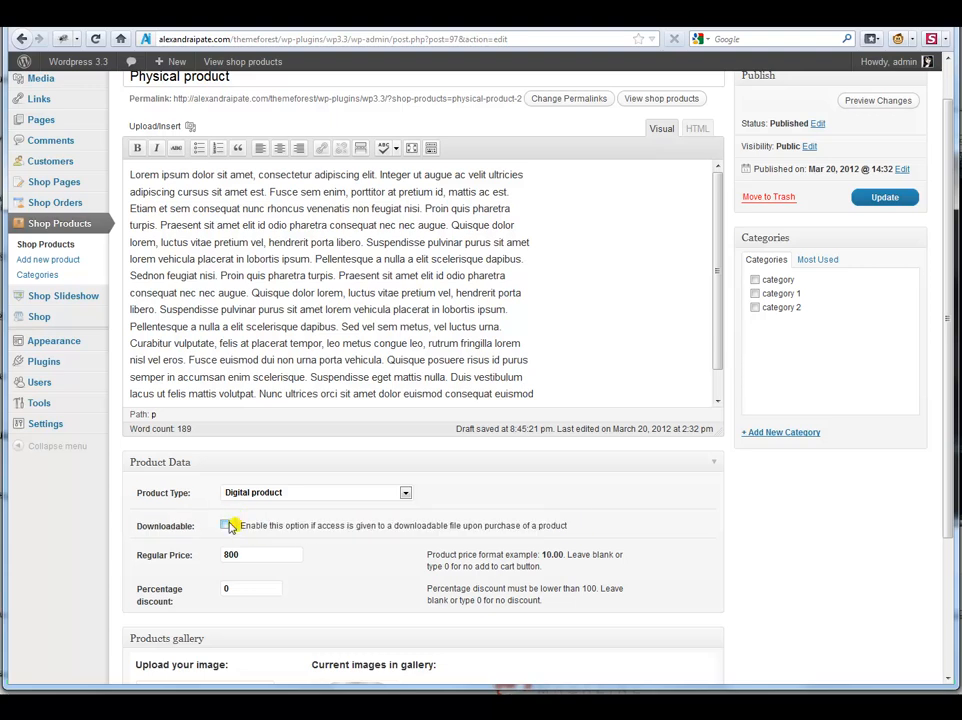
pyautogui.click(224, 525)
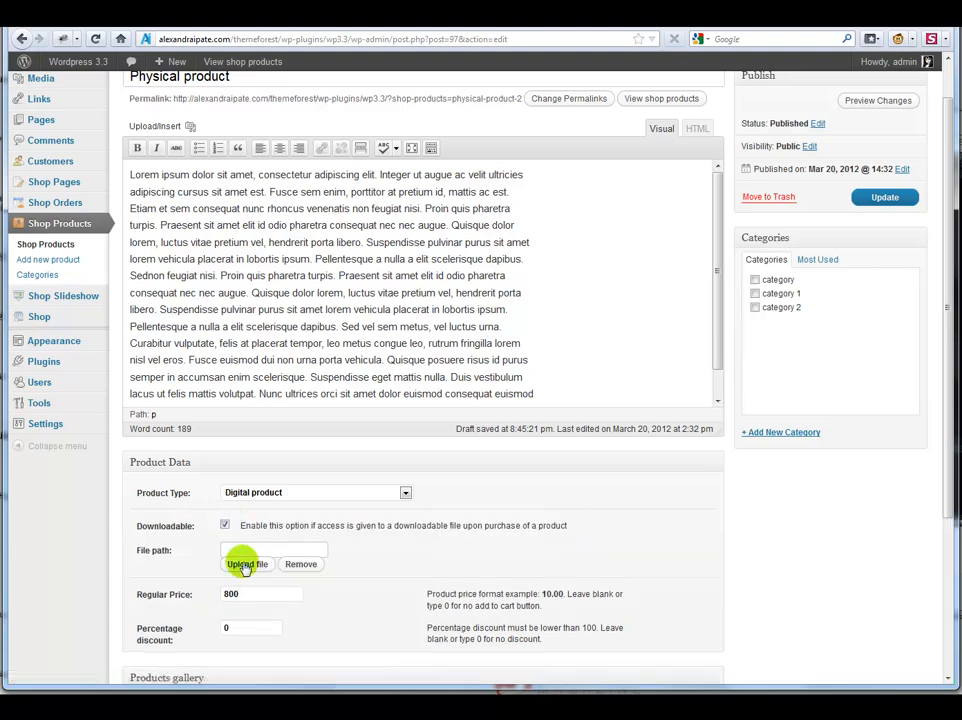
pyautogui.scroll(-3)
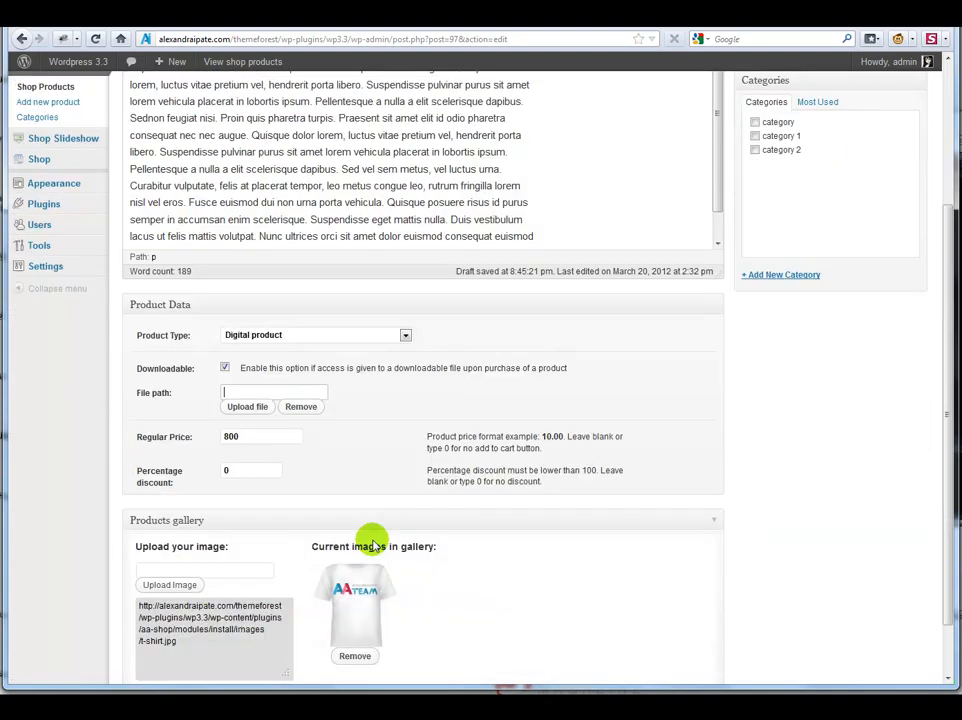
pyautogui.click(405, 335)
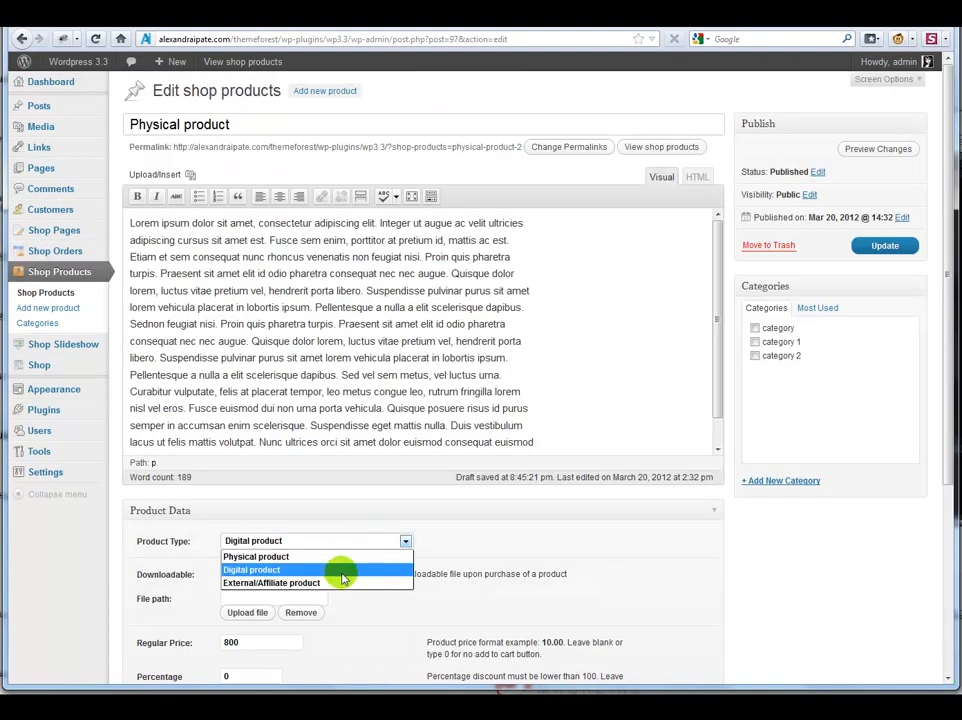
pyautogui.click(271, 582)
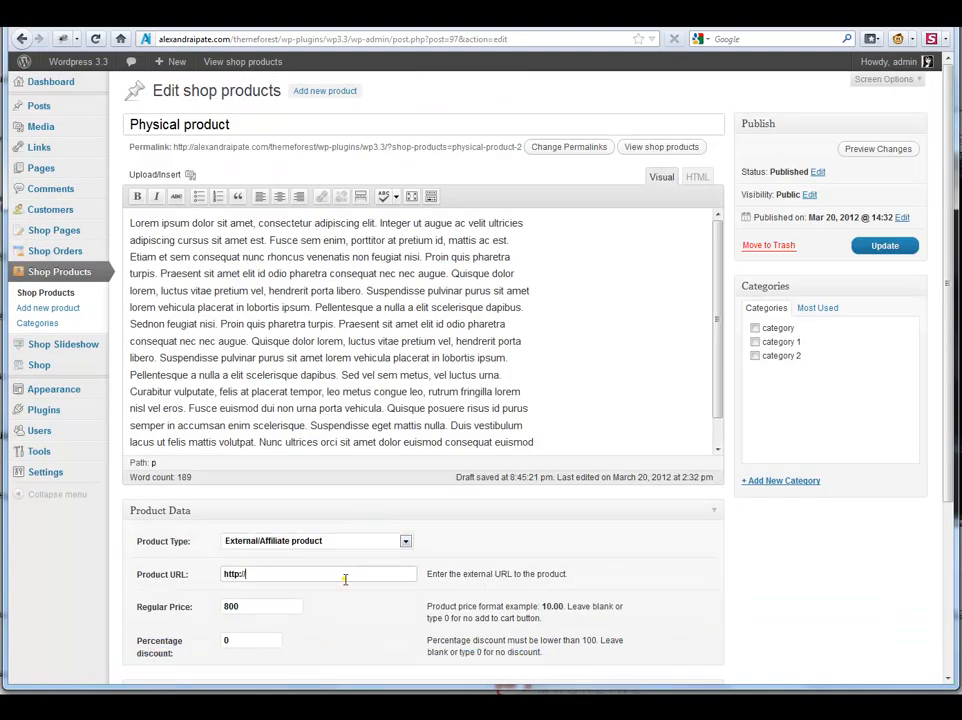
pyautogui.write('affiliateshop.co')
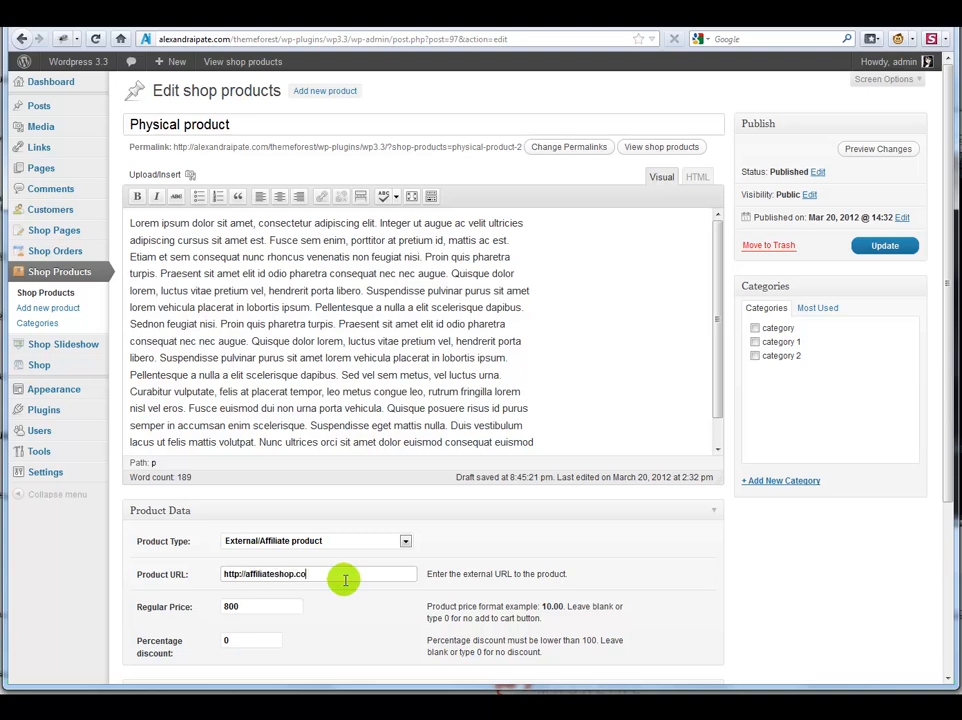
pyautogui.scroll(-3)
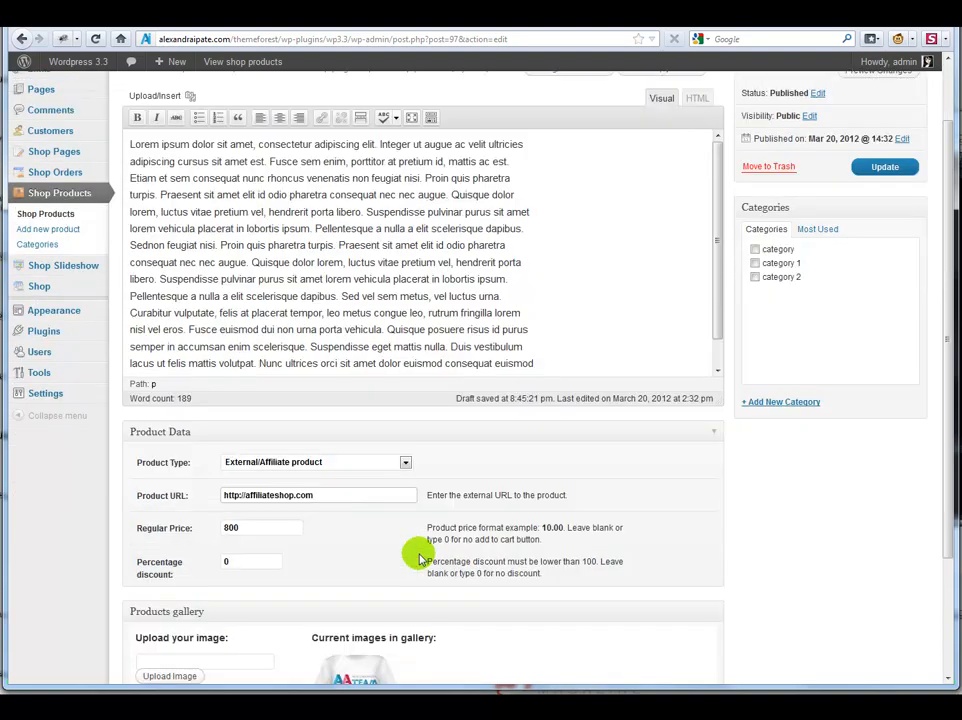
pyautogui.scroll(3)
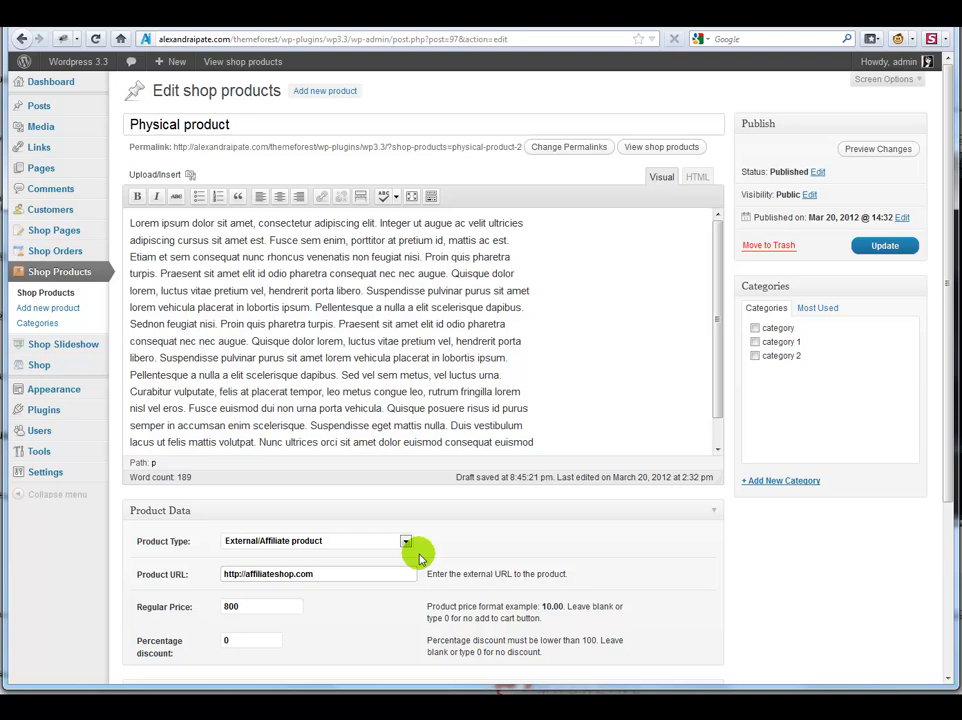
pyautogui.moveTo(344, 580)
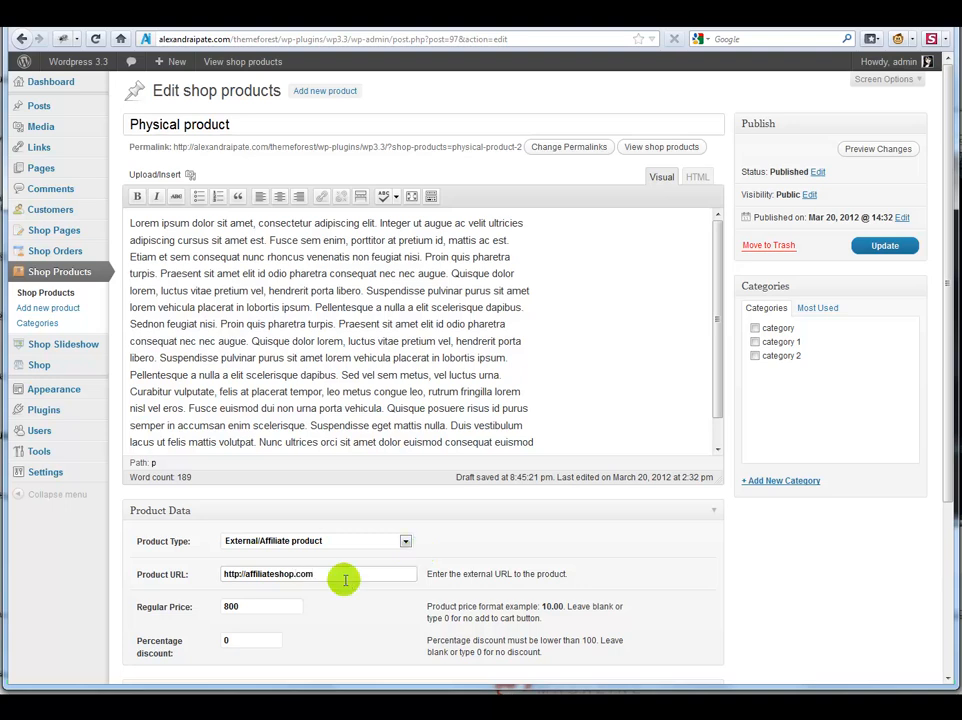
pyautogui.scroll(-3)
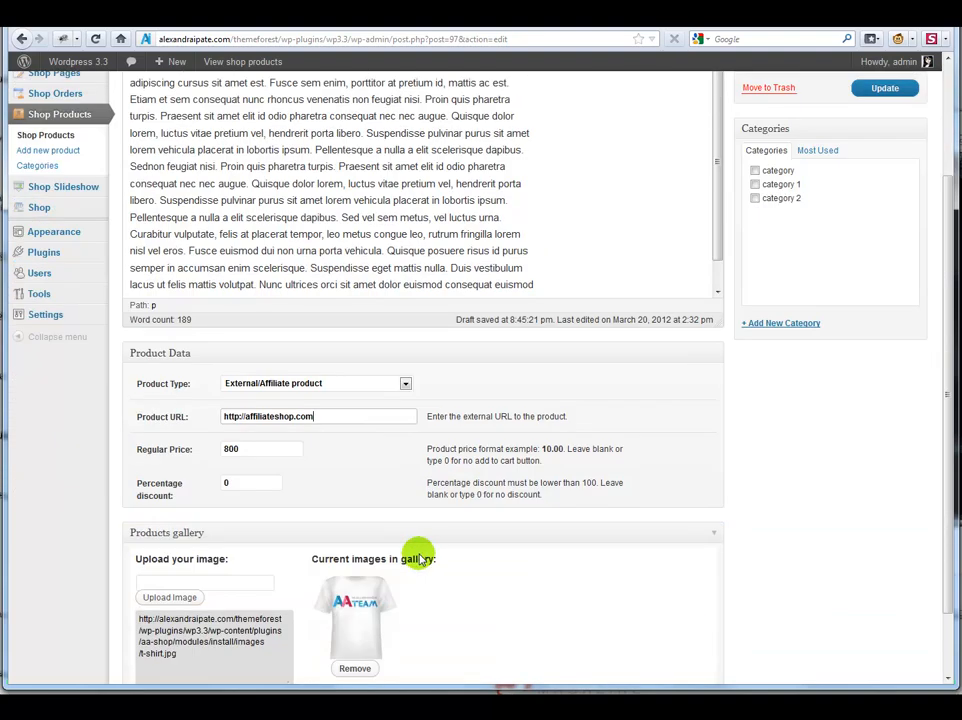
pyautogui.scroll(3)
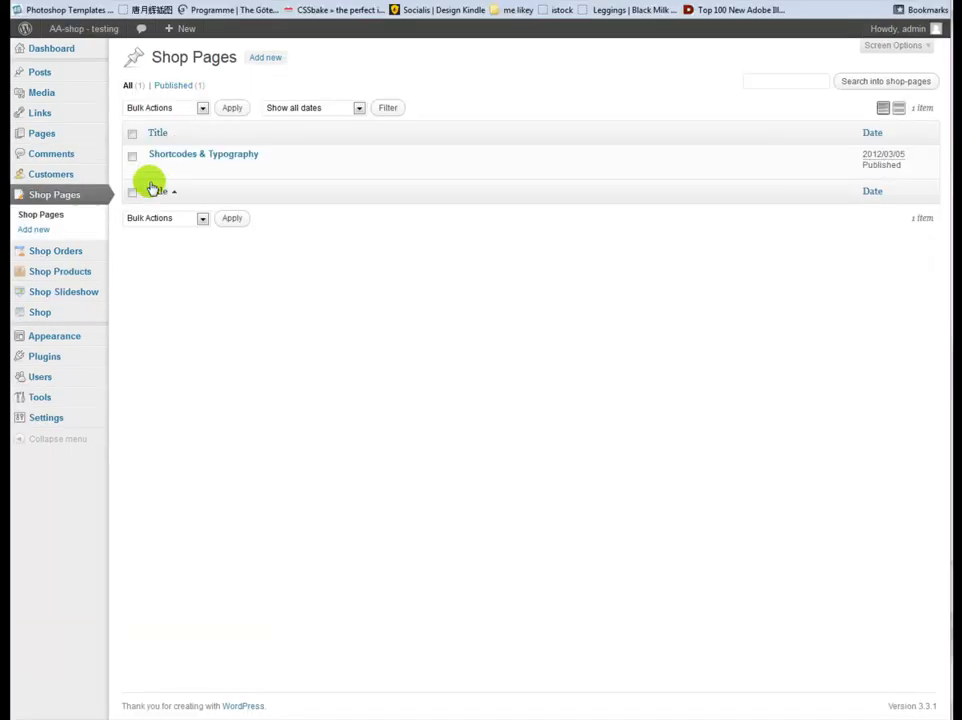
# Step: Open the 'Shortcodes & Typography' page and scroll through its shortcode markup
pyautogui.click(203, 153)
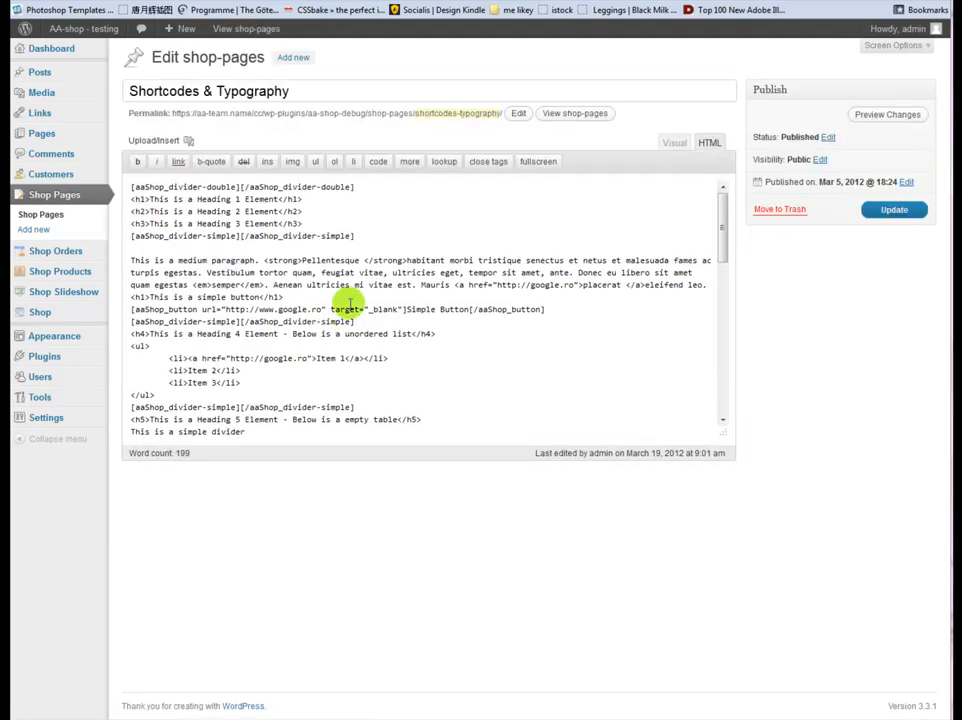
pyautogui.moveTo(325, 384)
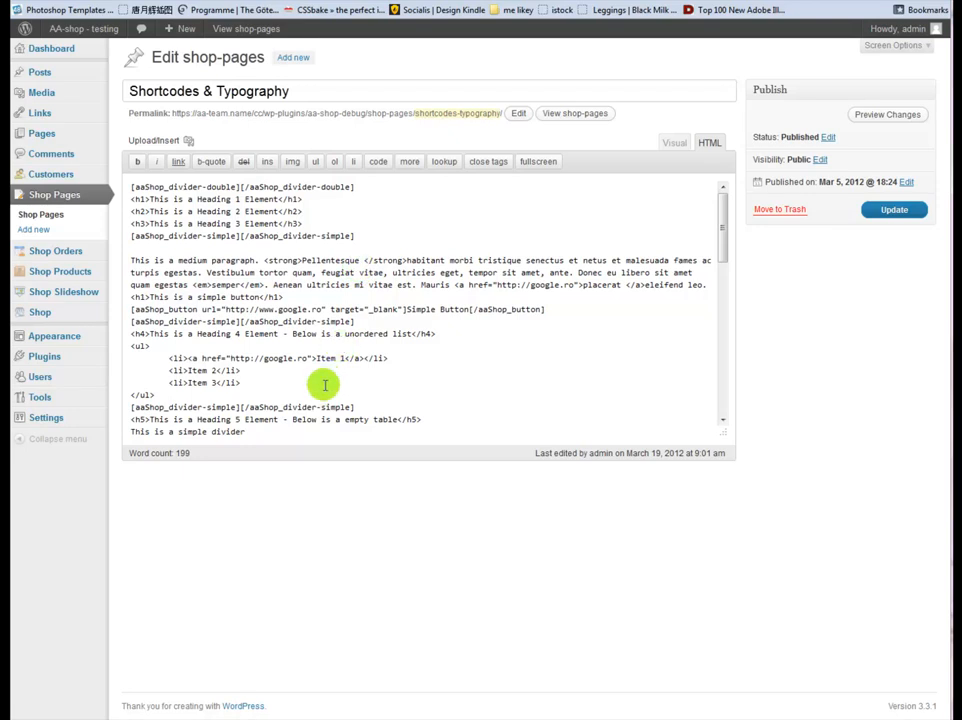
pyautogui.moveTo(483, 333)
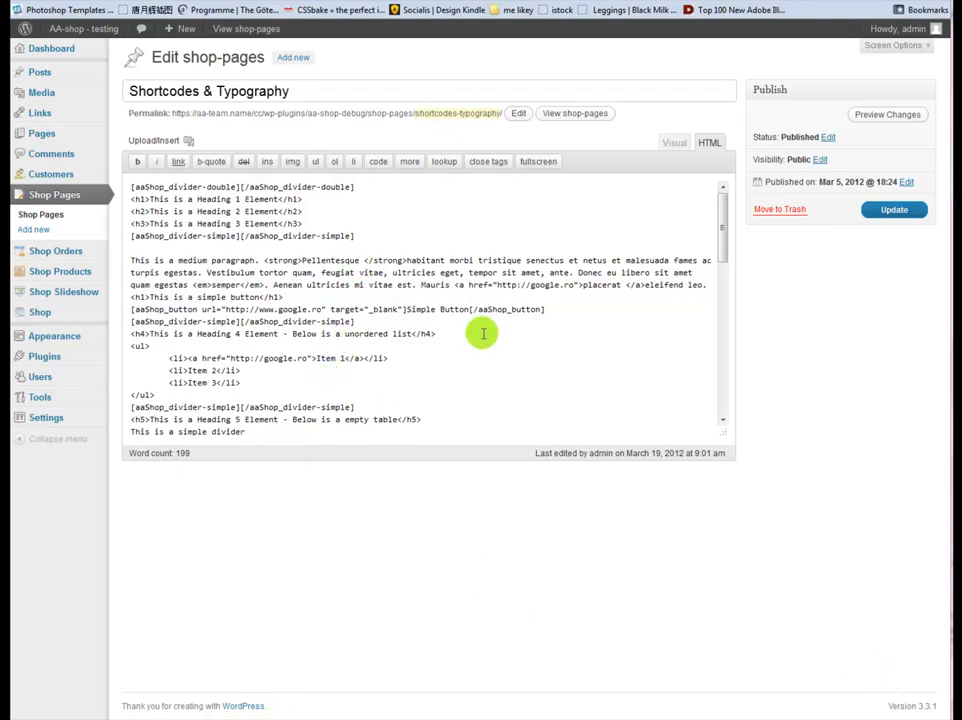
pyautogui.scroll(-3)
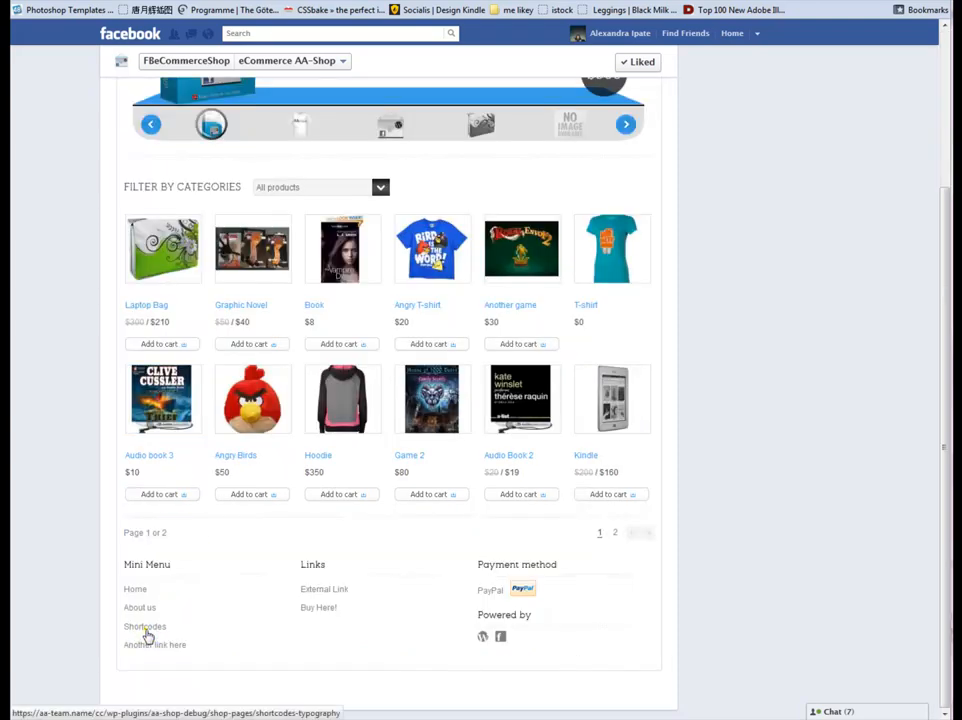
# Step: Scroll through the rendered headings, button, list, table, videos and blockquote on Facebook
pyautogui.click(144, 626)
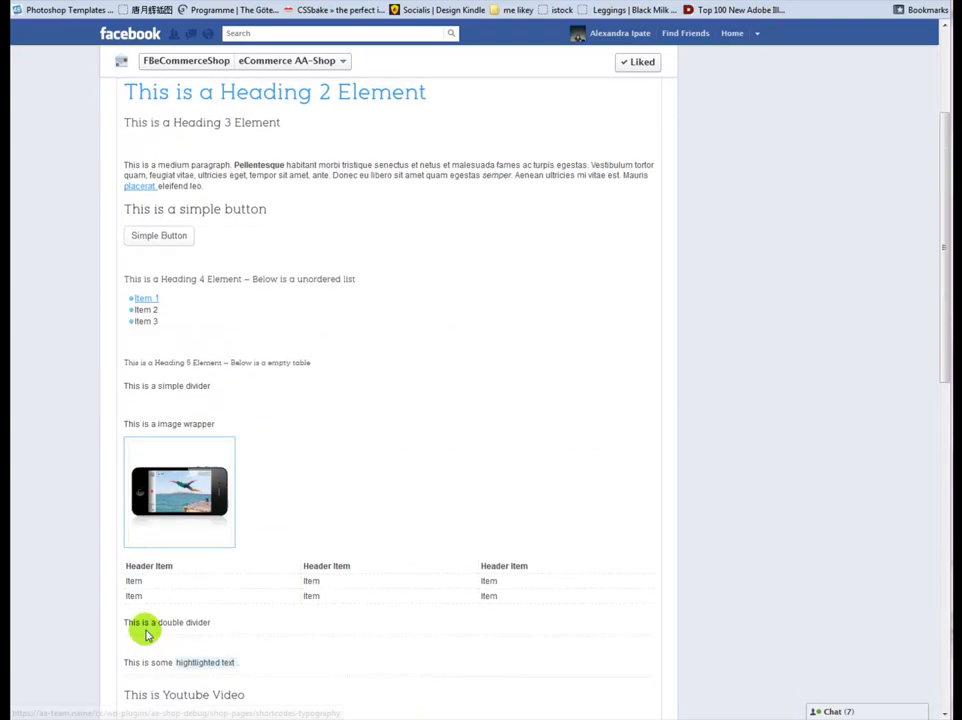
pyautogui.scroll(3)
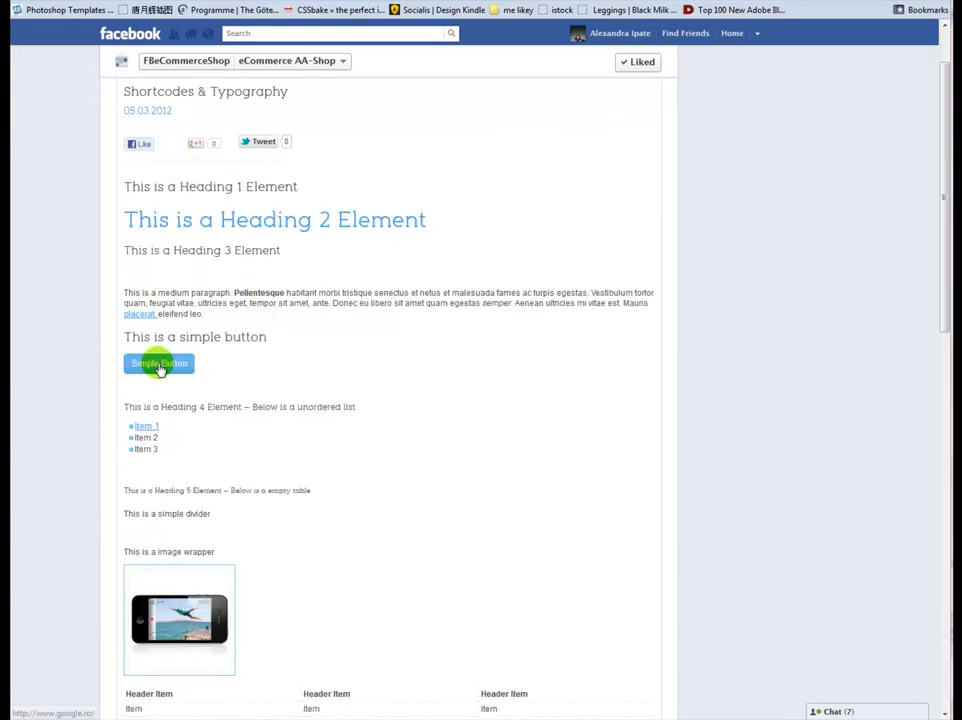
pyautogui.scroll(-3)
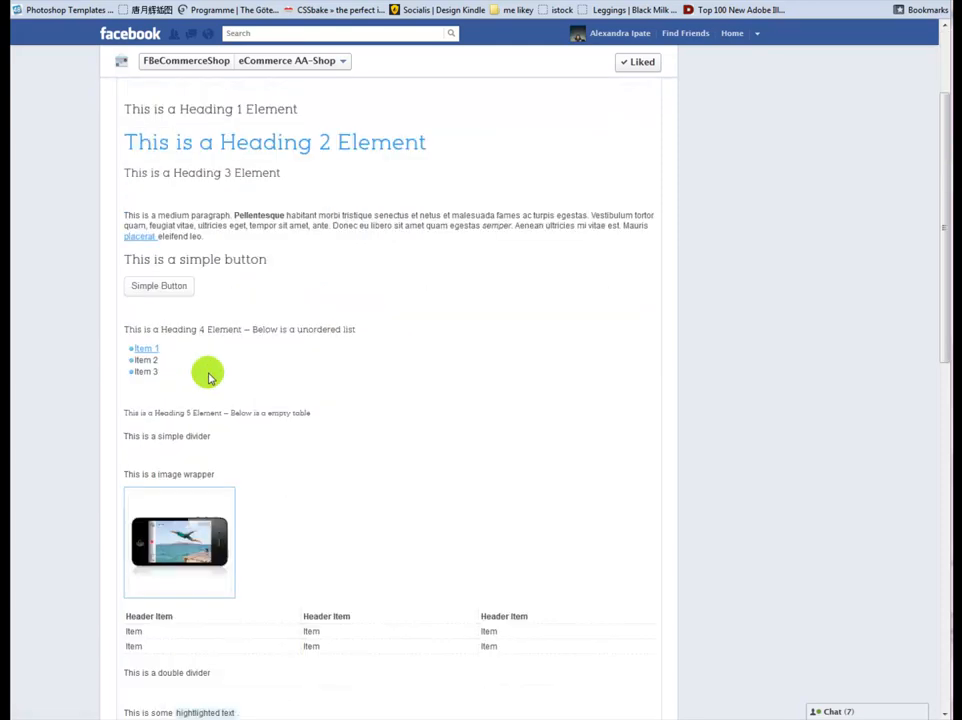
pyautogui.scroll(-3)
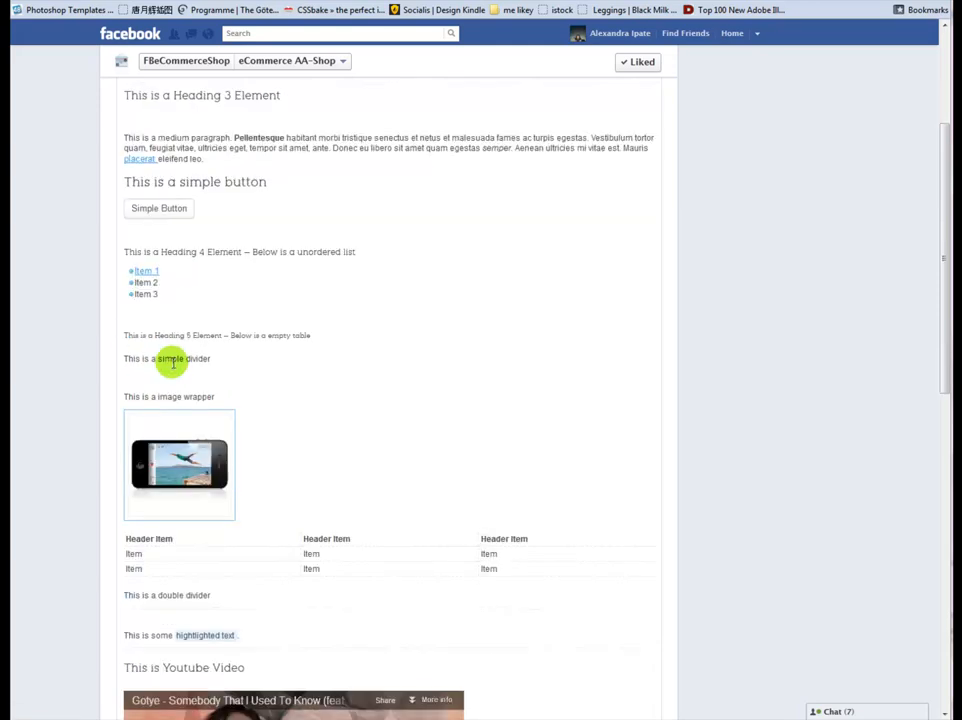
pyautogui.scroll(-3)
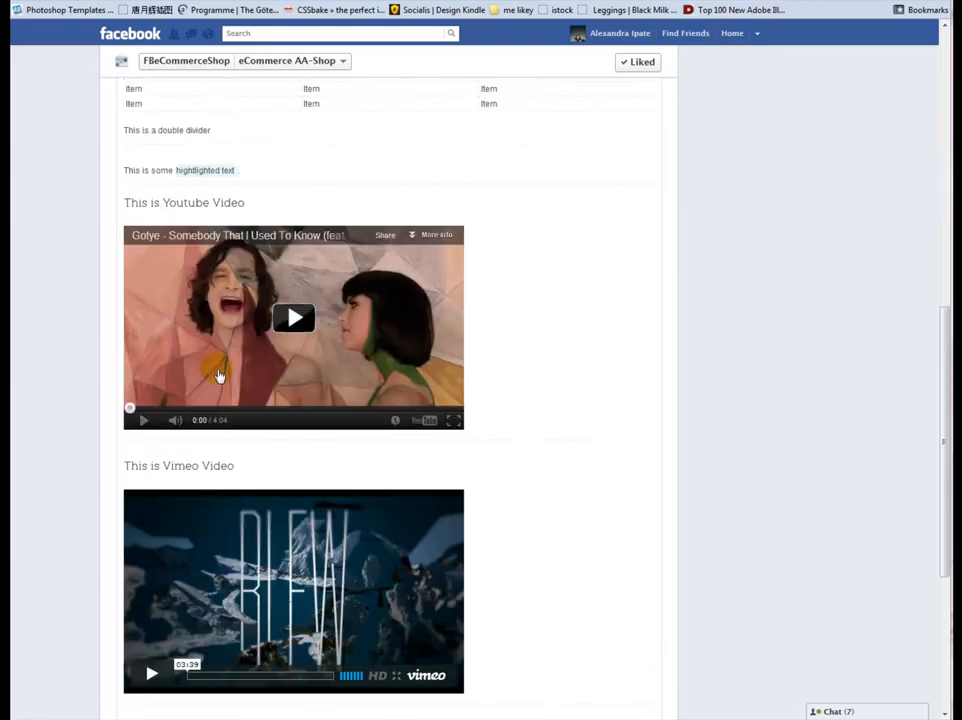
pyautogui.scroll(-3)
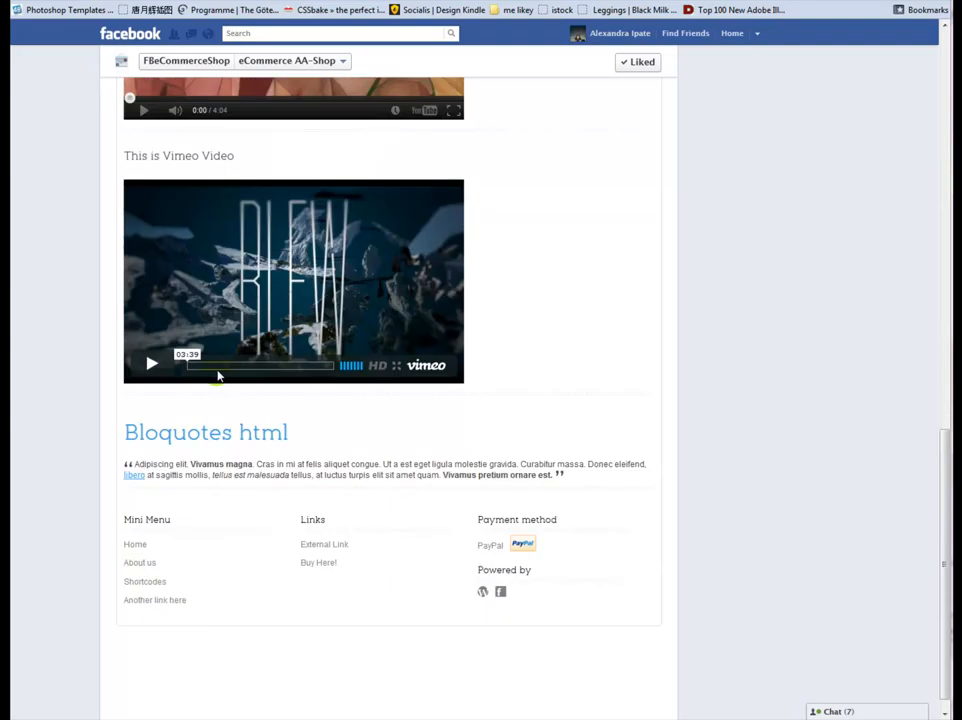
pyautogui.scroll(3)
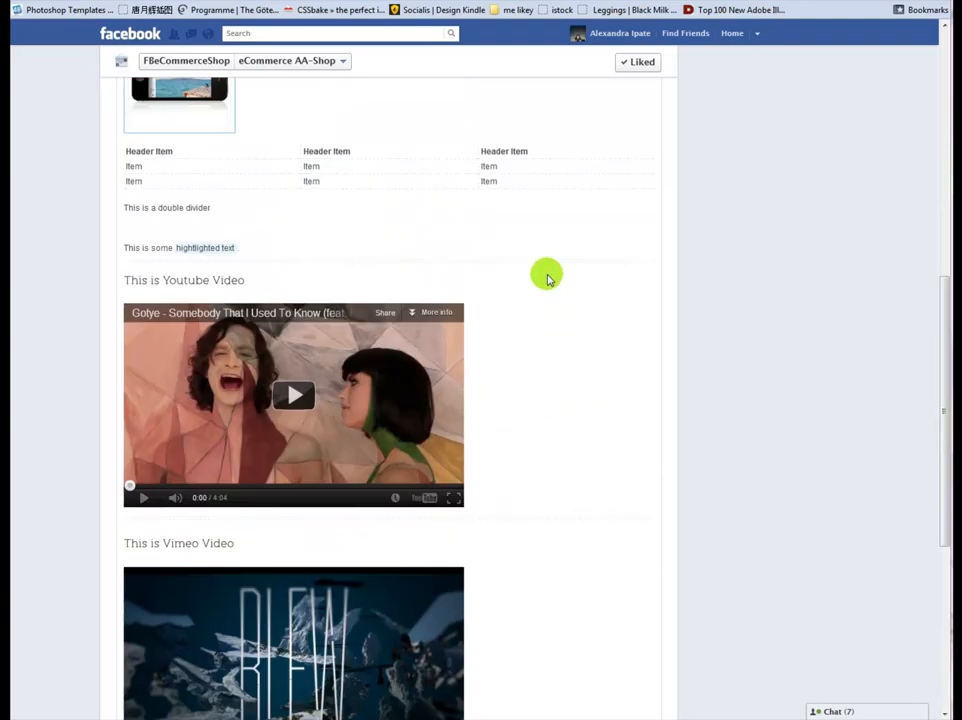
pyautogui.scroll(3)
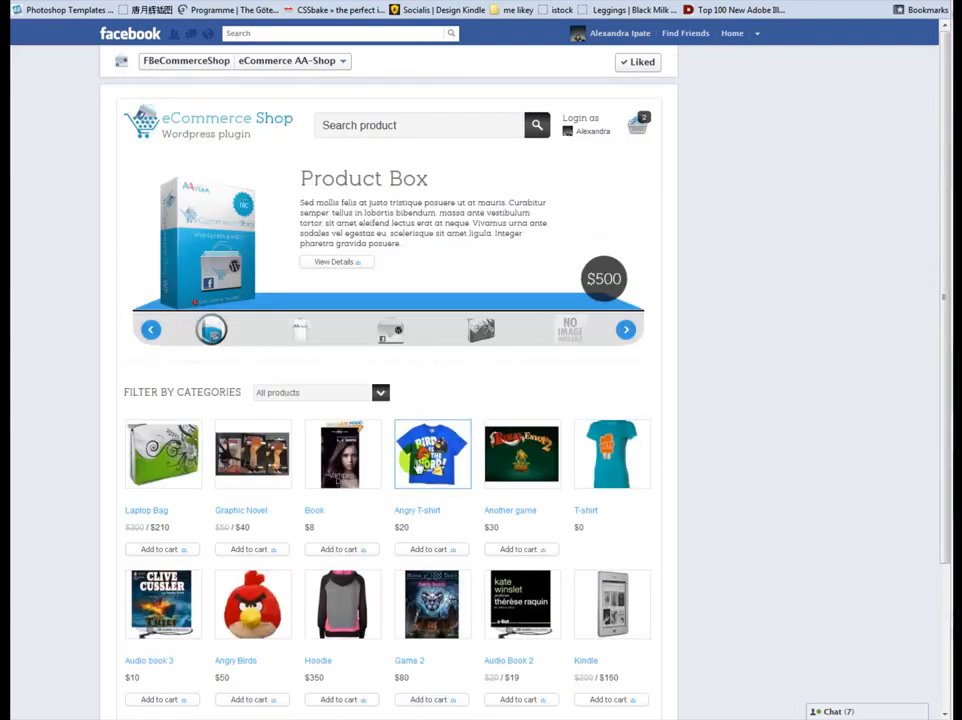
# Step: Add the Book and another product to the cart, check out, and continue to order review
pyautogui.click(342, 549)
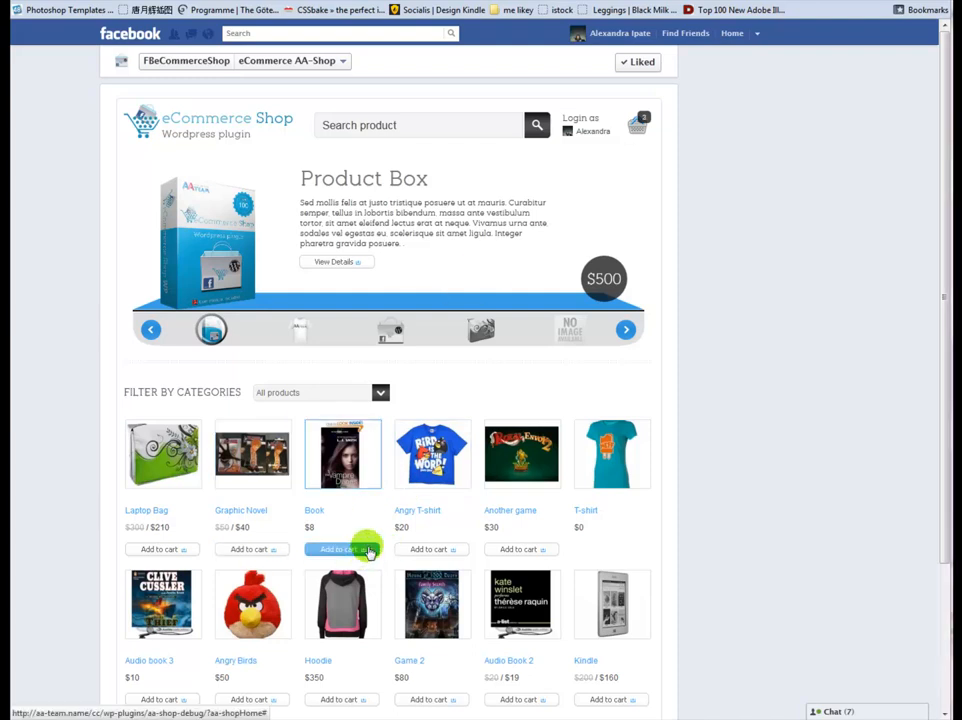
pyautogui.click(520, 549)
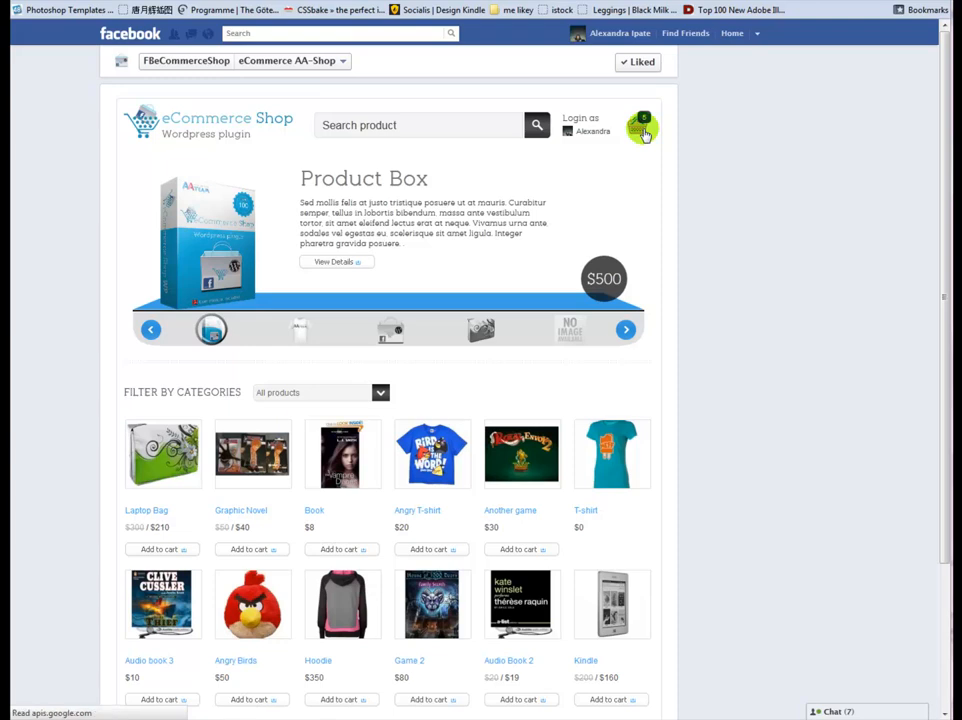
pyautogui.click(638, 125)
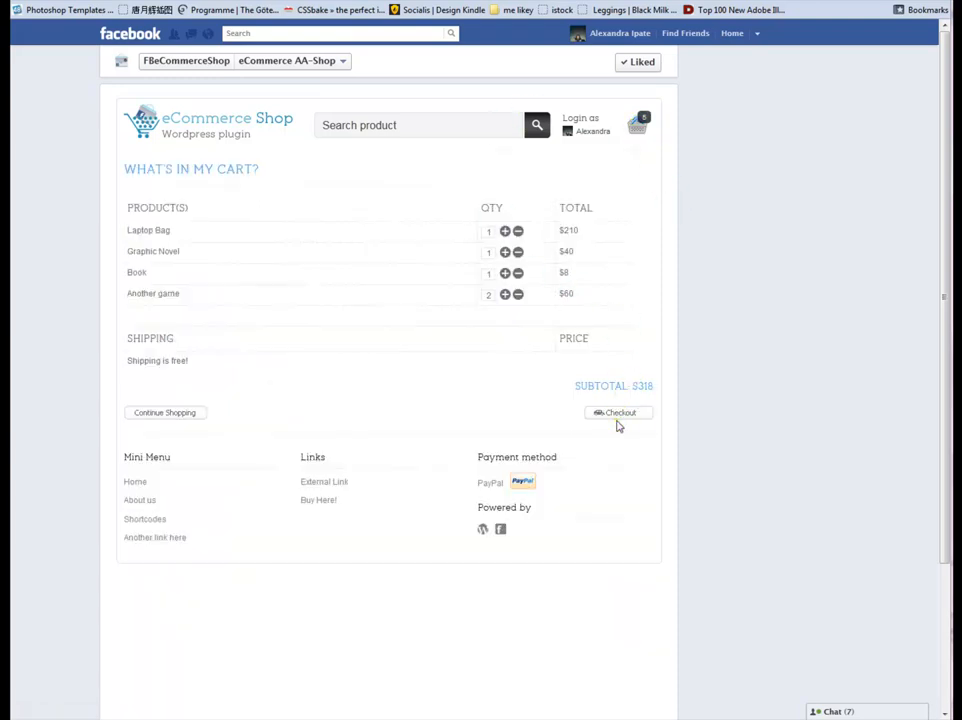
pyautogui.click(618, 412)
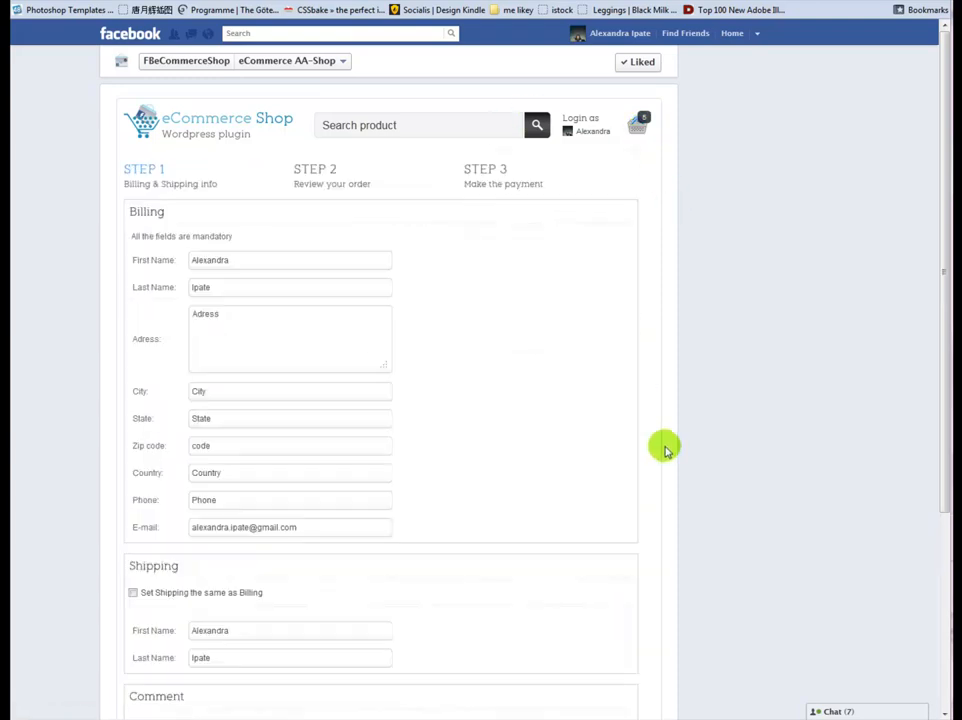
pyautogui.scroll(-3)
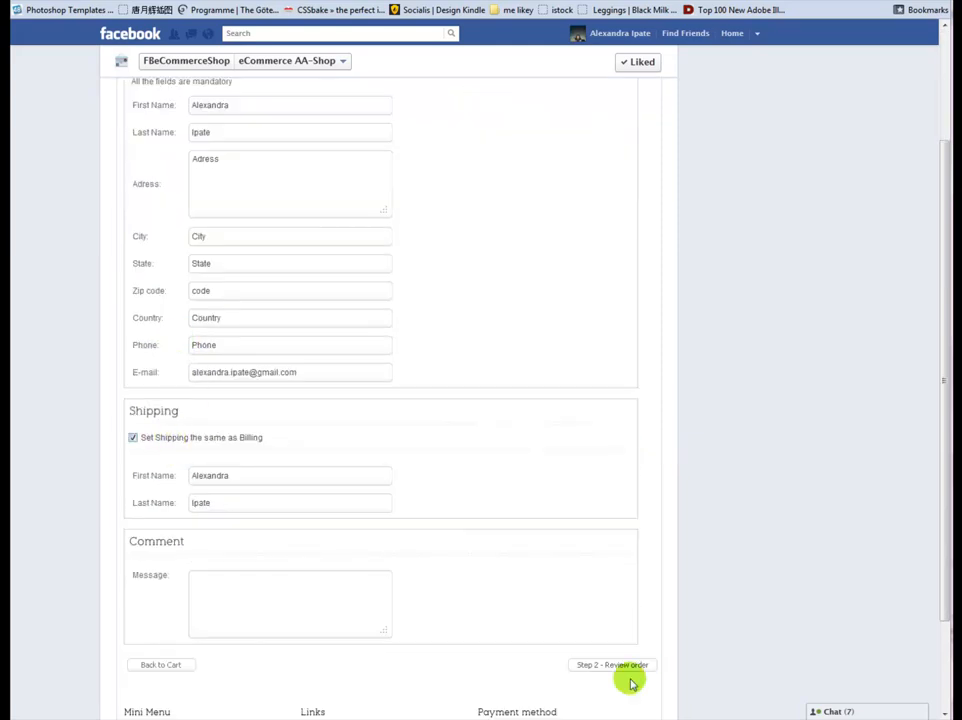
pyautogui.click(611, 664)
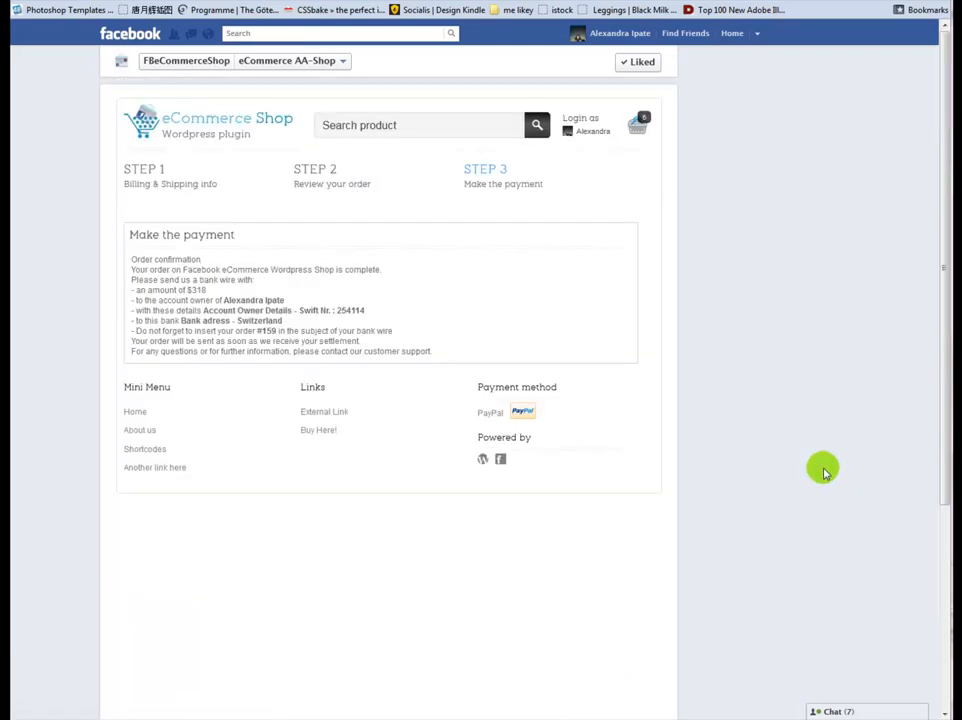
pyautogui.moveTo(130, 263)
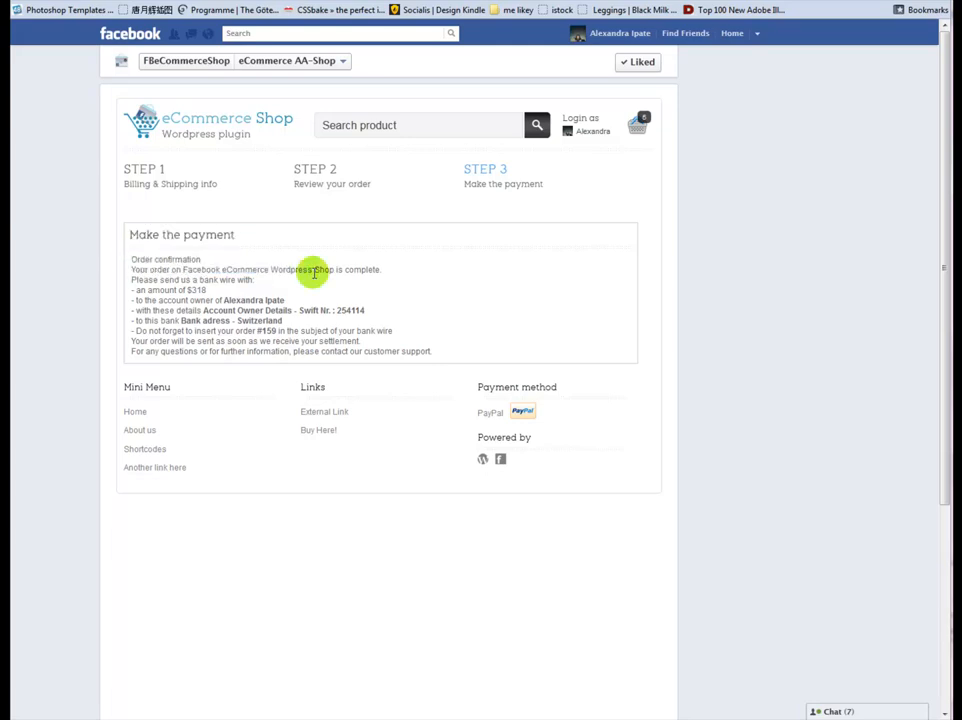
pyautogui.moveTo(315, 358)
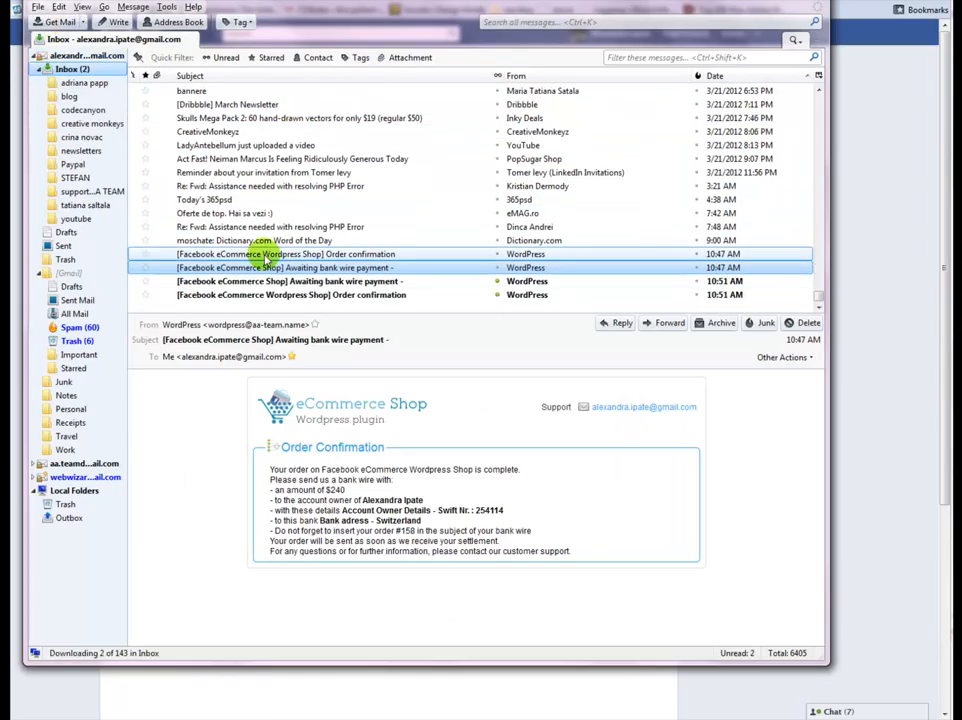
# Step: Read the order #159 confirmation email in Thunderbird and follow its digital download link
pyautogui.click(285, 281)
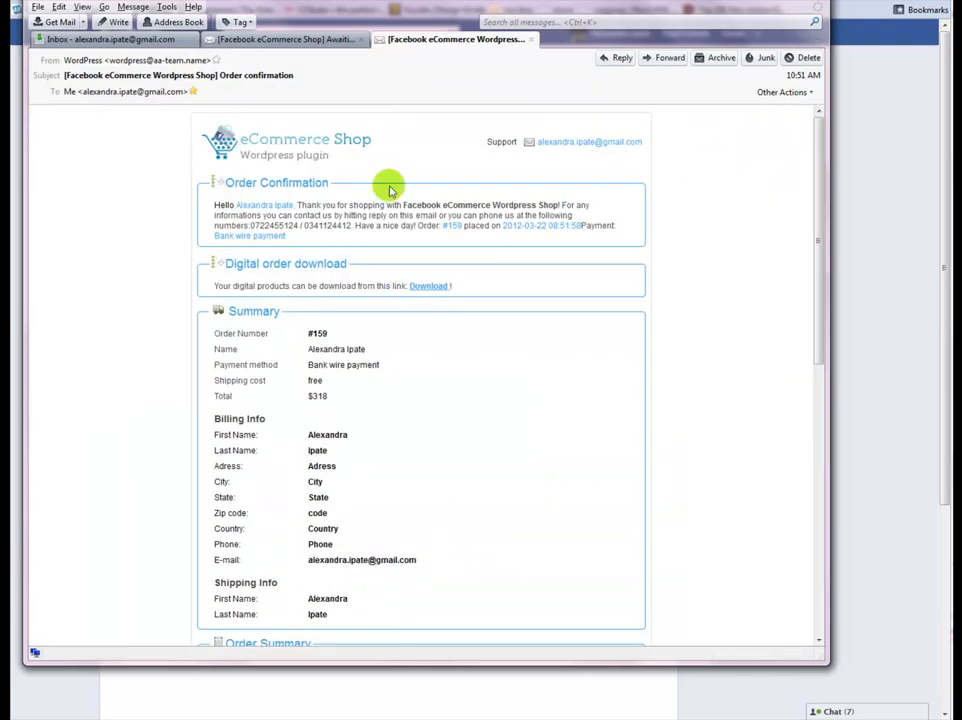
pyautogui.scroll(-3)
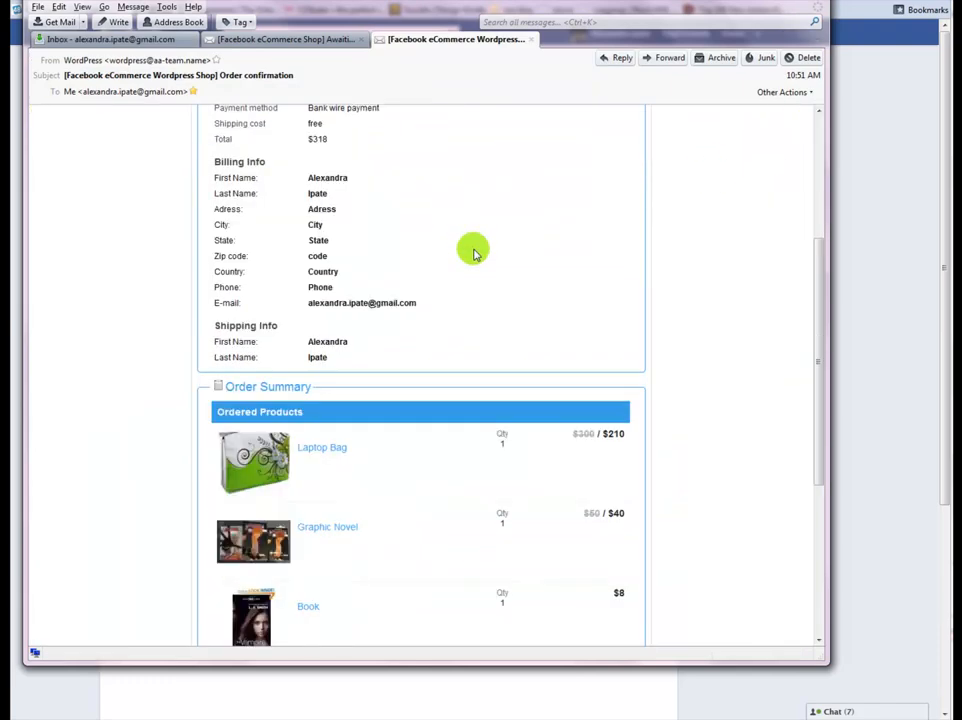
pyautogui.scroll(3)
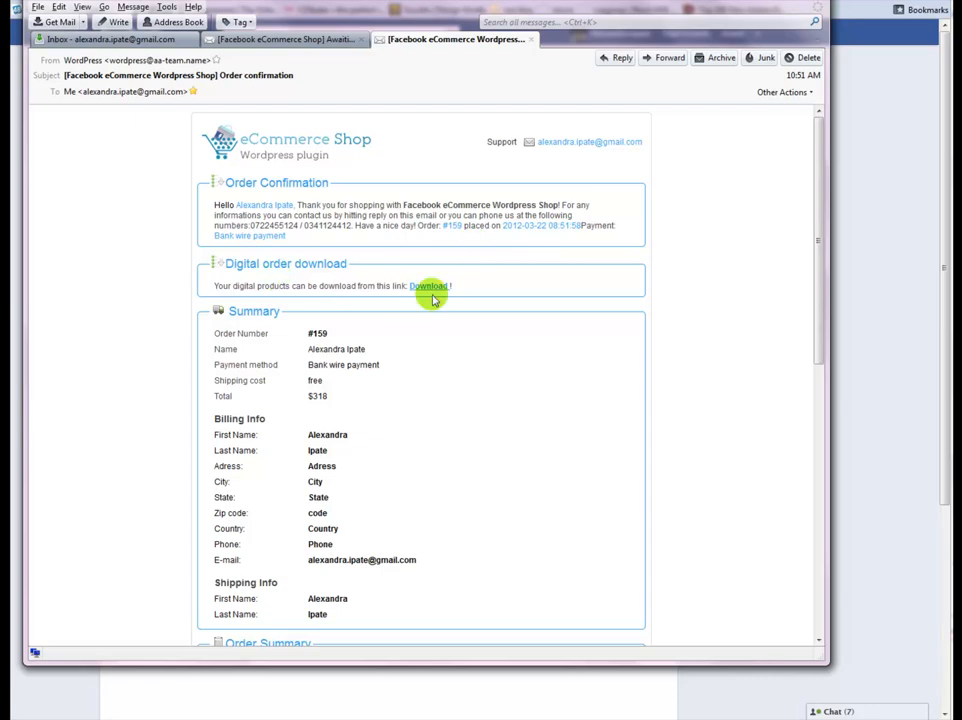
pyautogui.click(429, 286)
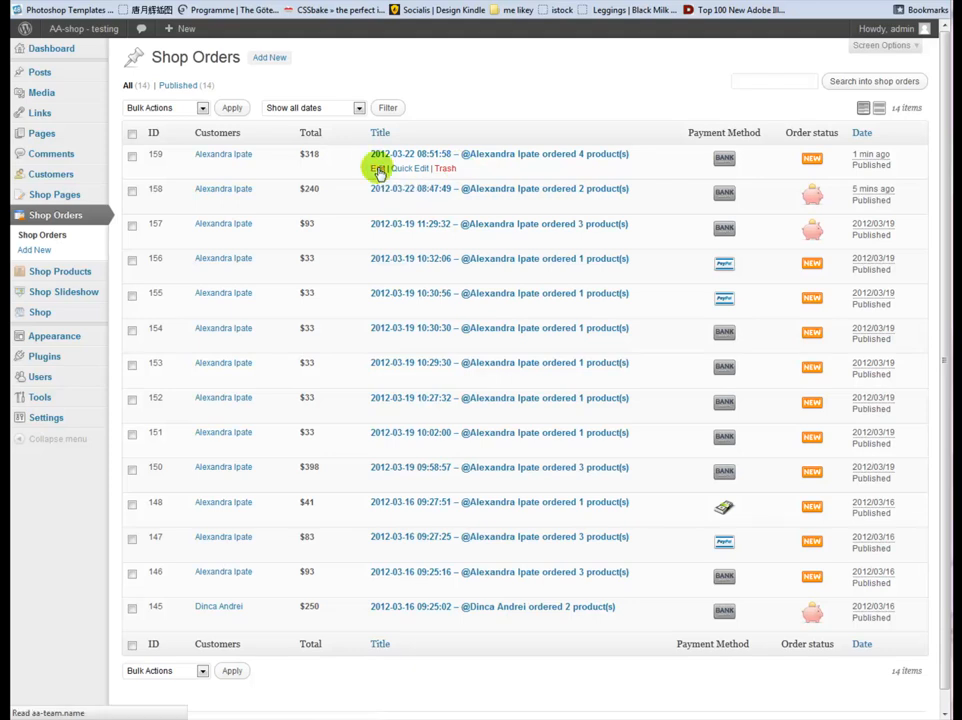
# Step: Review order #159's payment status, then download mockup-user-manual.jpg from its download page
pyautogui.click(375, 167)
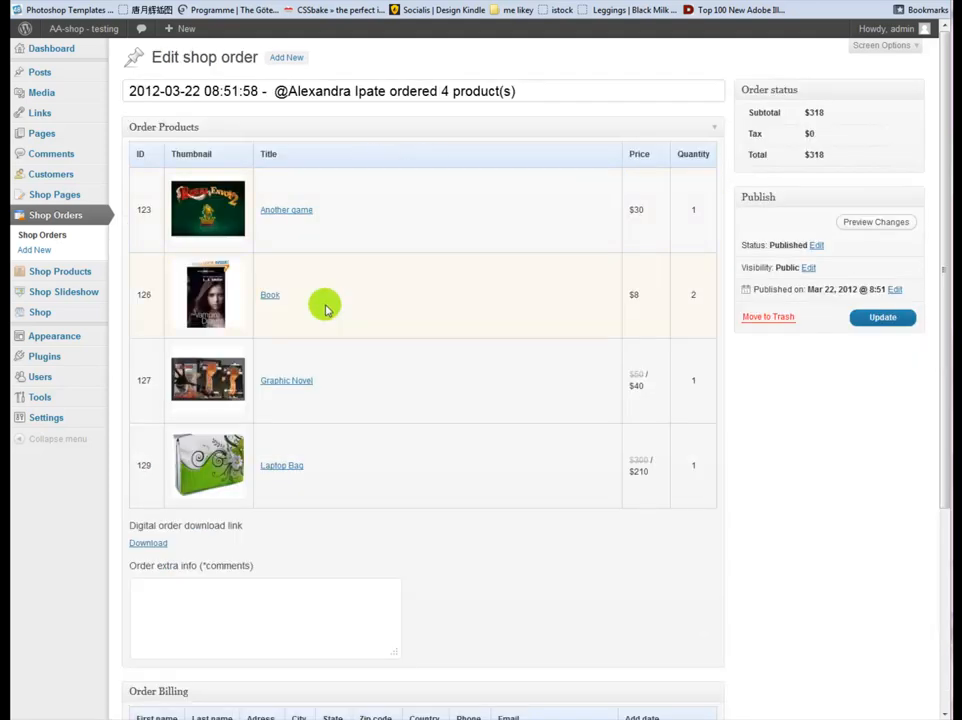
pyautogui.scroll(-3)
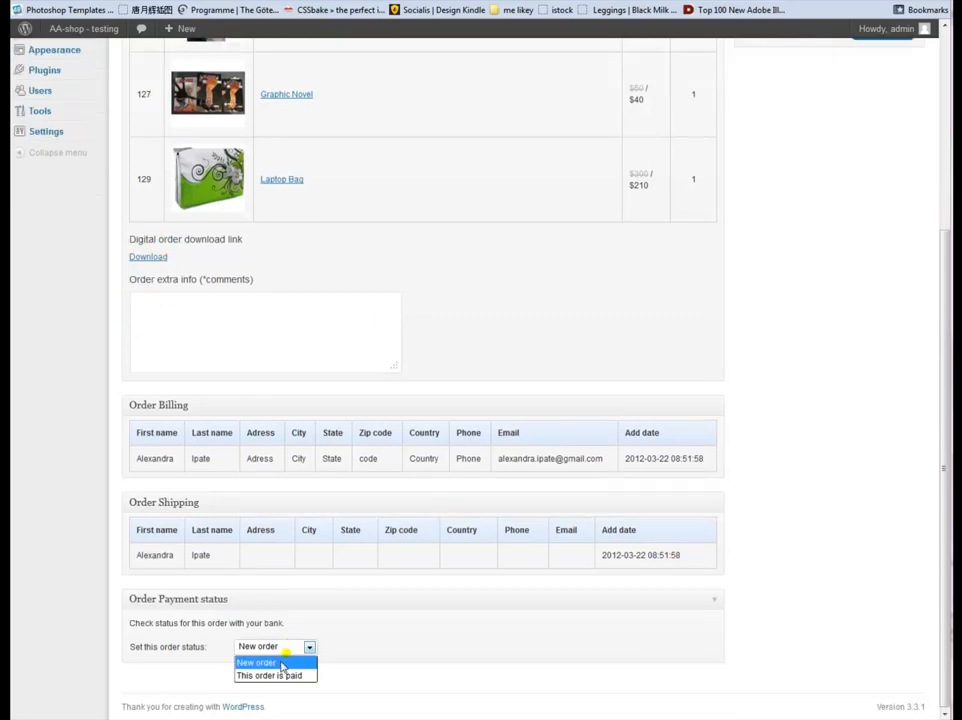
pyautogui.scroll(3)
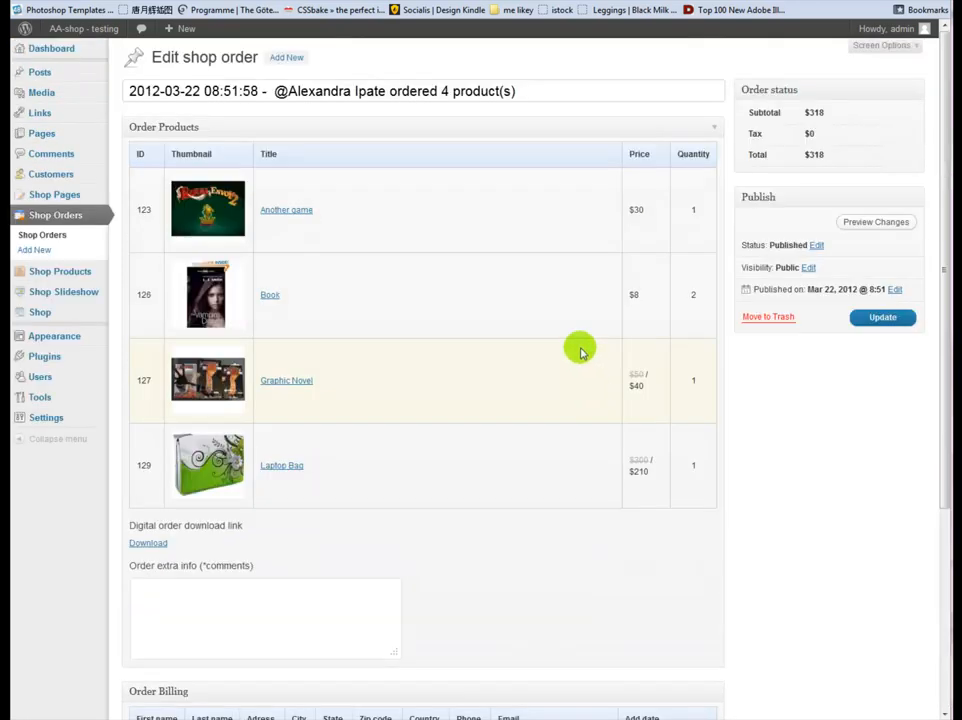
pyautogui.click(148, 542)
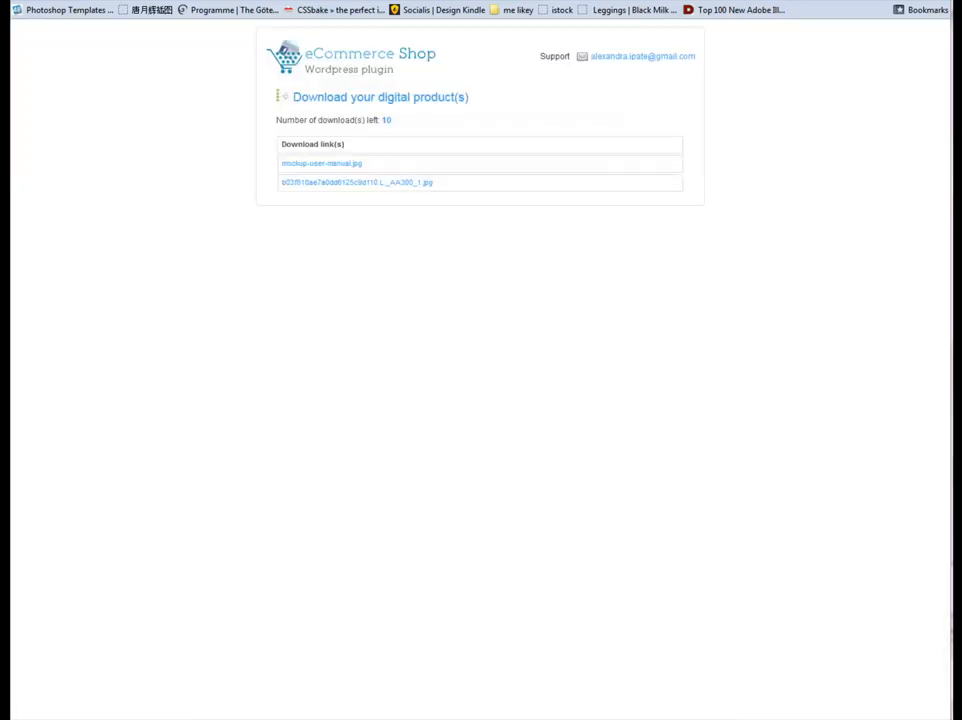
pyautogui.click(320, 163)
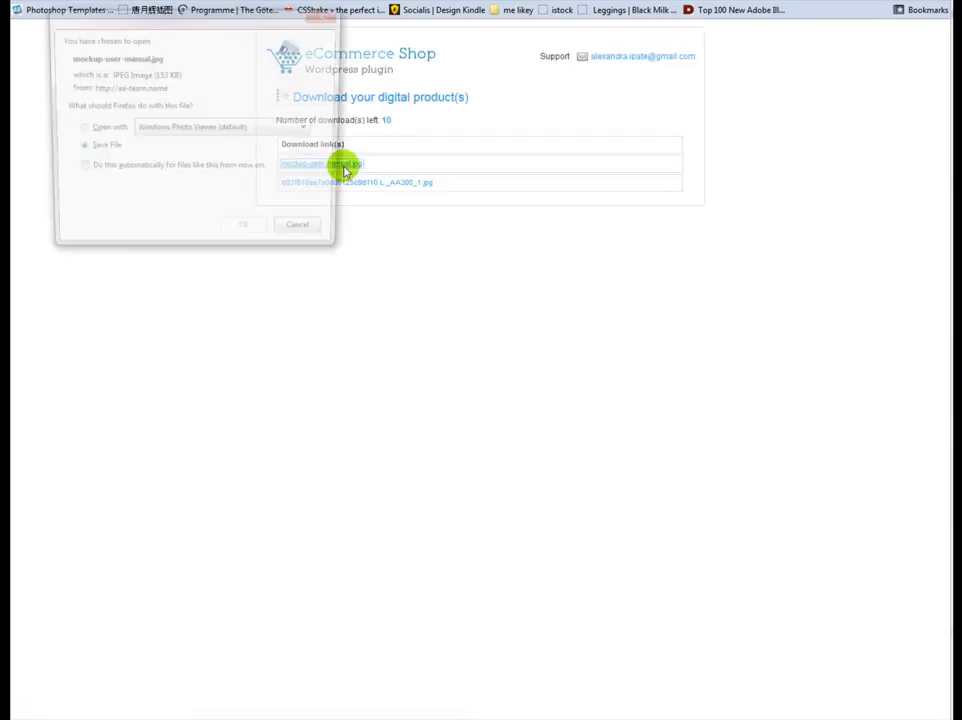